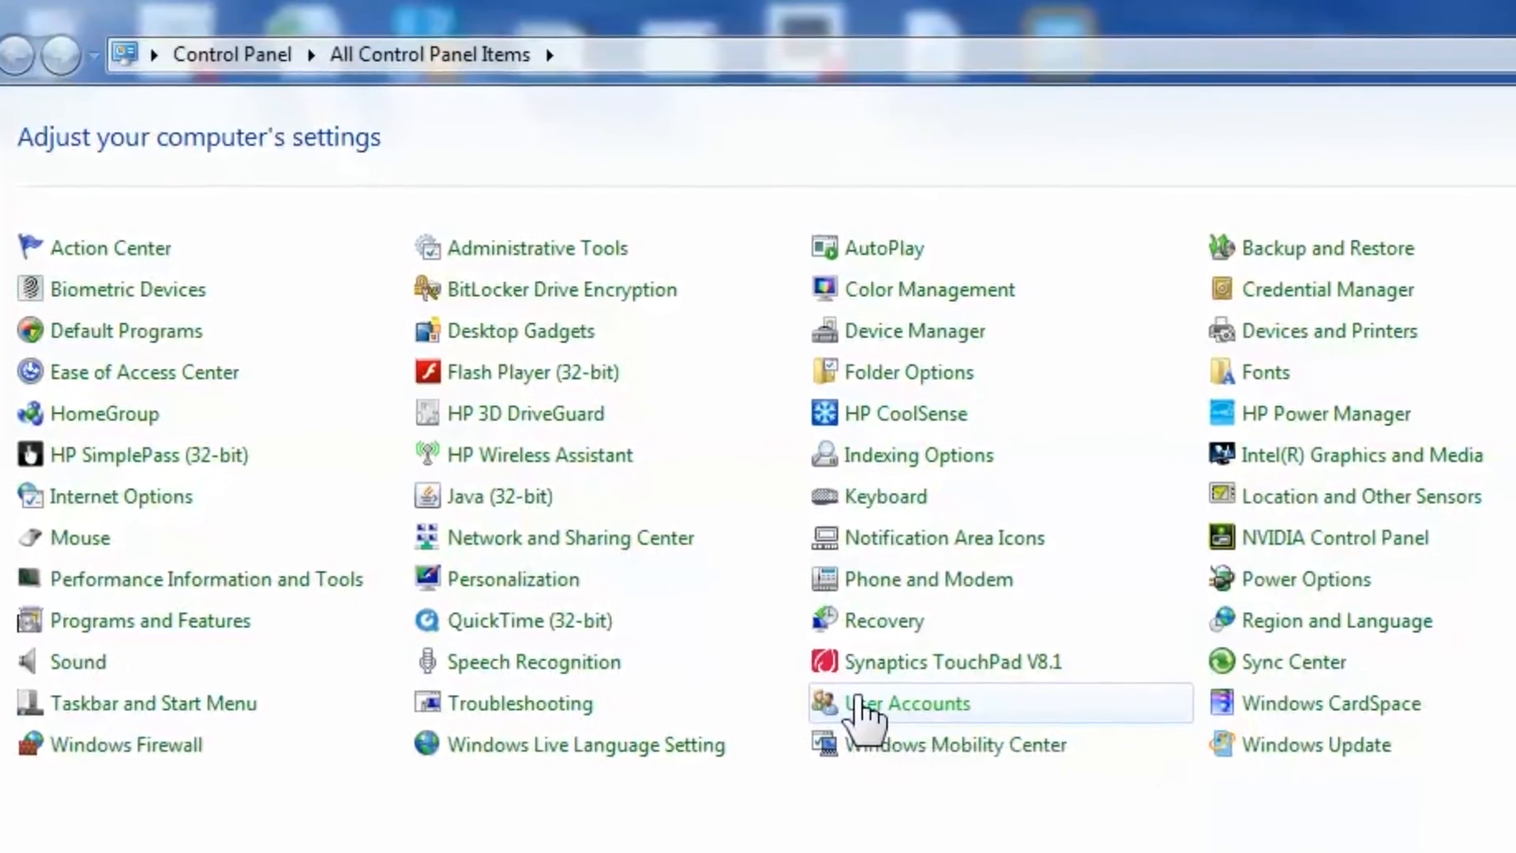
Leave User Accounts in Control Panel and switch to the Cash Register Express login screen
click(907, 703)
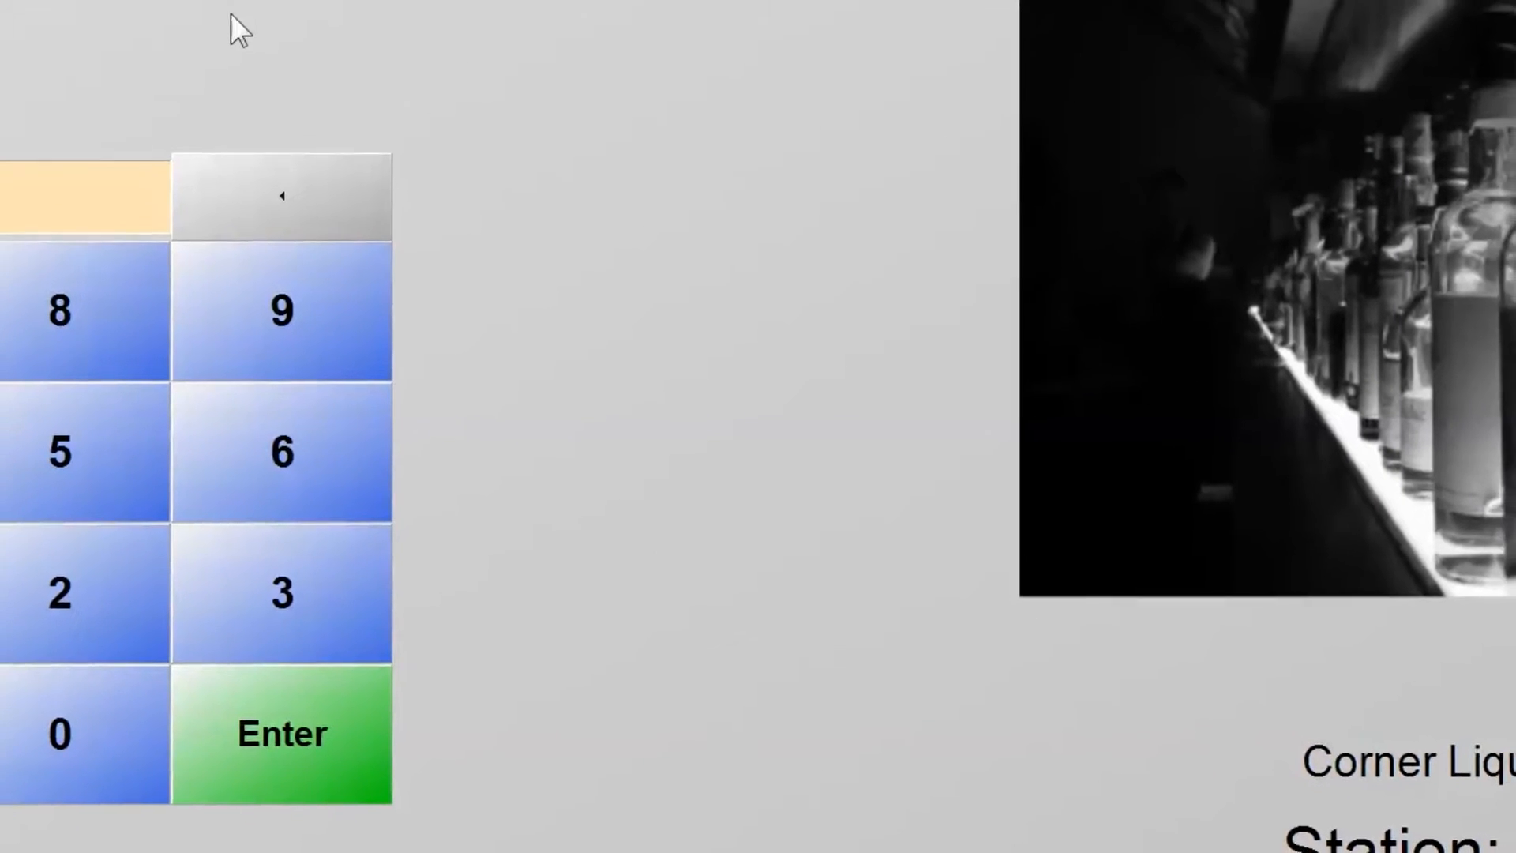
scroll(down, 3)
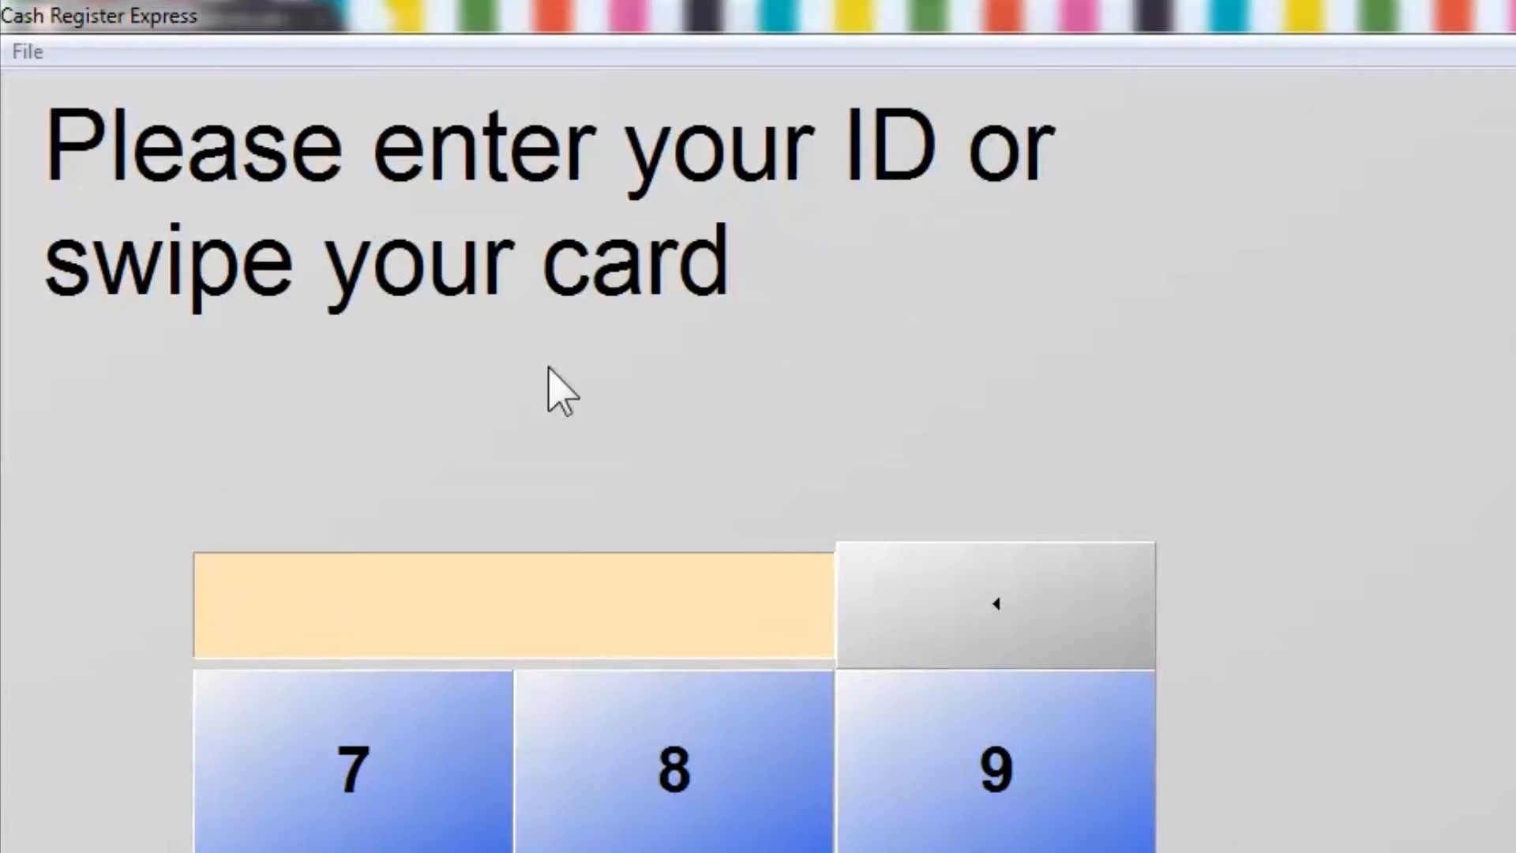
mouse_move(91, 150)
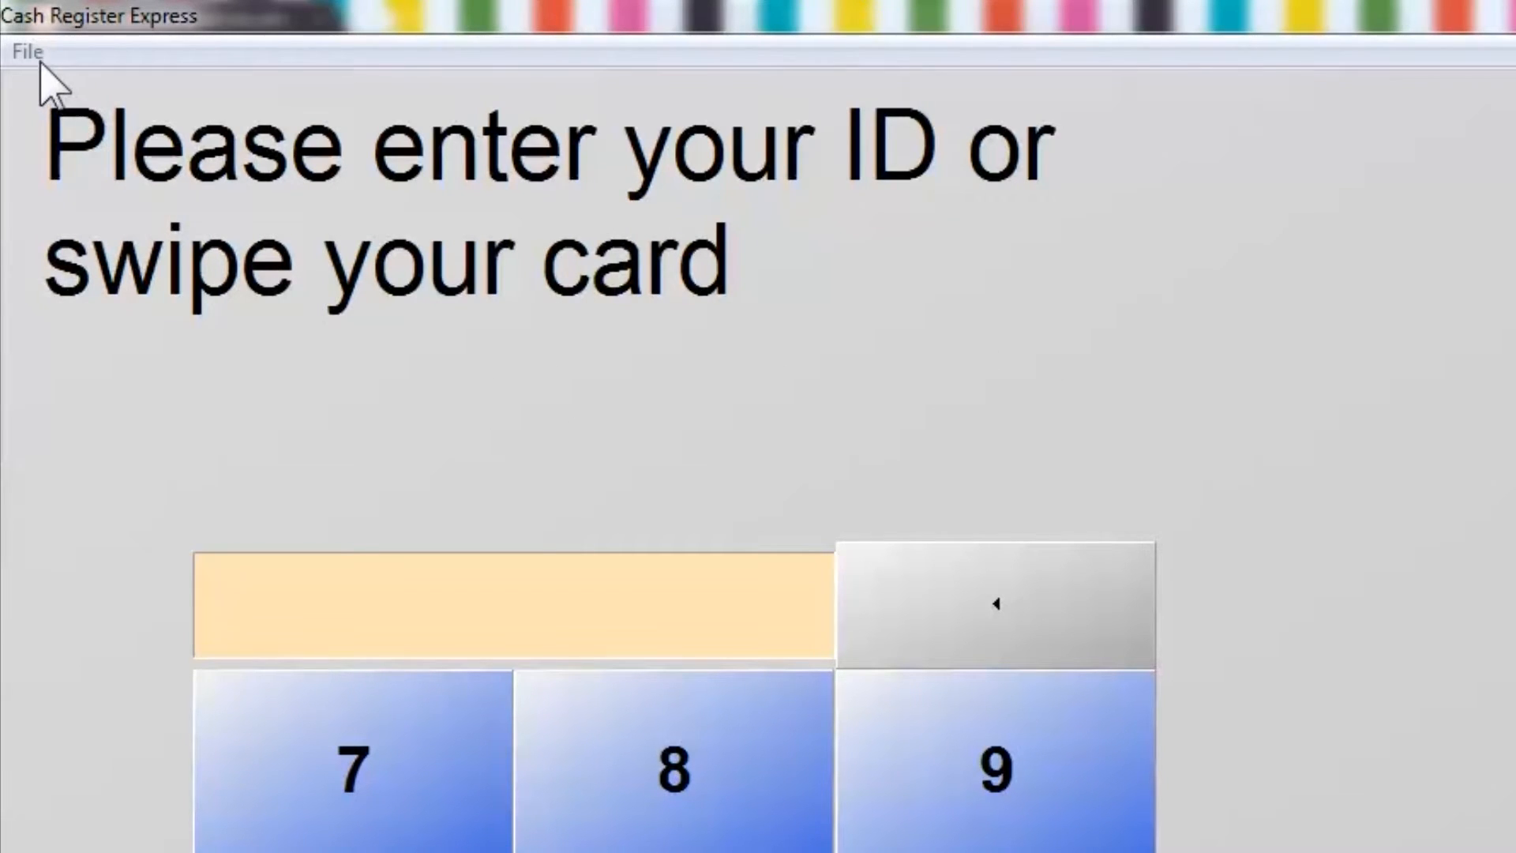
Bring up the File menu listing setup and Database Maintenance options from the login screen
click(26, 50)
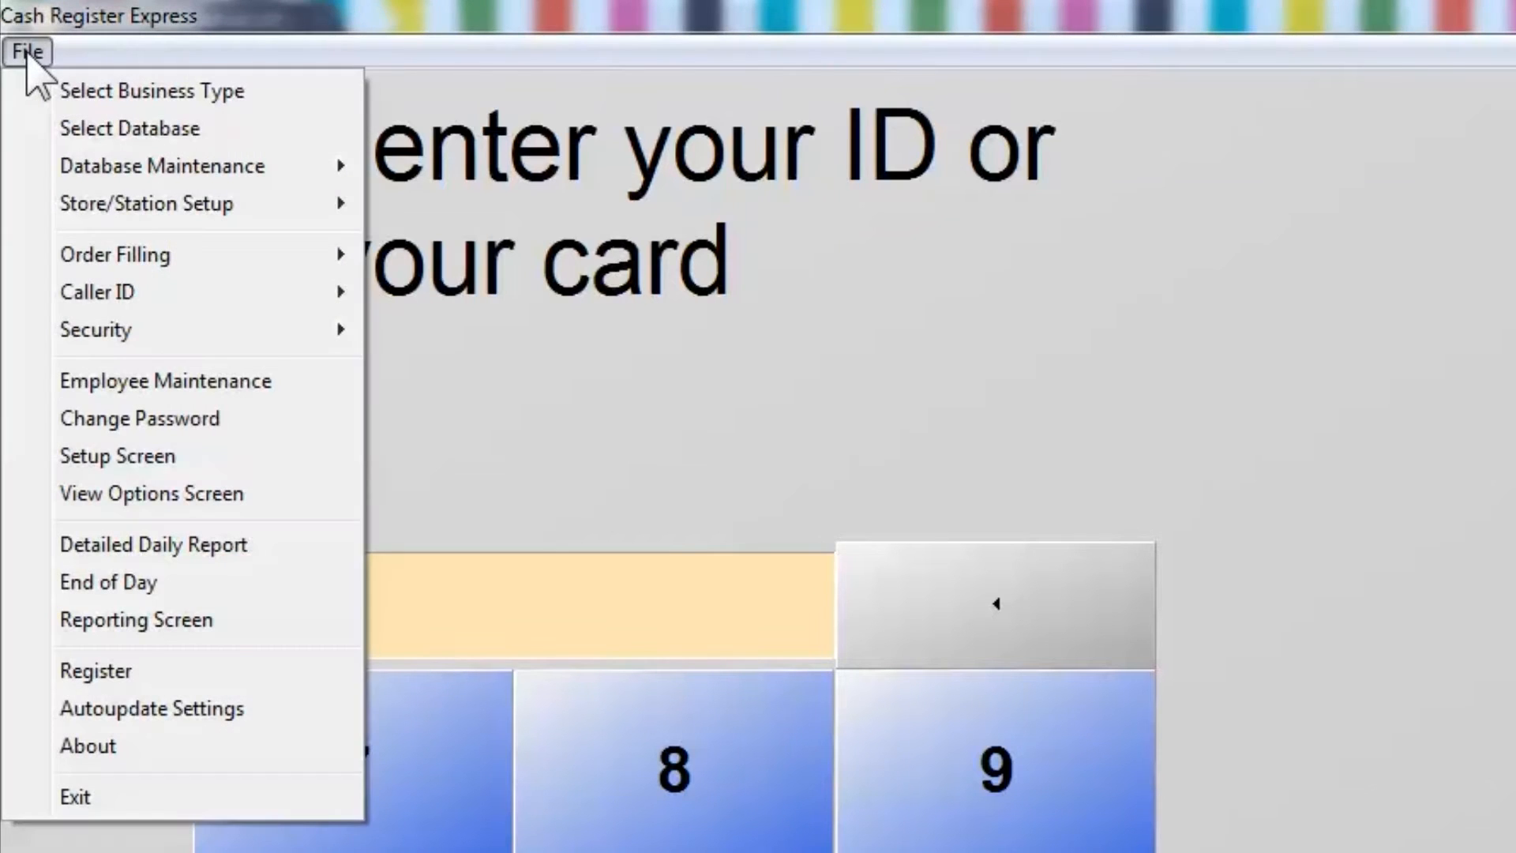
mouse_move(92, 178)
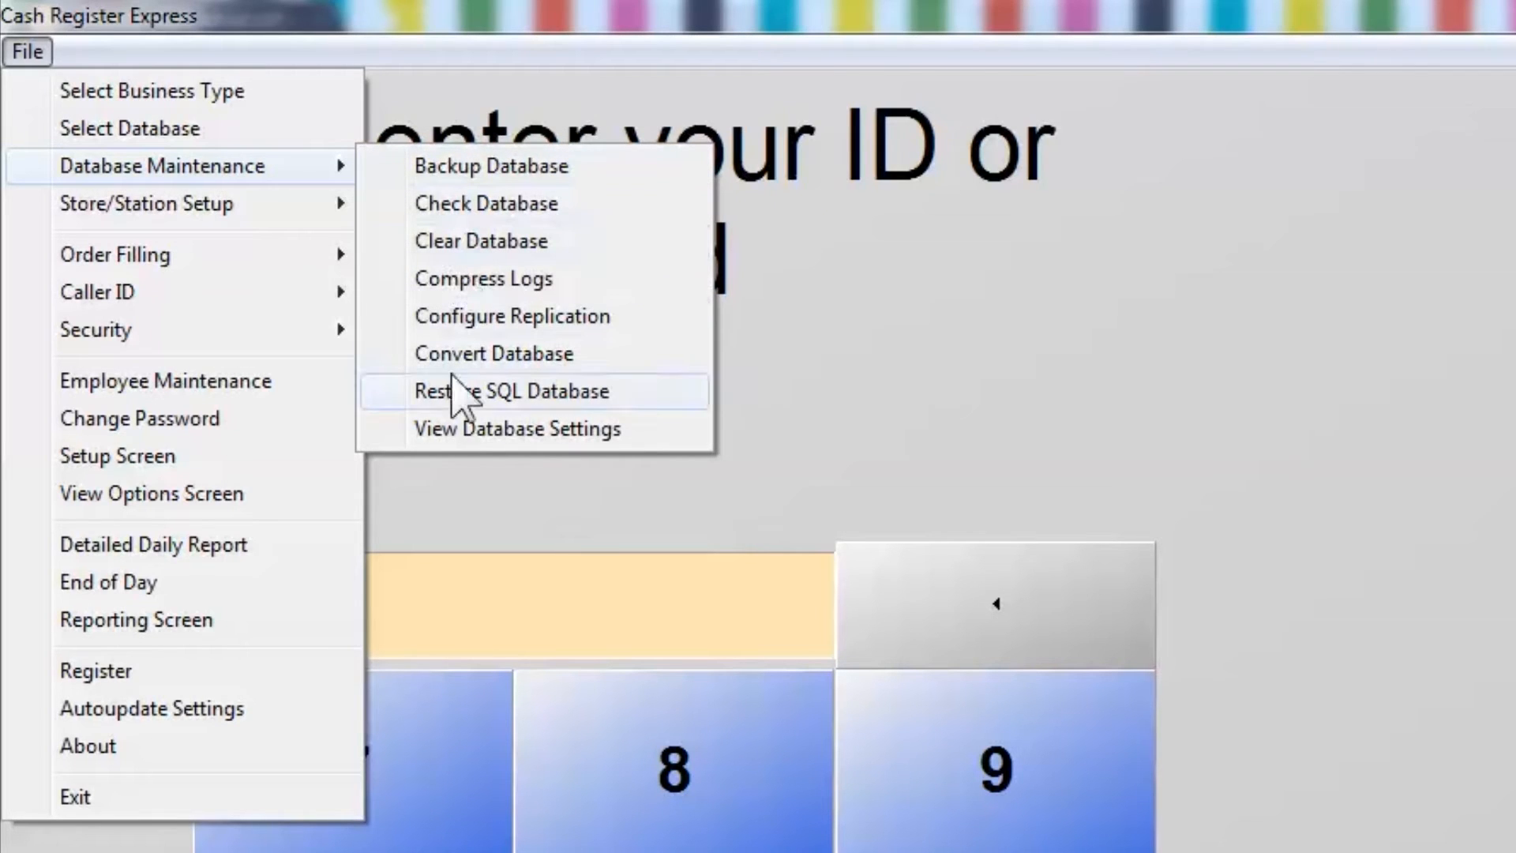
Verify the database settings: server localhost, database CRELiquorStore, instance PCAMERICA, sa login and password
click(518, 428)
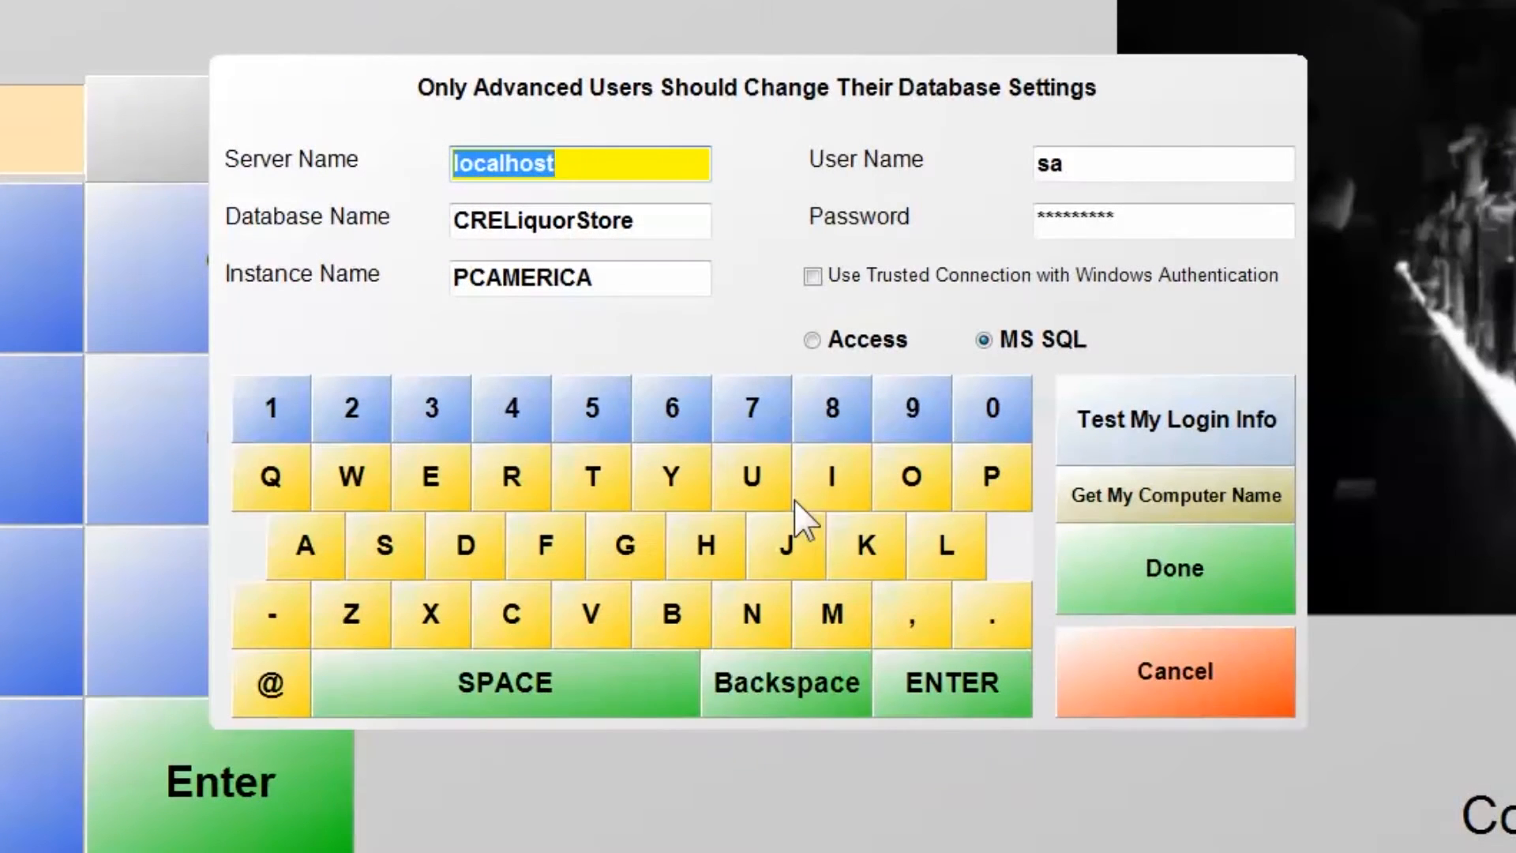
mouse_move(1039, 29)
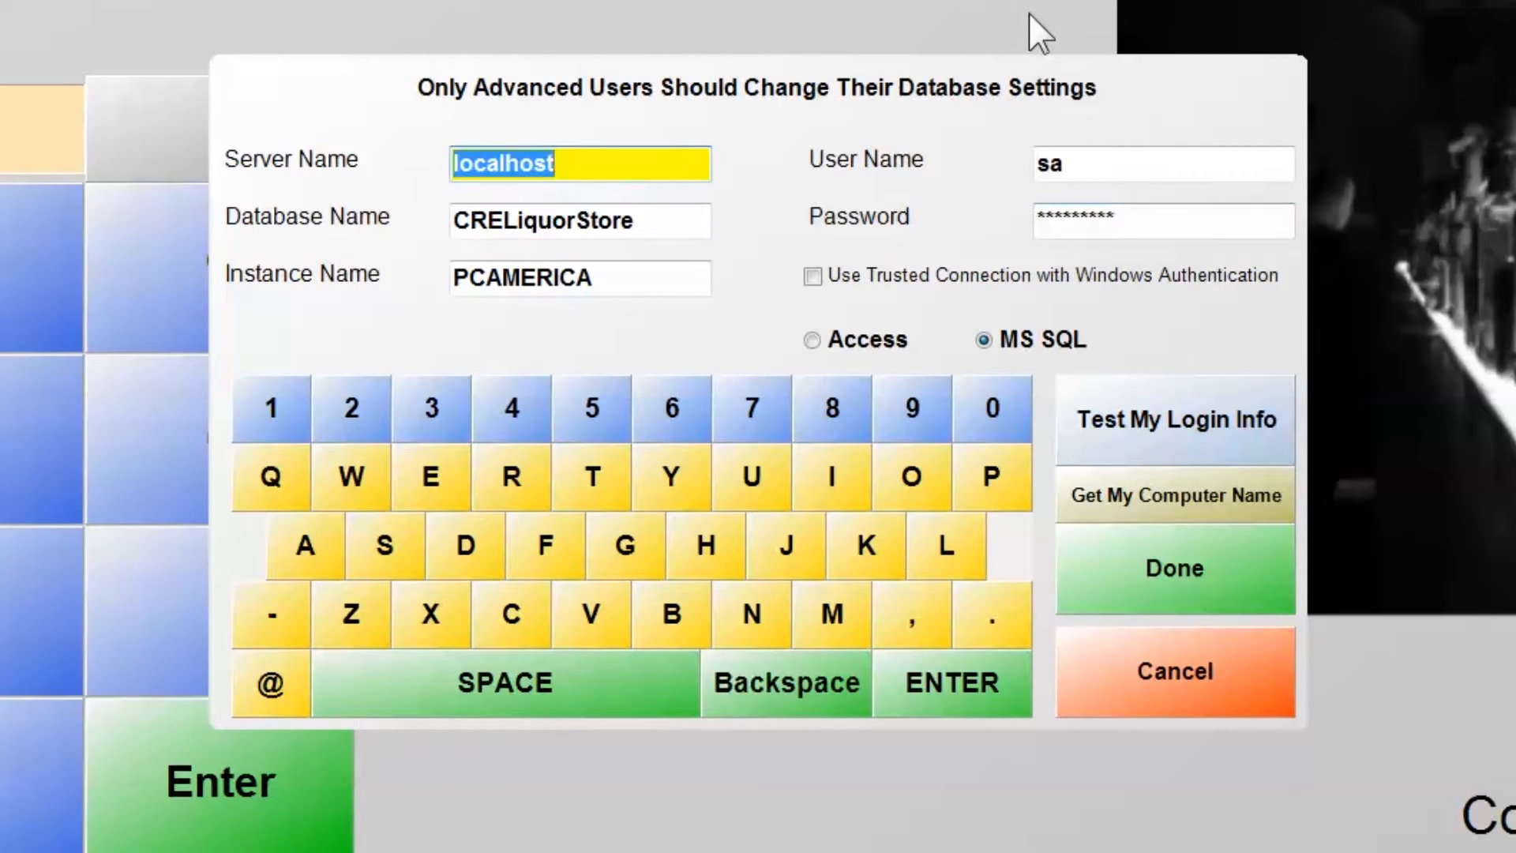
mouse_move(830, 96)
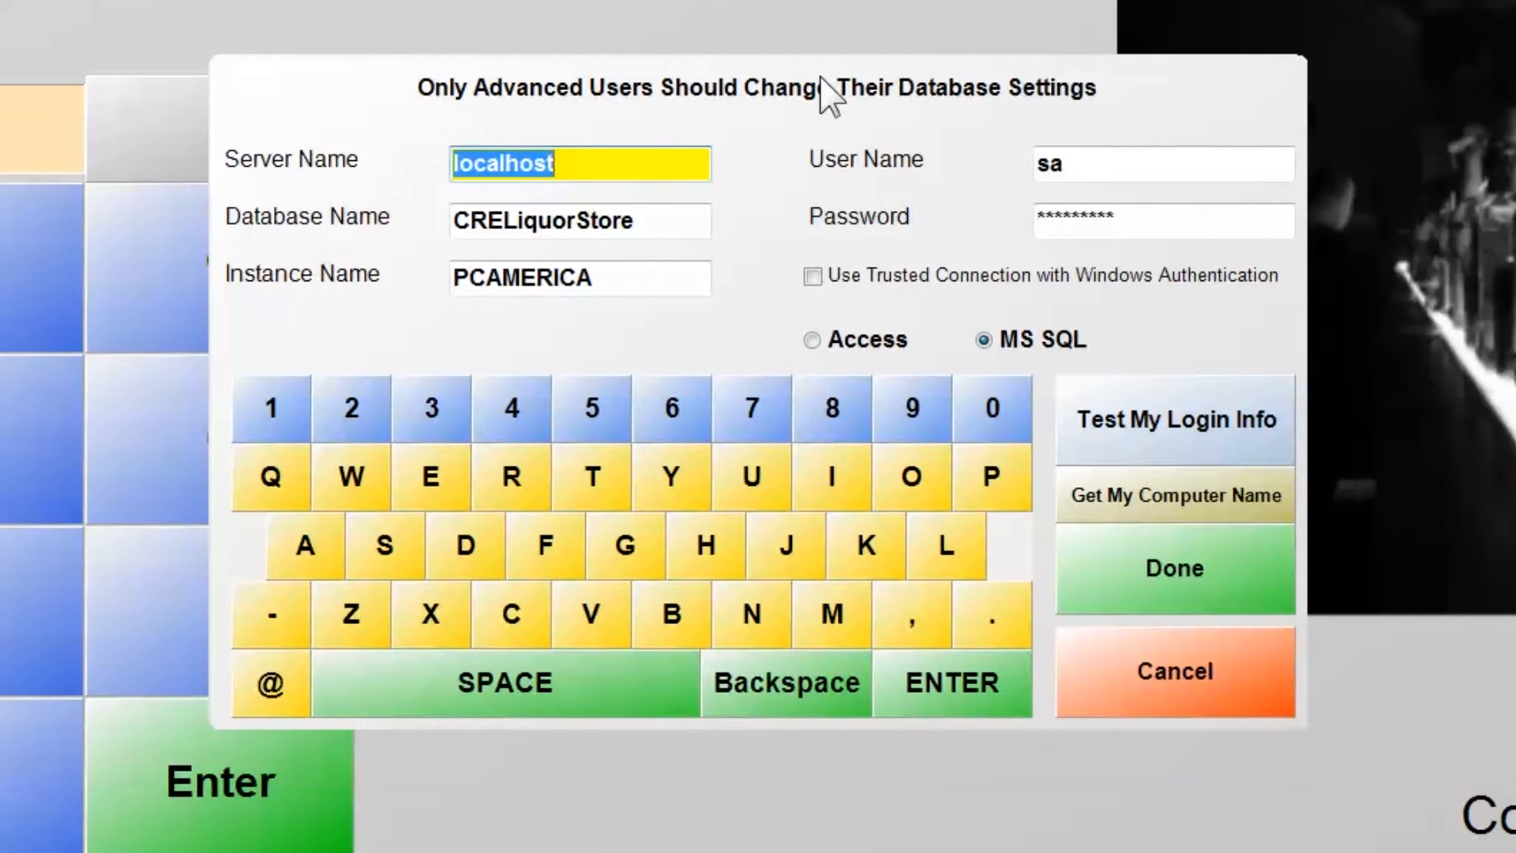
mouse_move(808, 150)
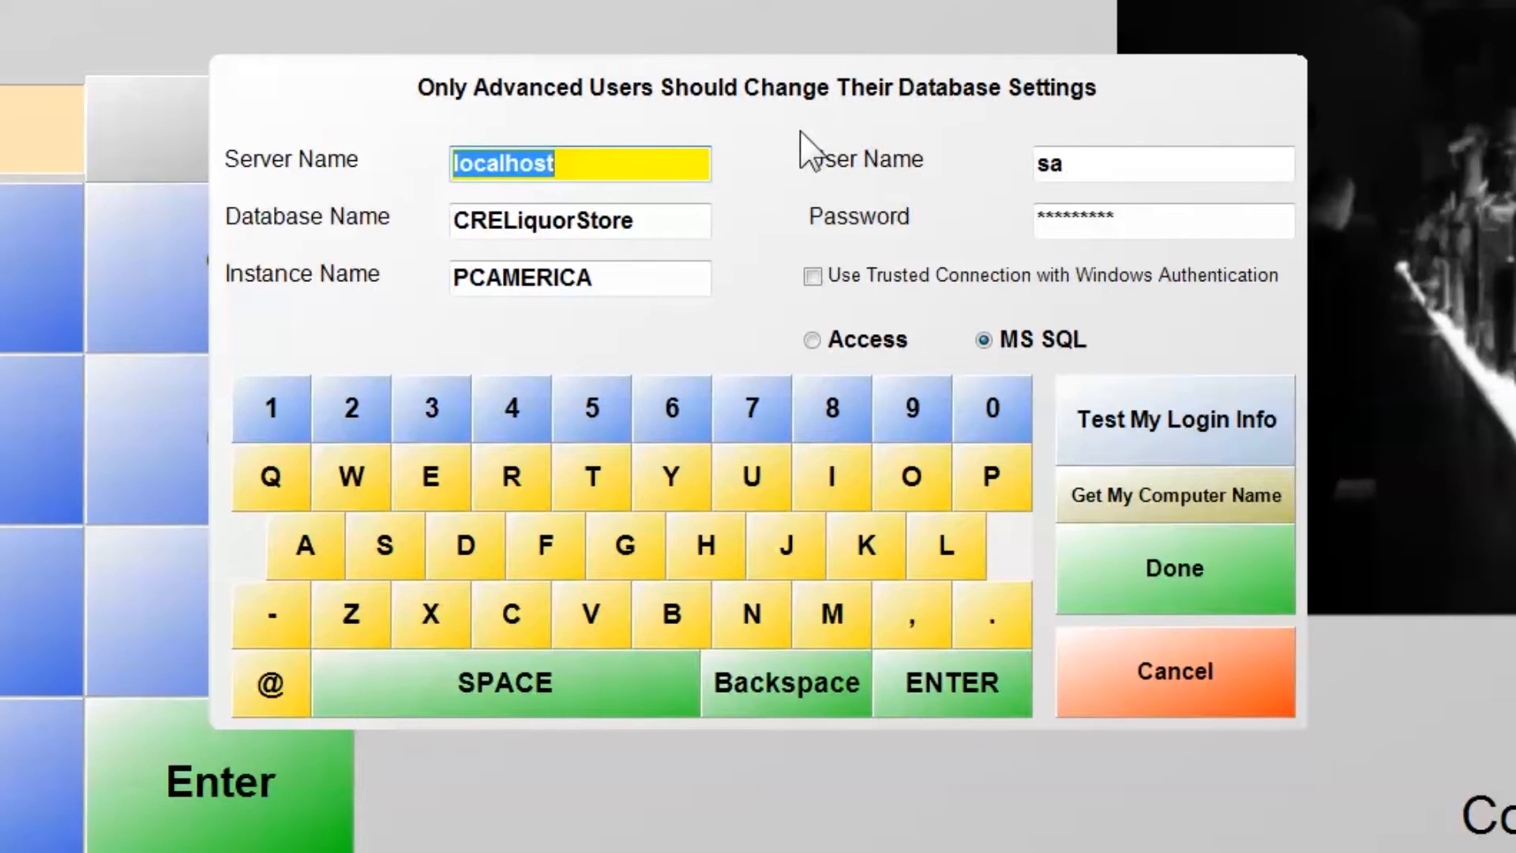
mouse_move(655, 179)
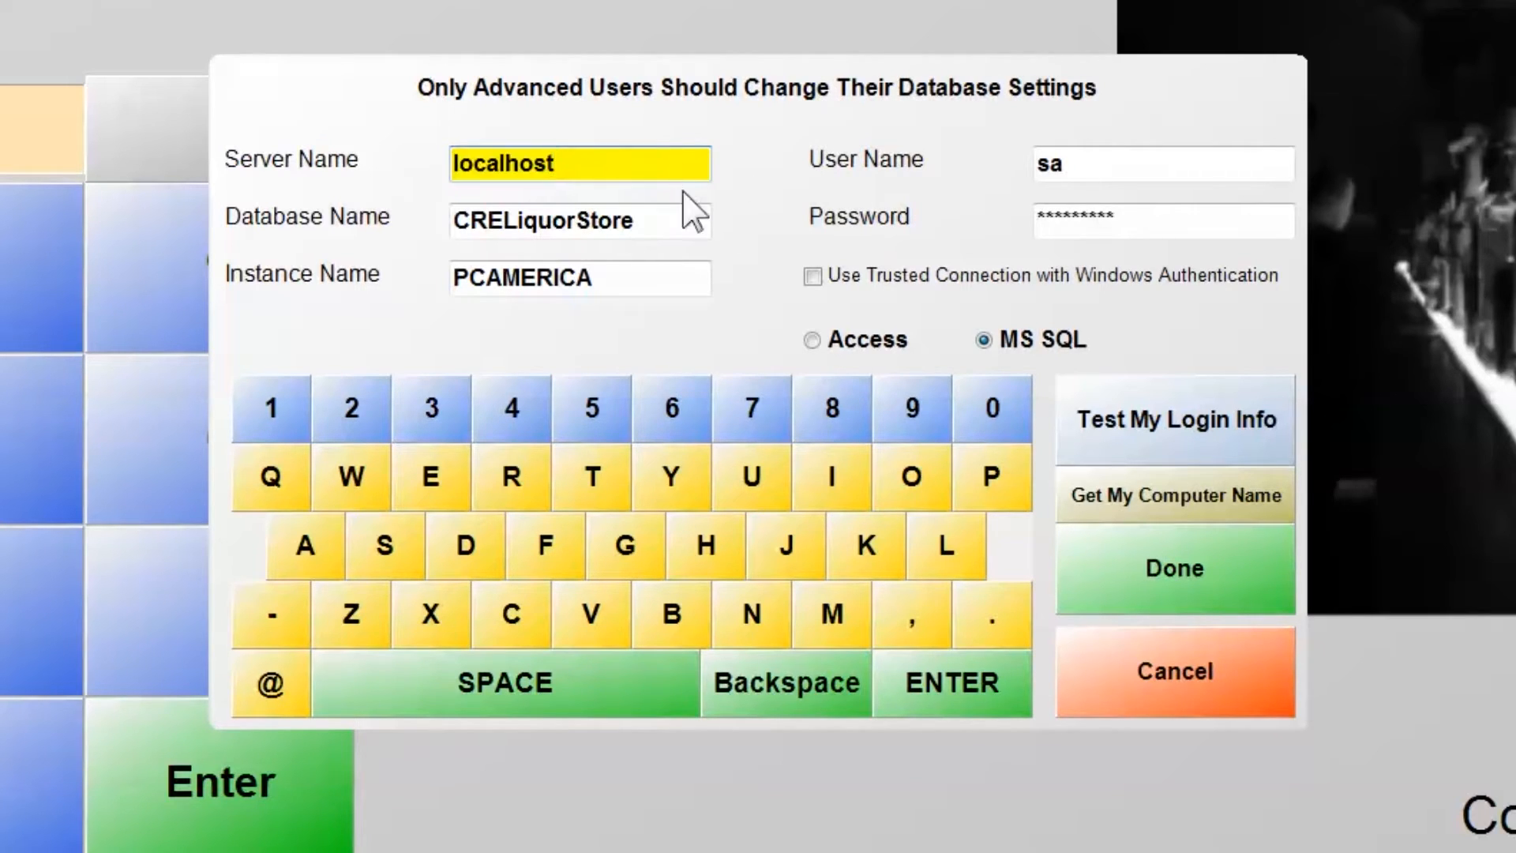
click(578, 221)
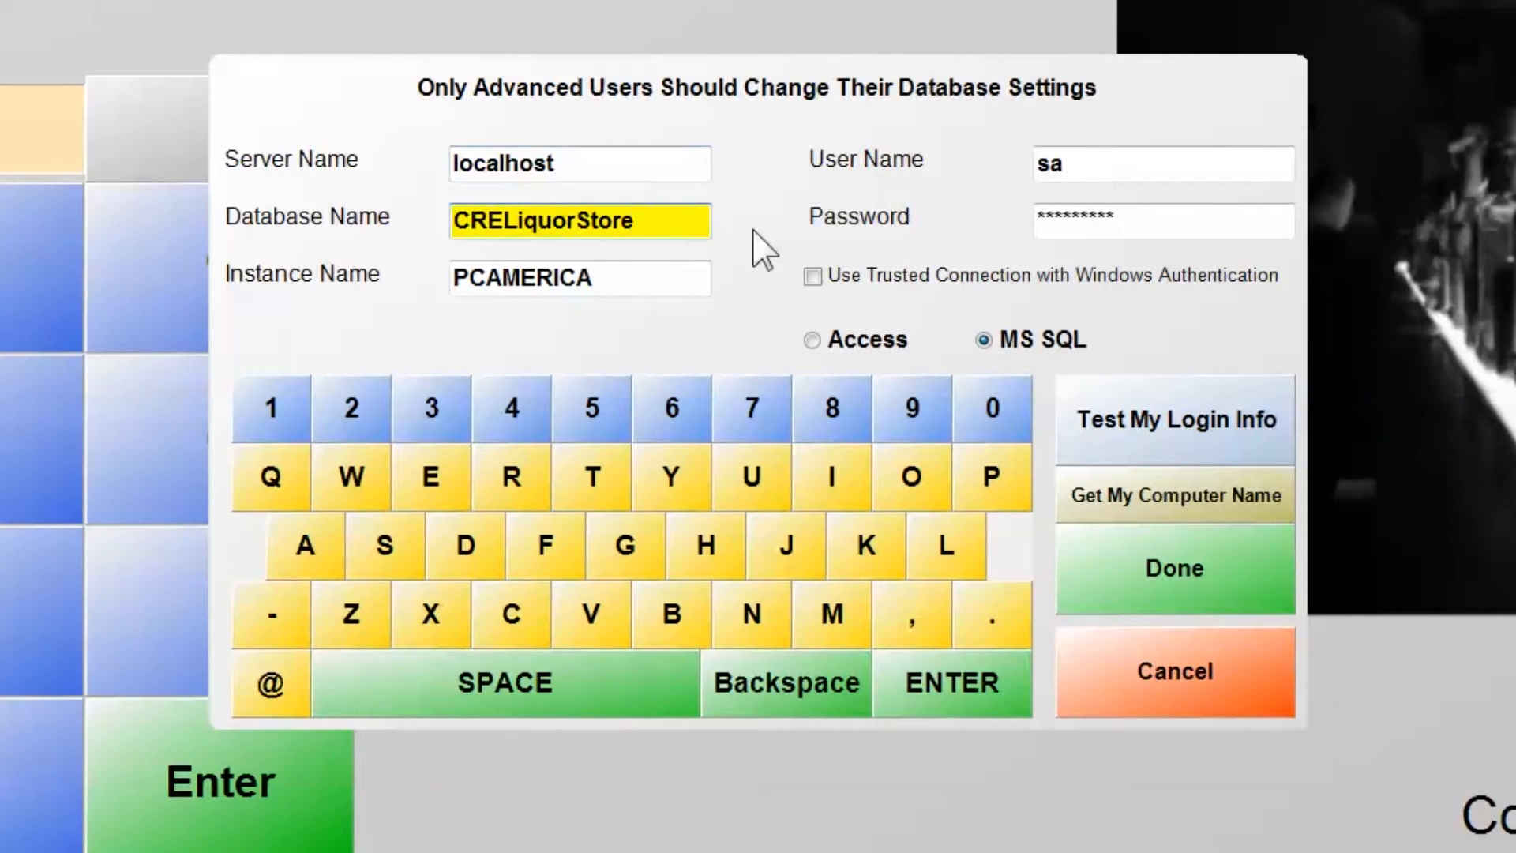
click(1164, 163)
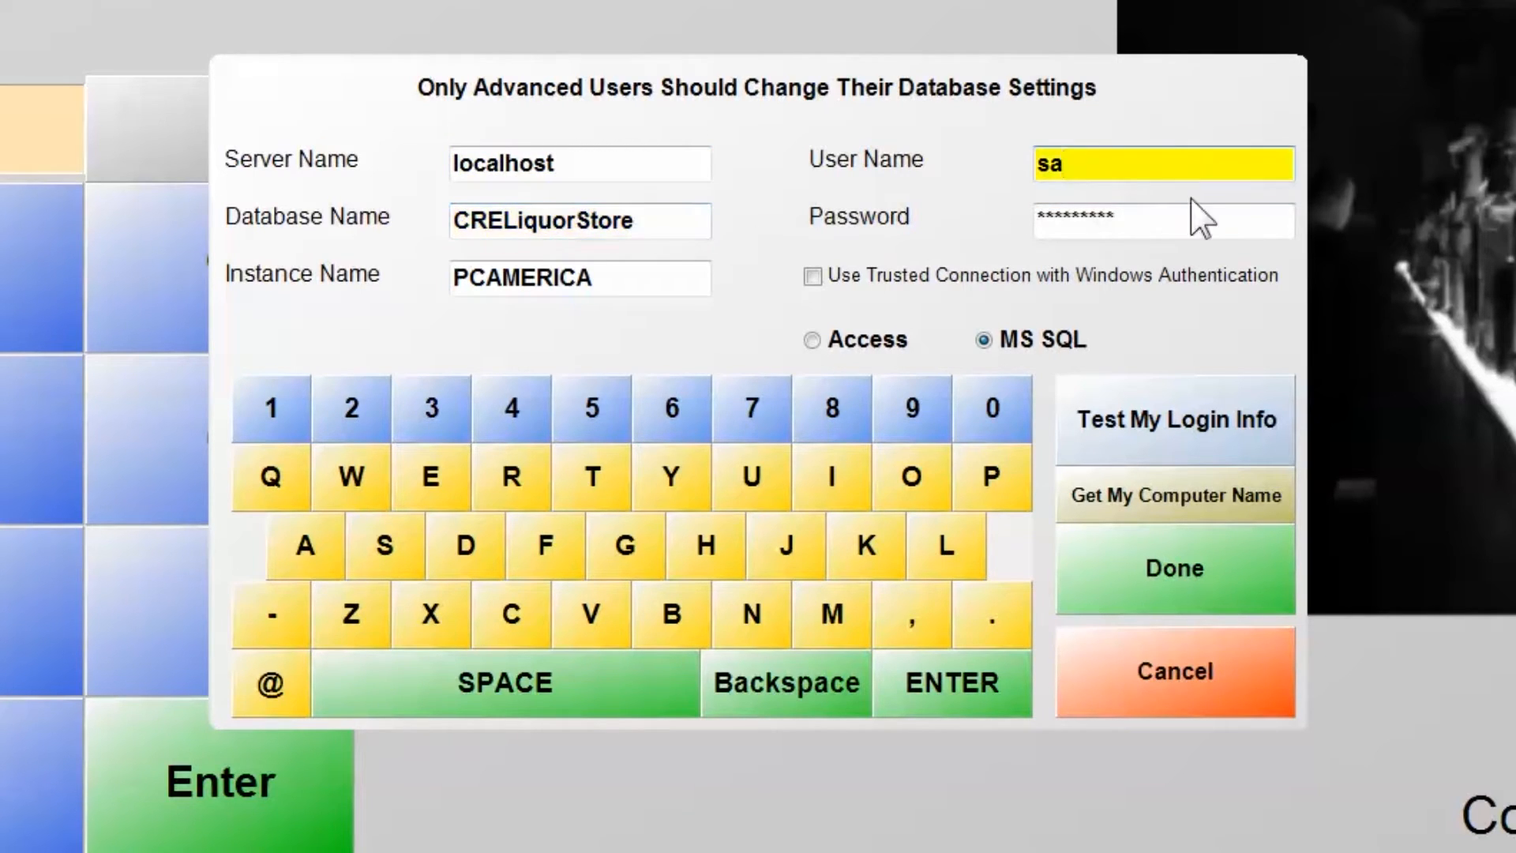
click(1164, 221)
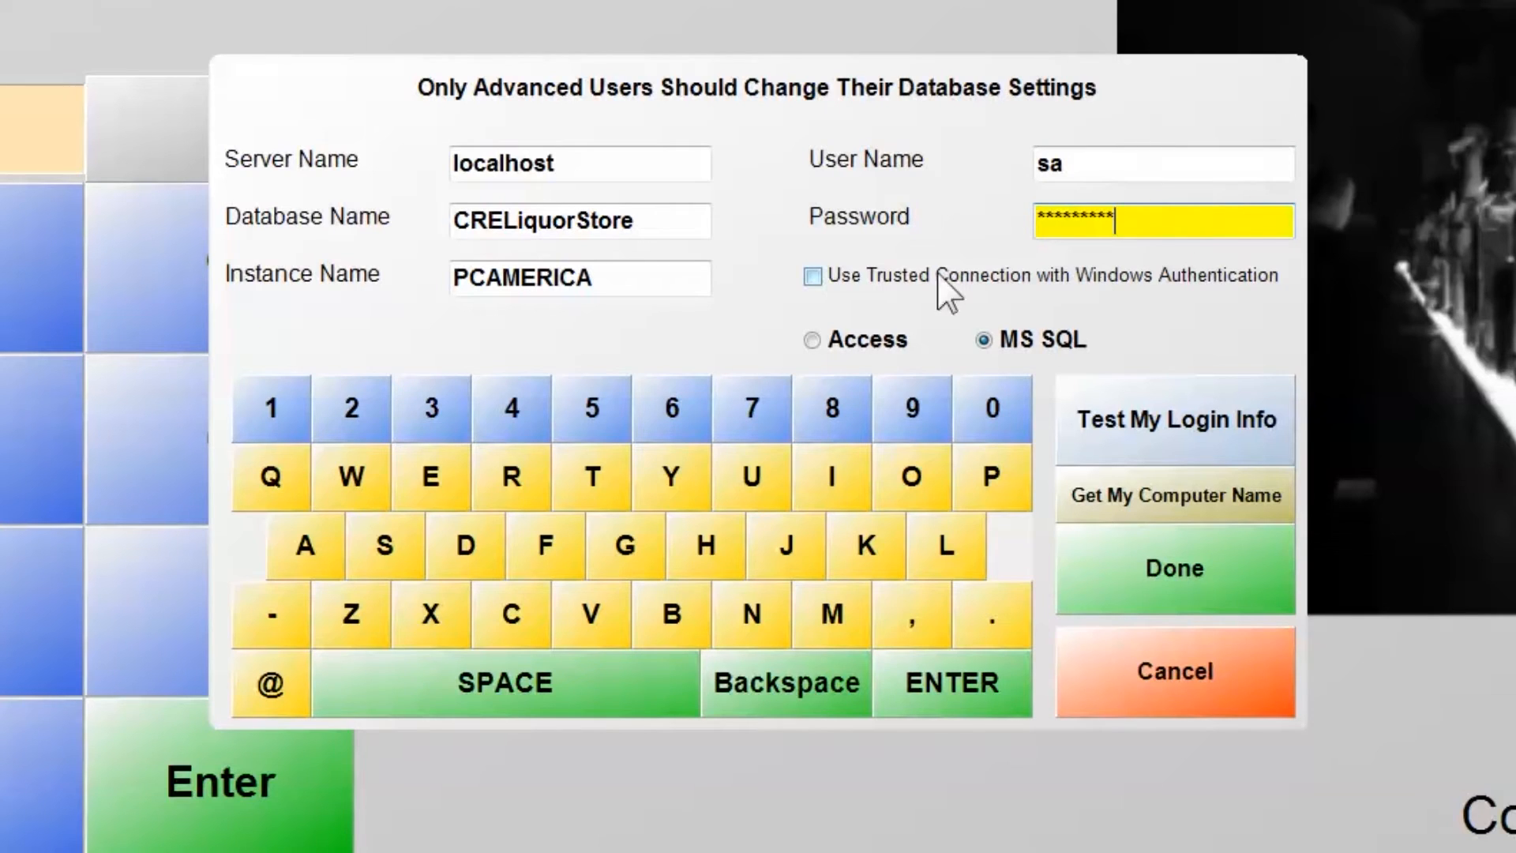
click(579, 163)
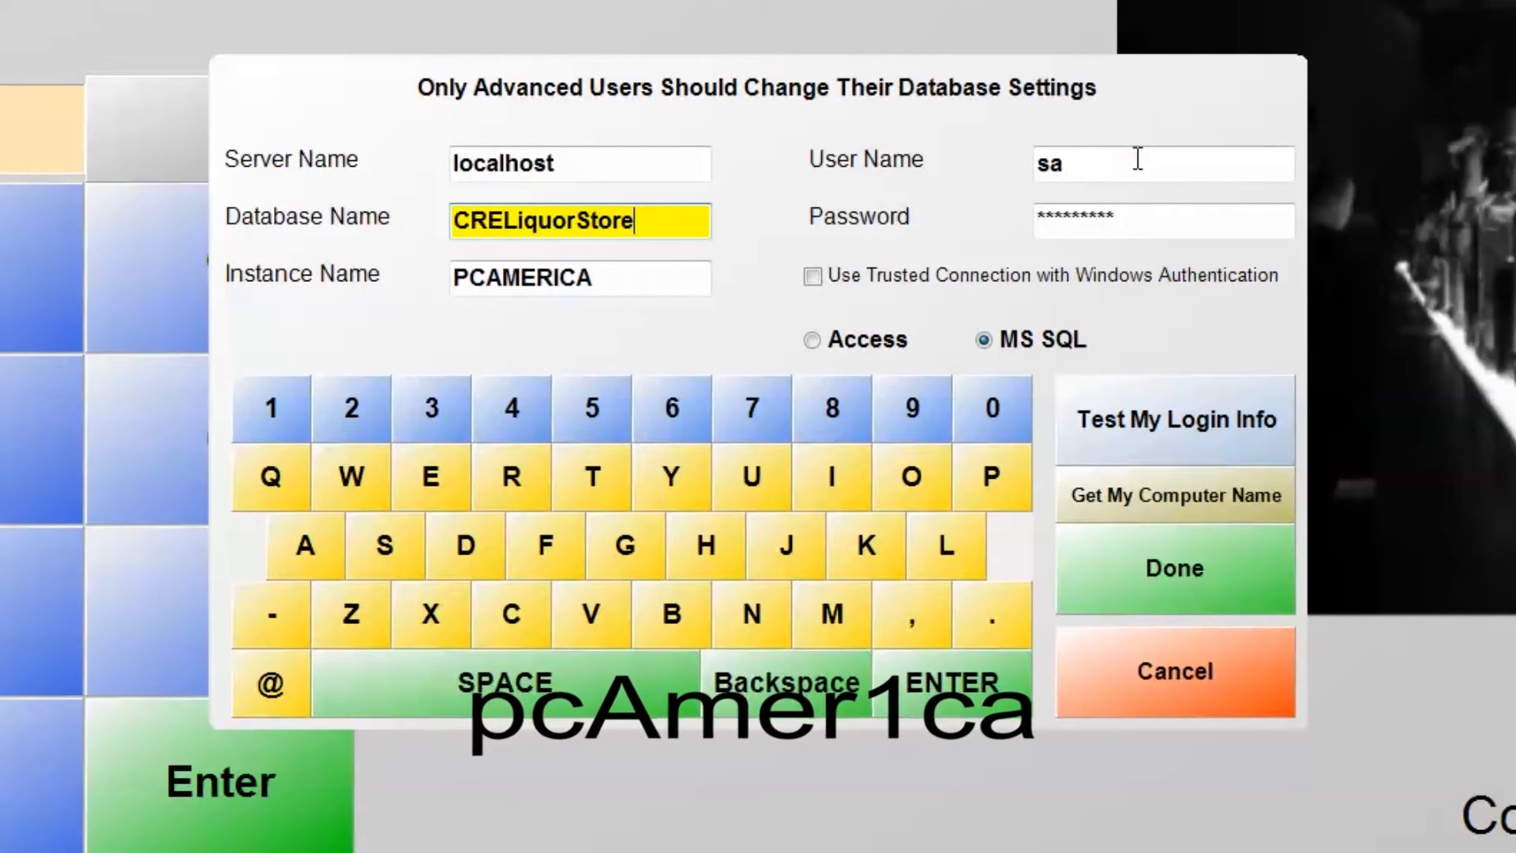
click(1161, 221)
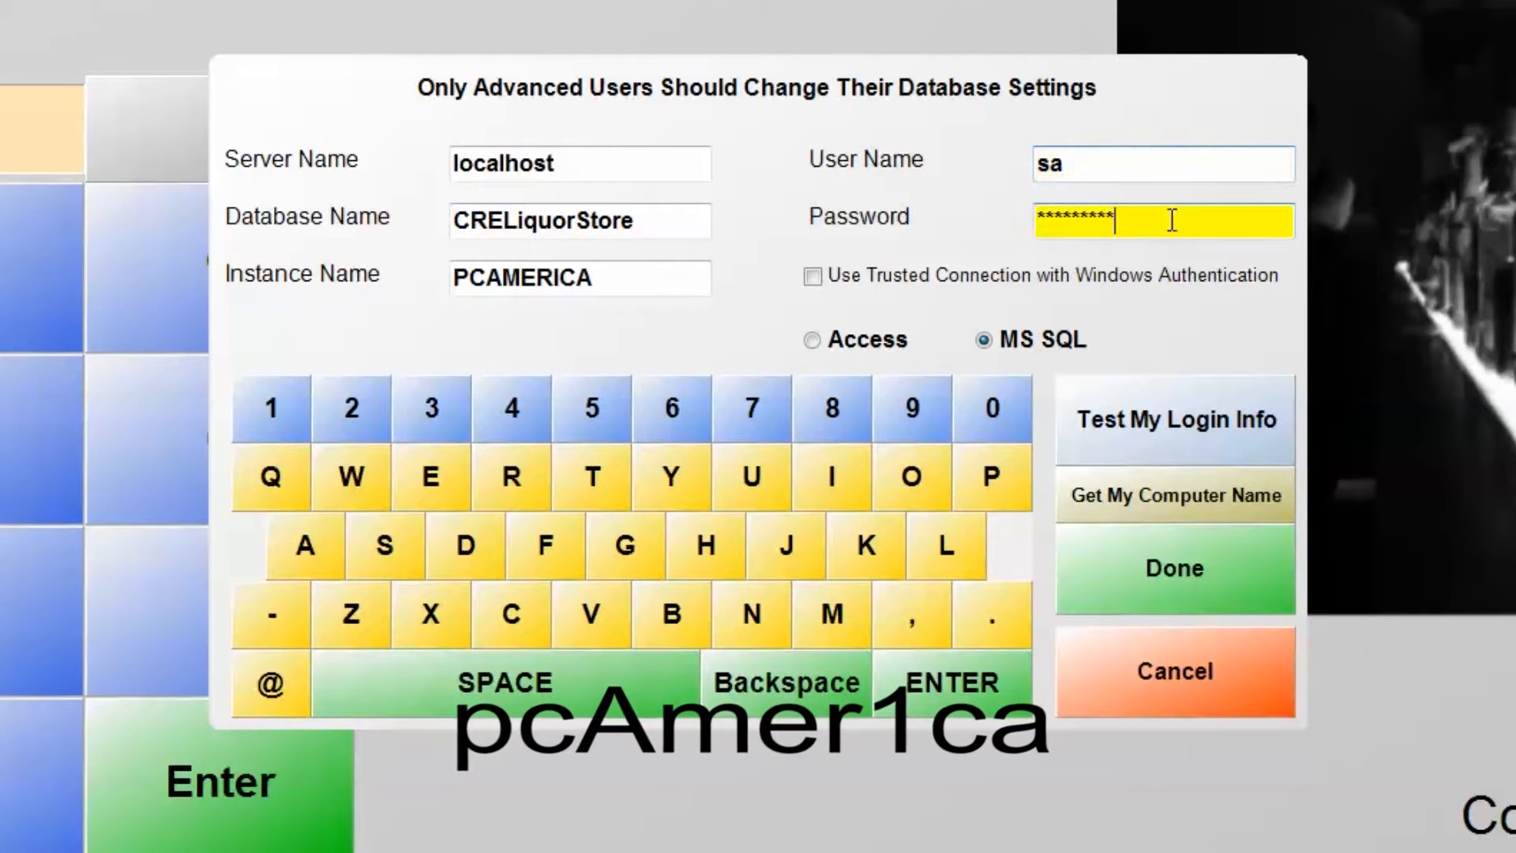
mouse_move(1243, 218)
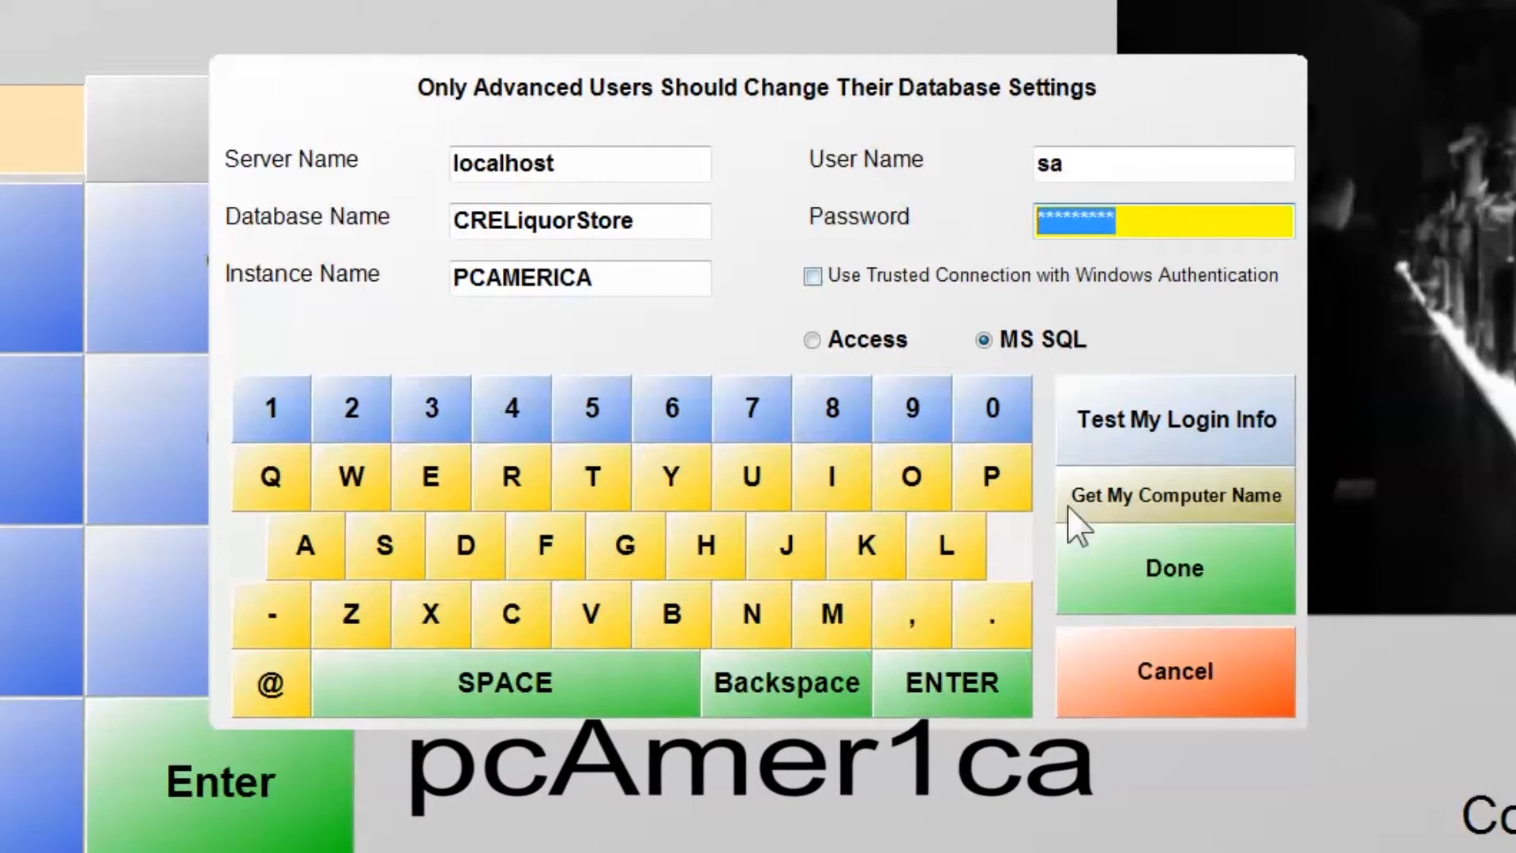
mouse_move(1199, 585)
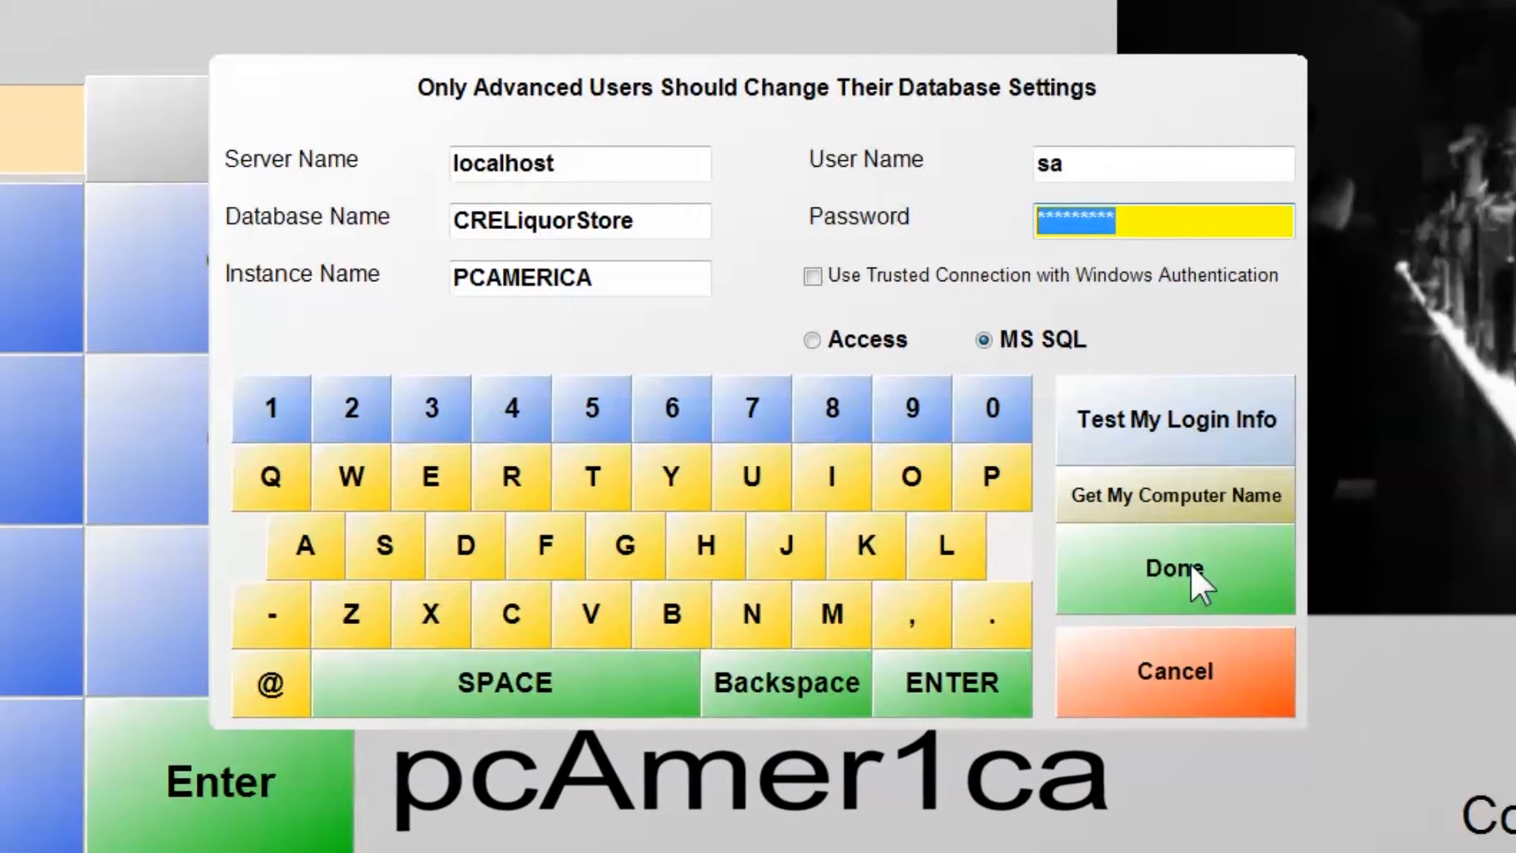
Go to the Partner Portal's Software Downloads page via Resources
click(1173, 569)
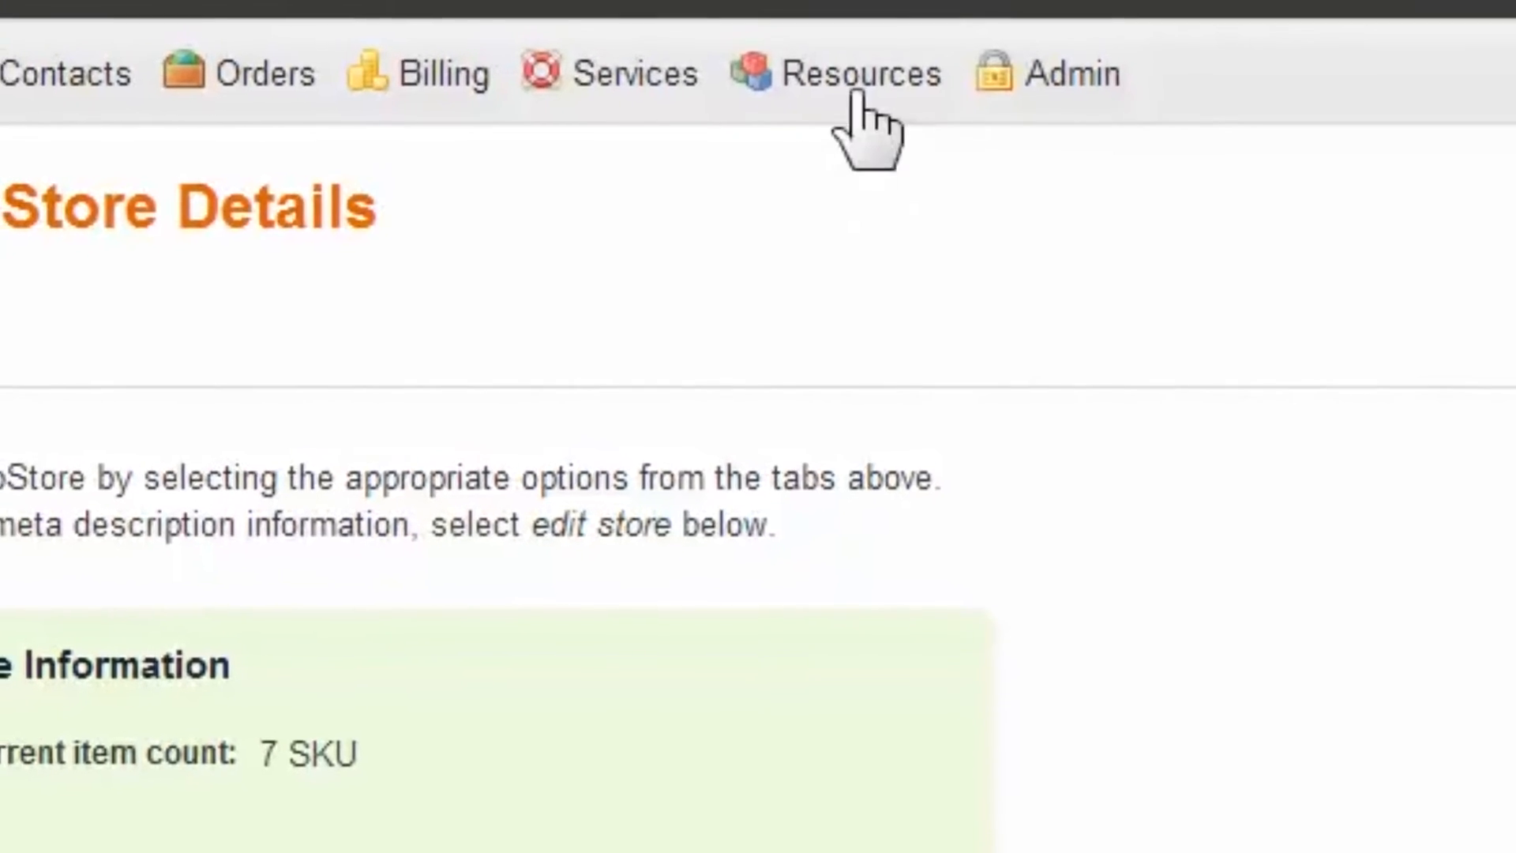
click(866, 73)
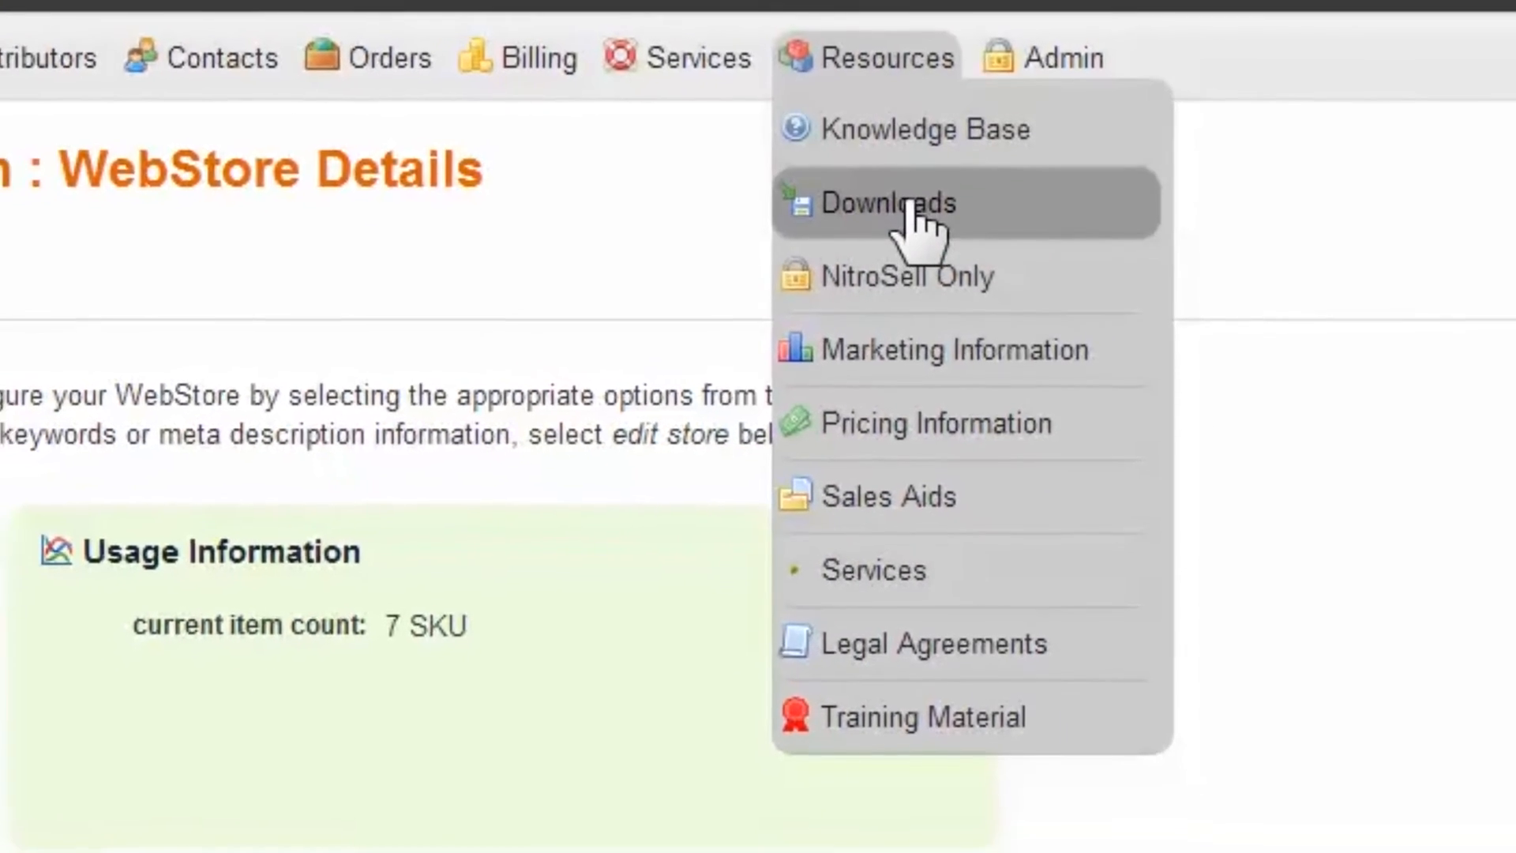
click(888, 204)
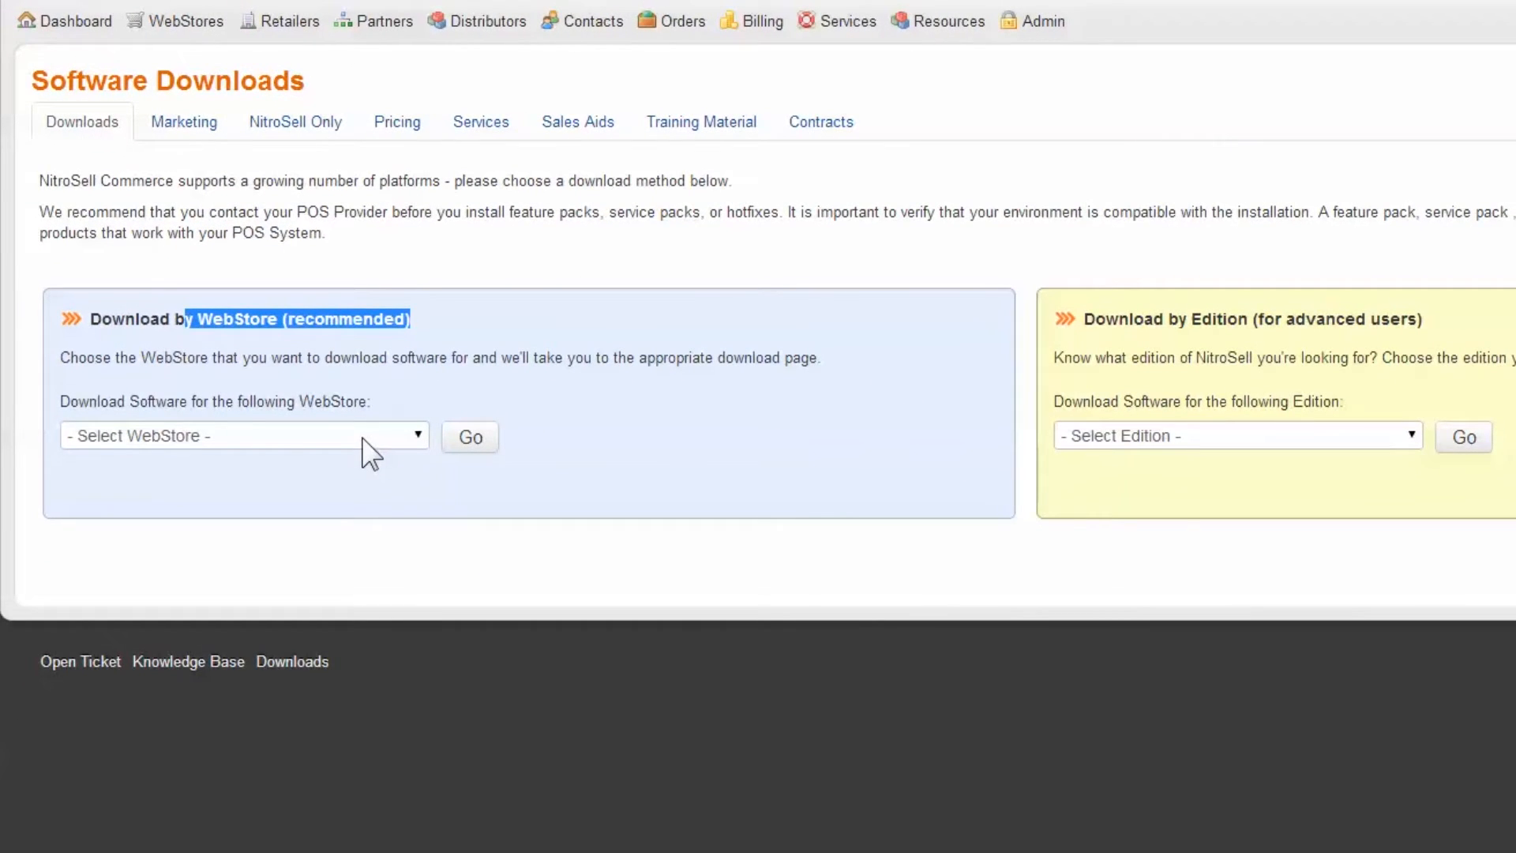
Choose the pcAmerica demo WebStore and load its NSc CRE Edition downloads
click(242, 436)
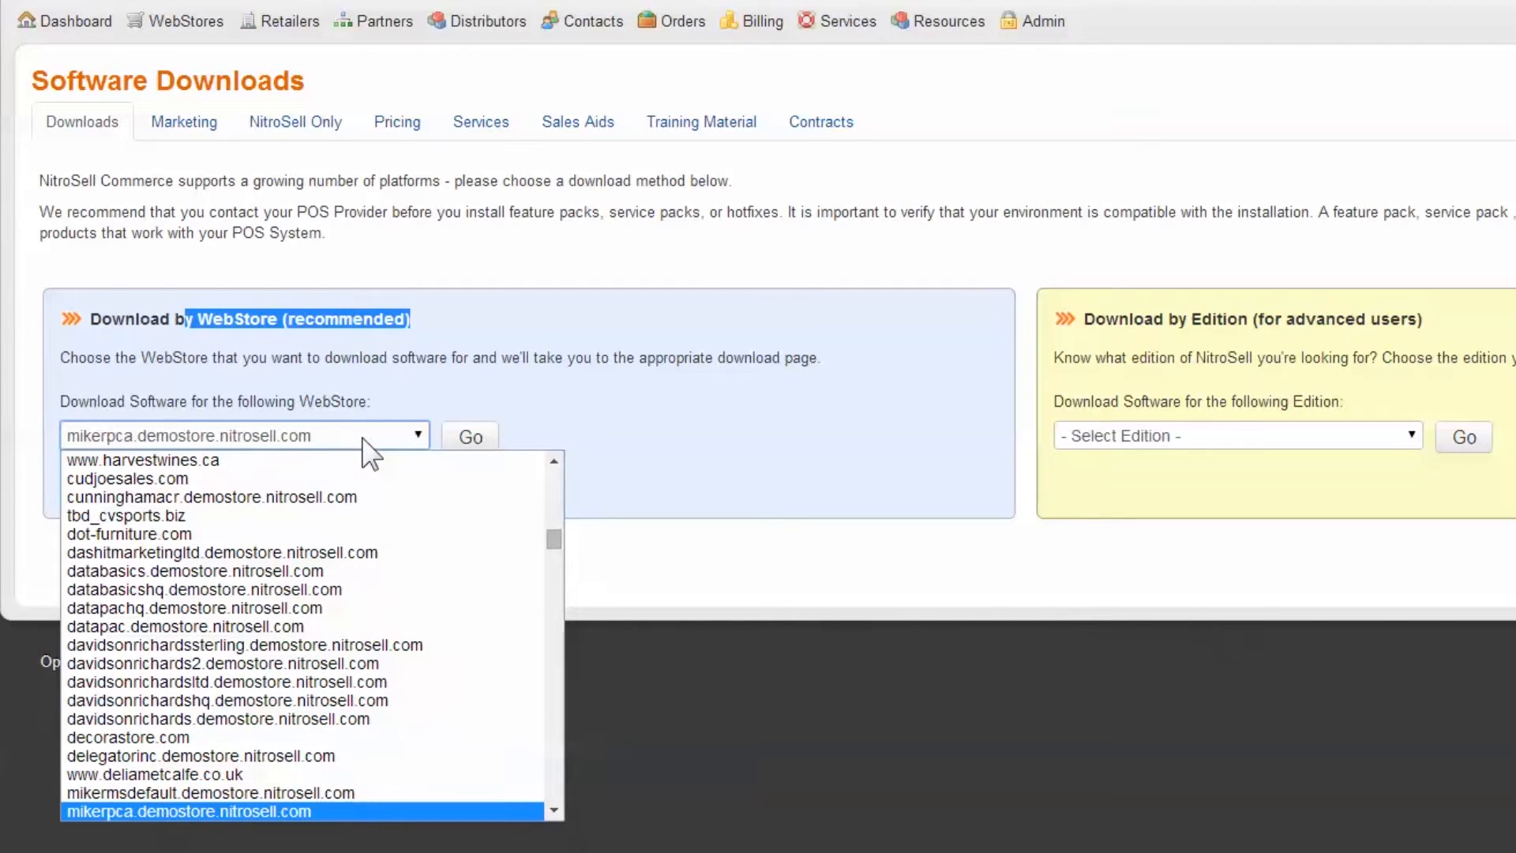
mouse_move(295, 826)
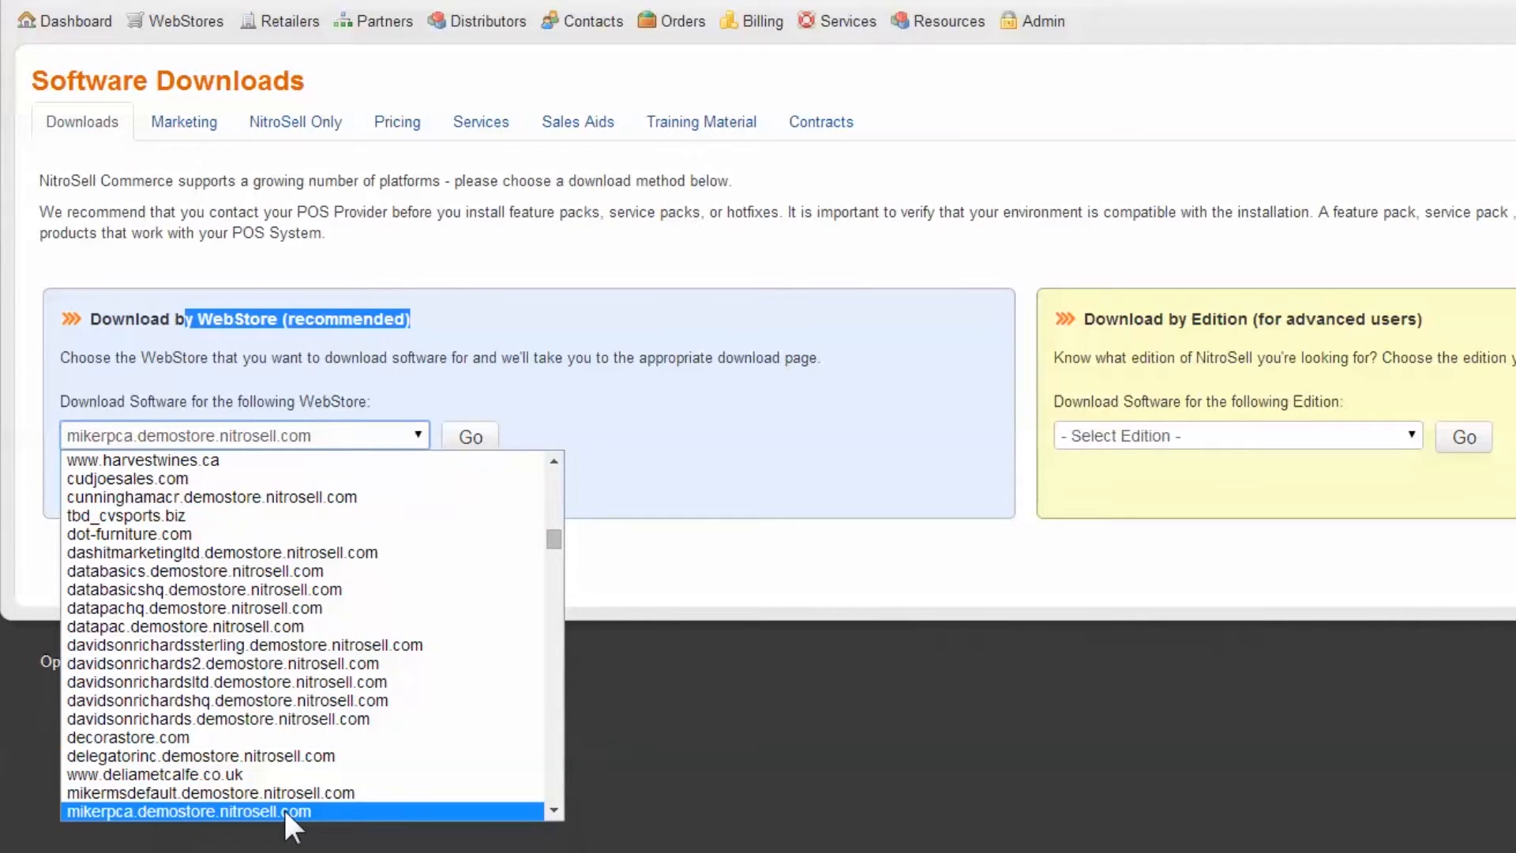
click(186, 812)
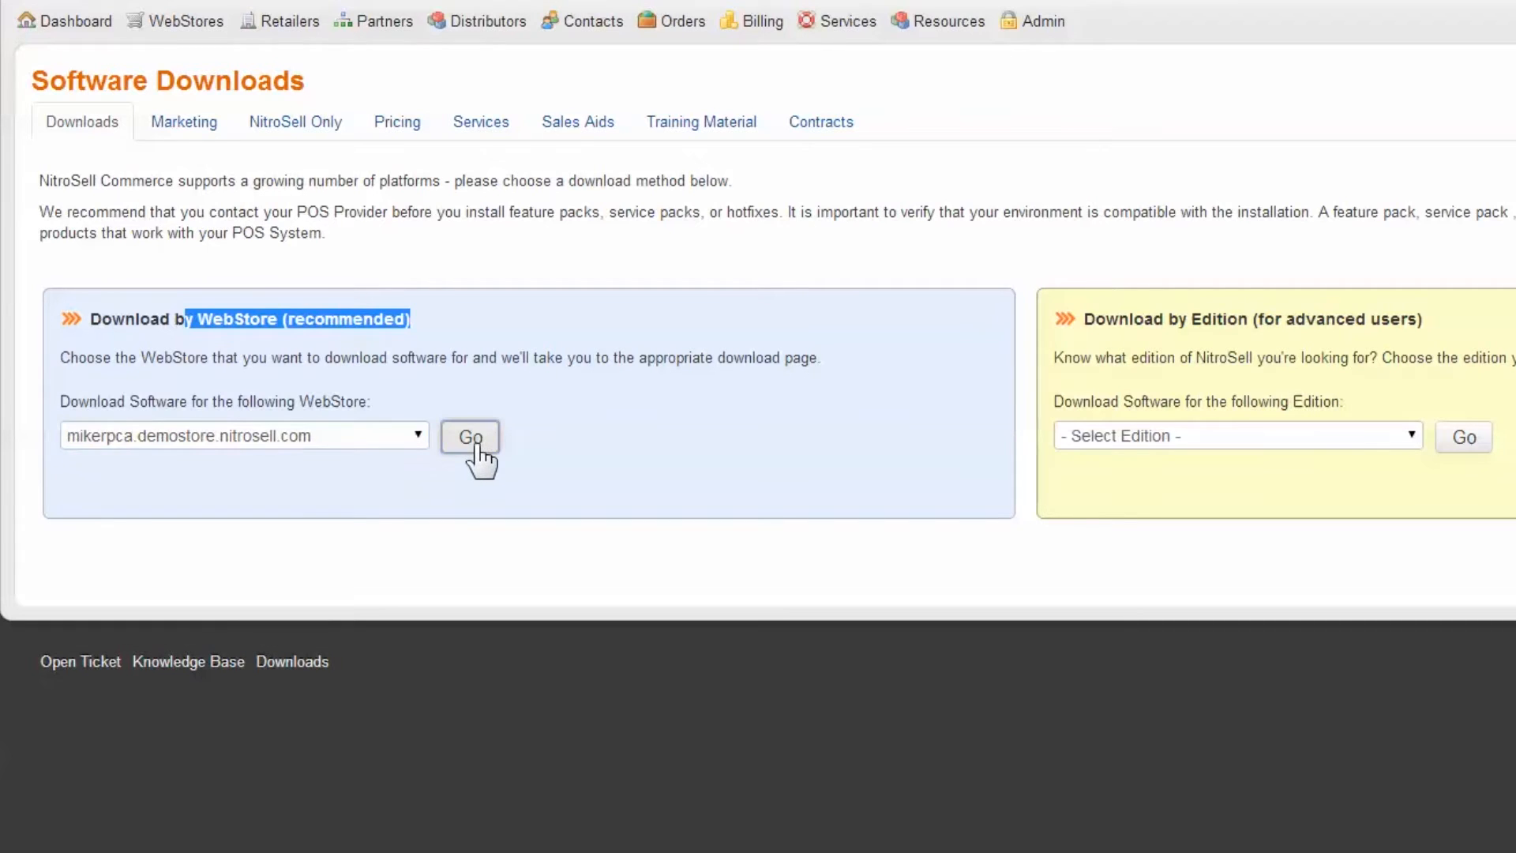
click(469, 436)
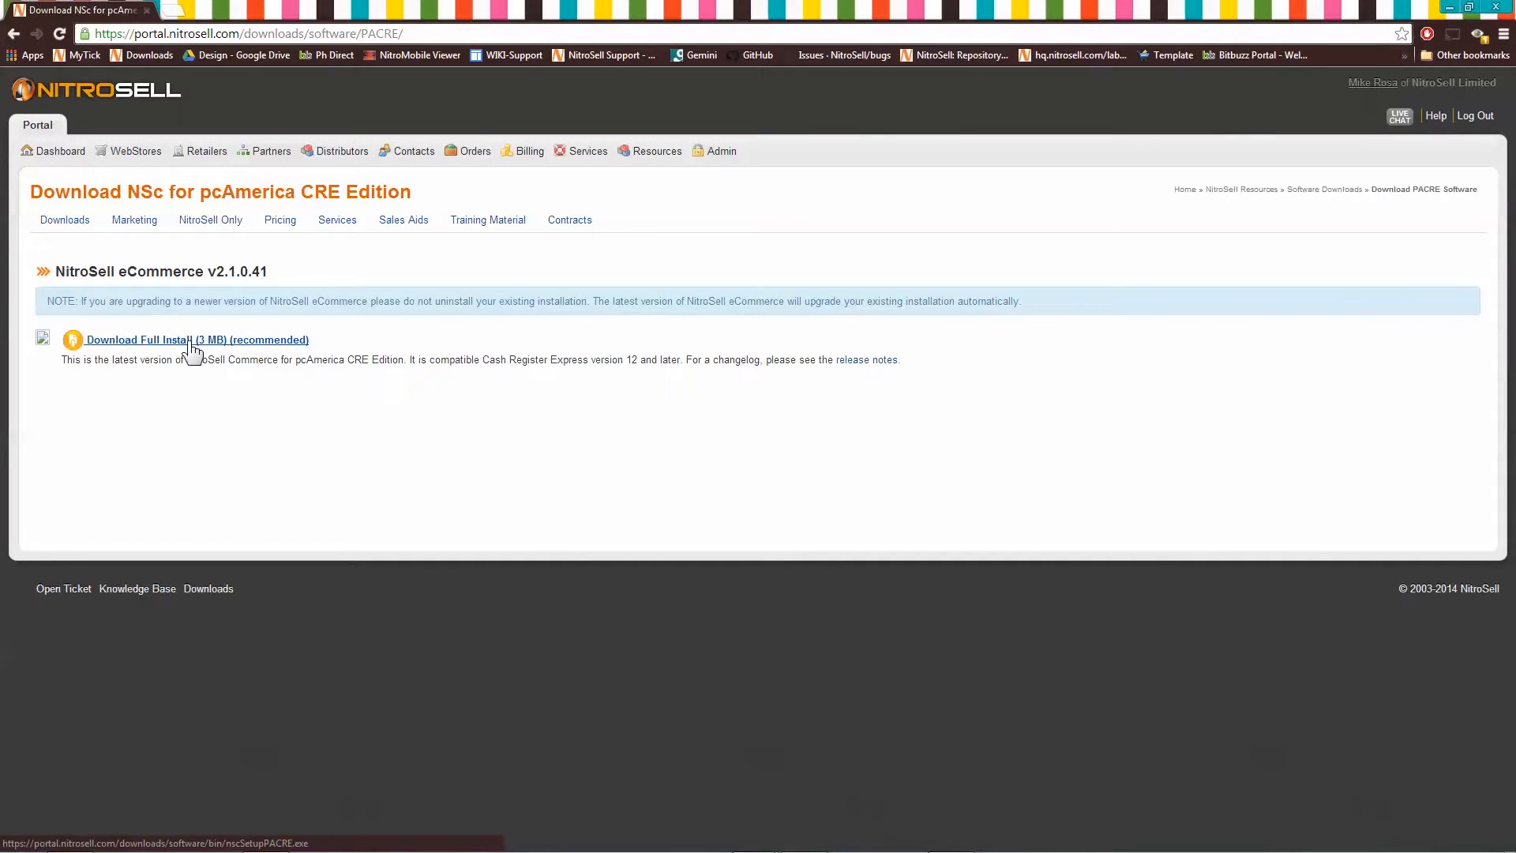
Download the 3 MB full NSc install and allow the unverified installer to run
click(198, 340)
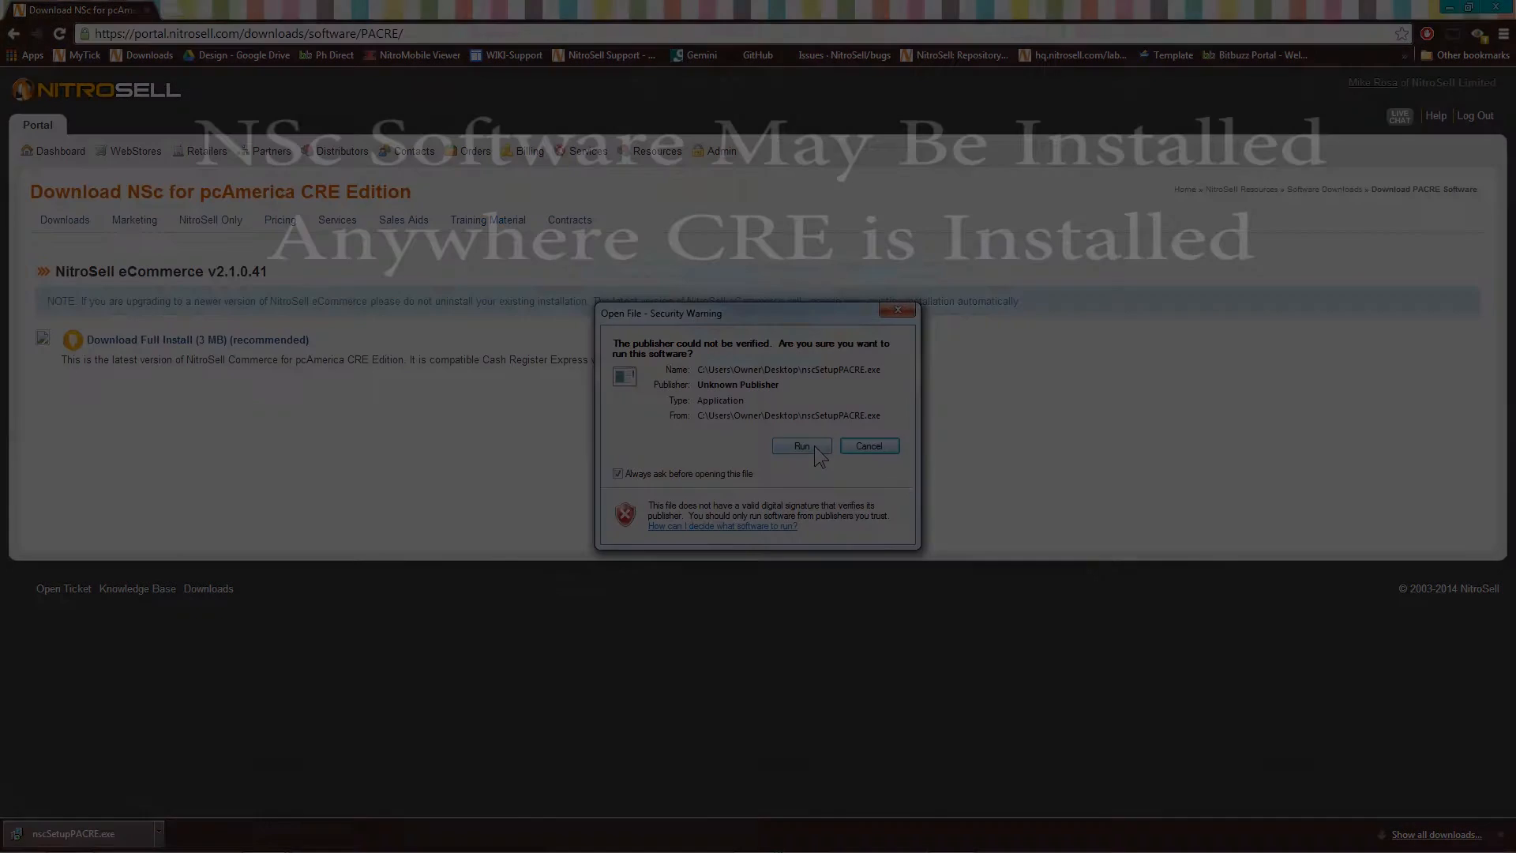
click(801, 446)
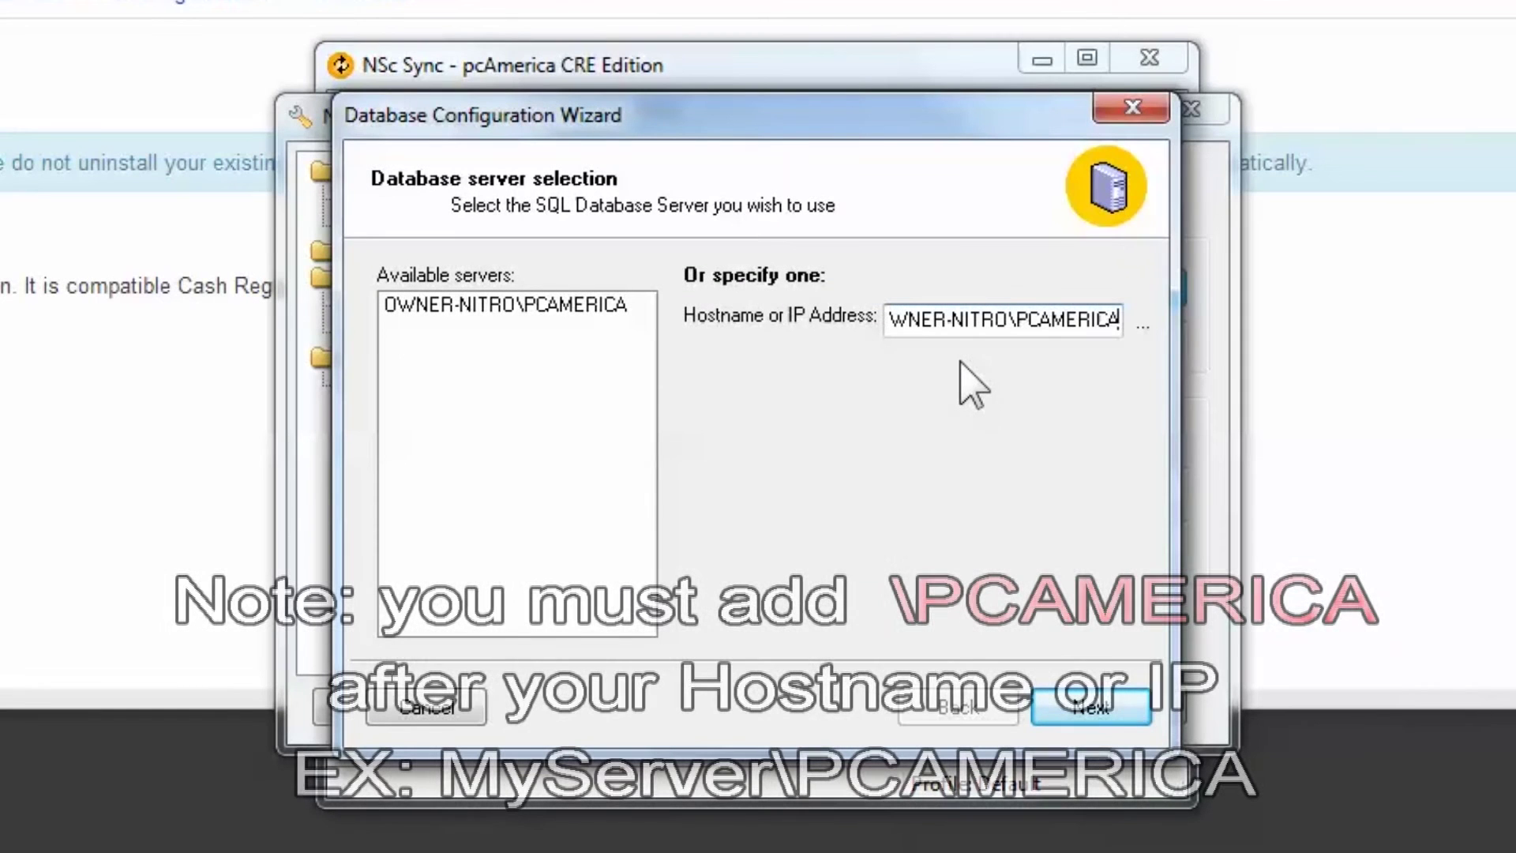
Accept the PCAMERICA server and continue with SQL Server authentication as sa with its password
click(1092, 707)
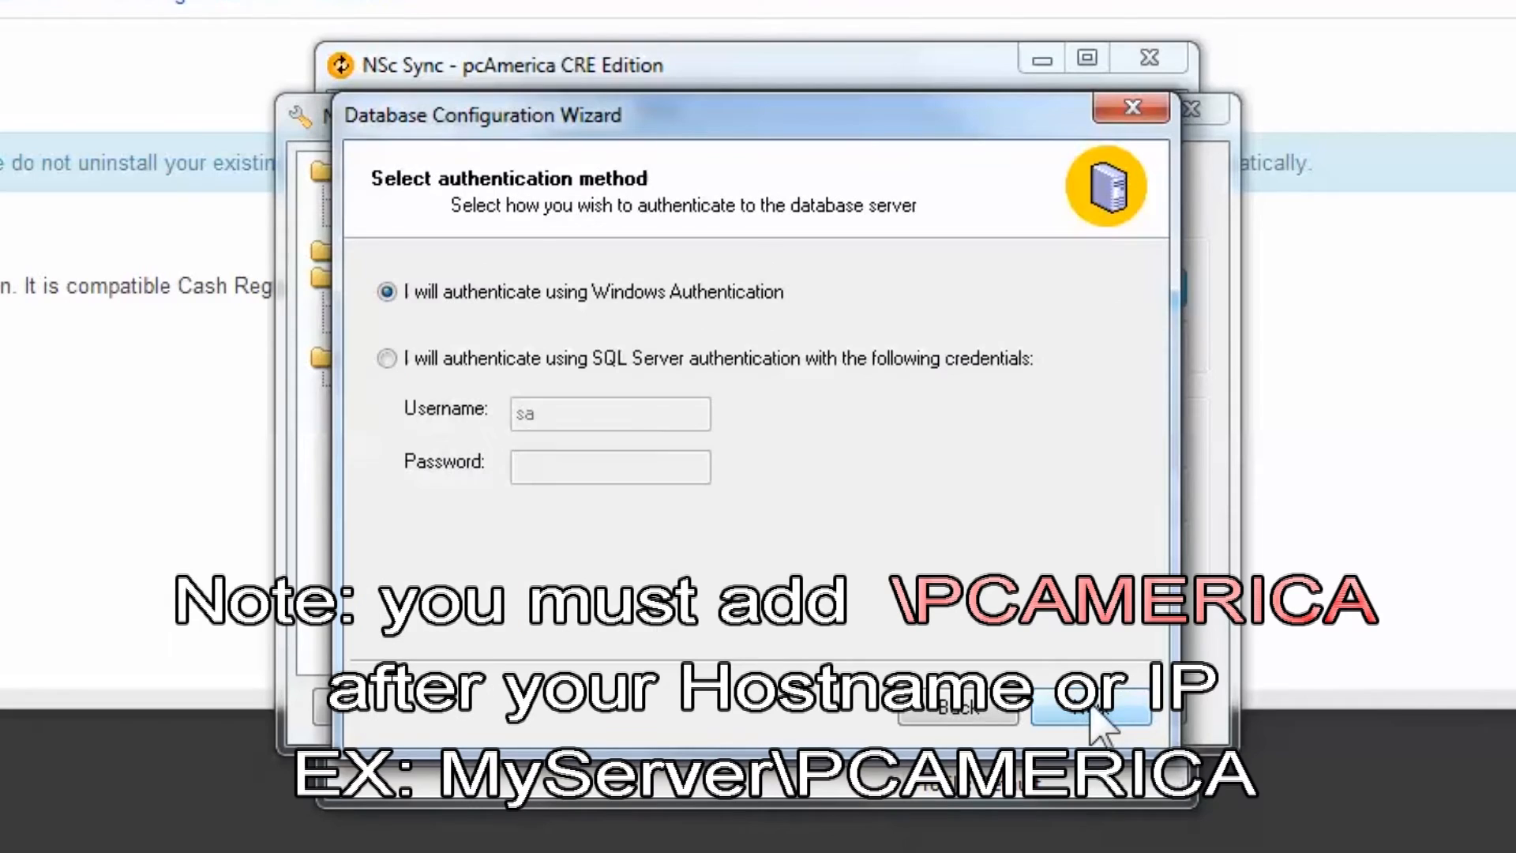
click(385, 359)
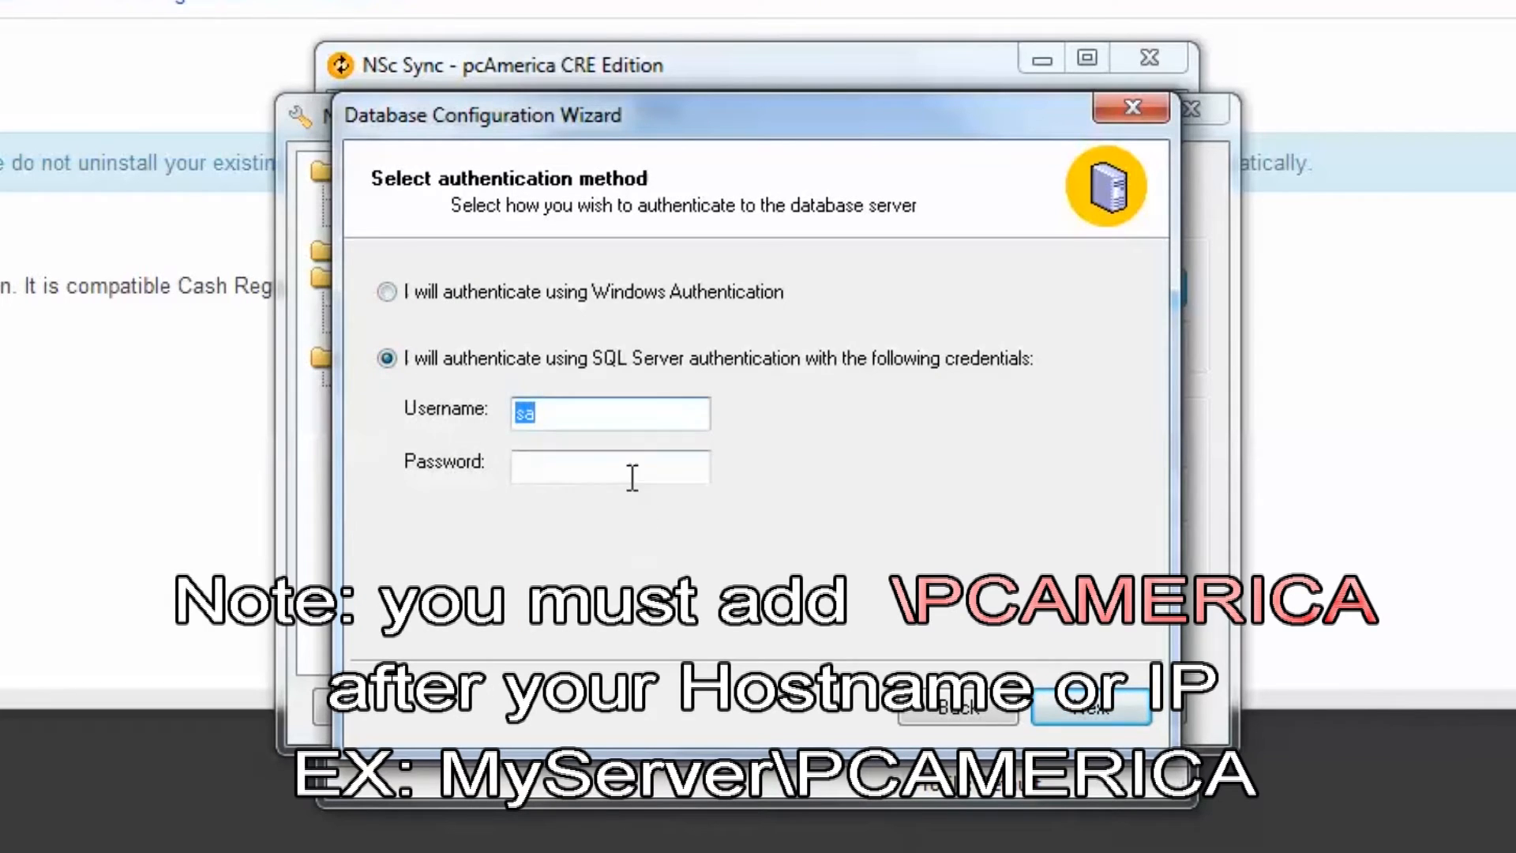
click(610, 464)
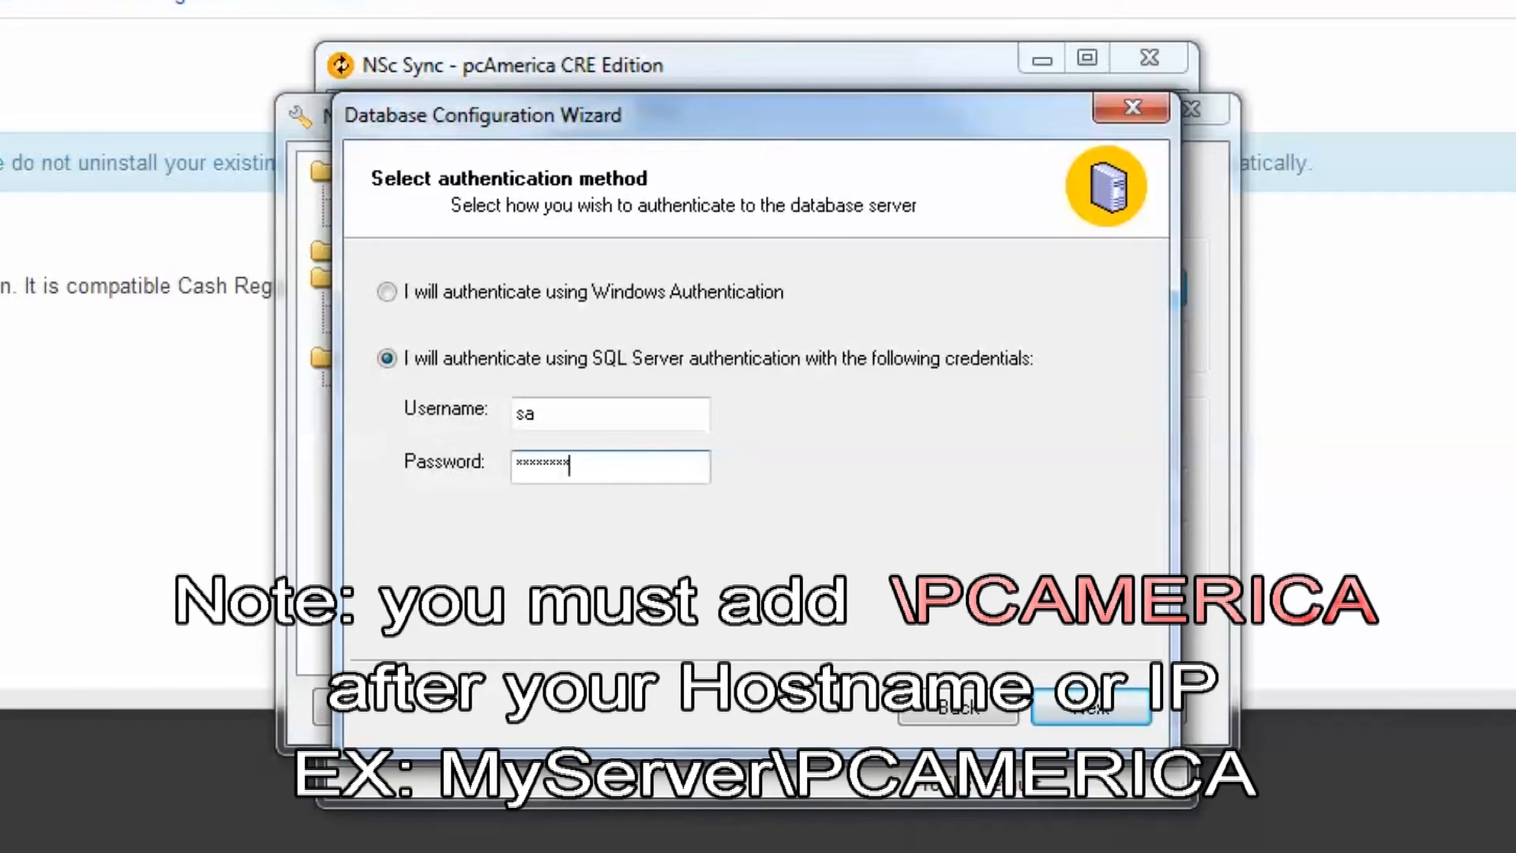
click(1088, 706)
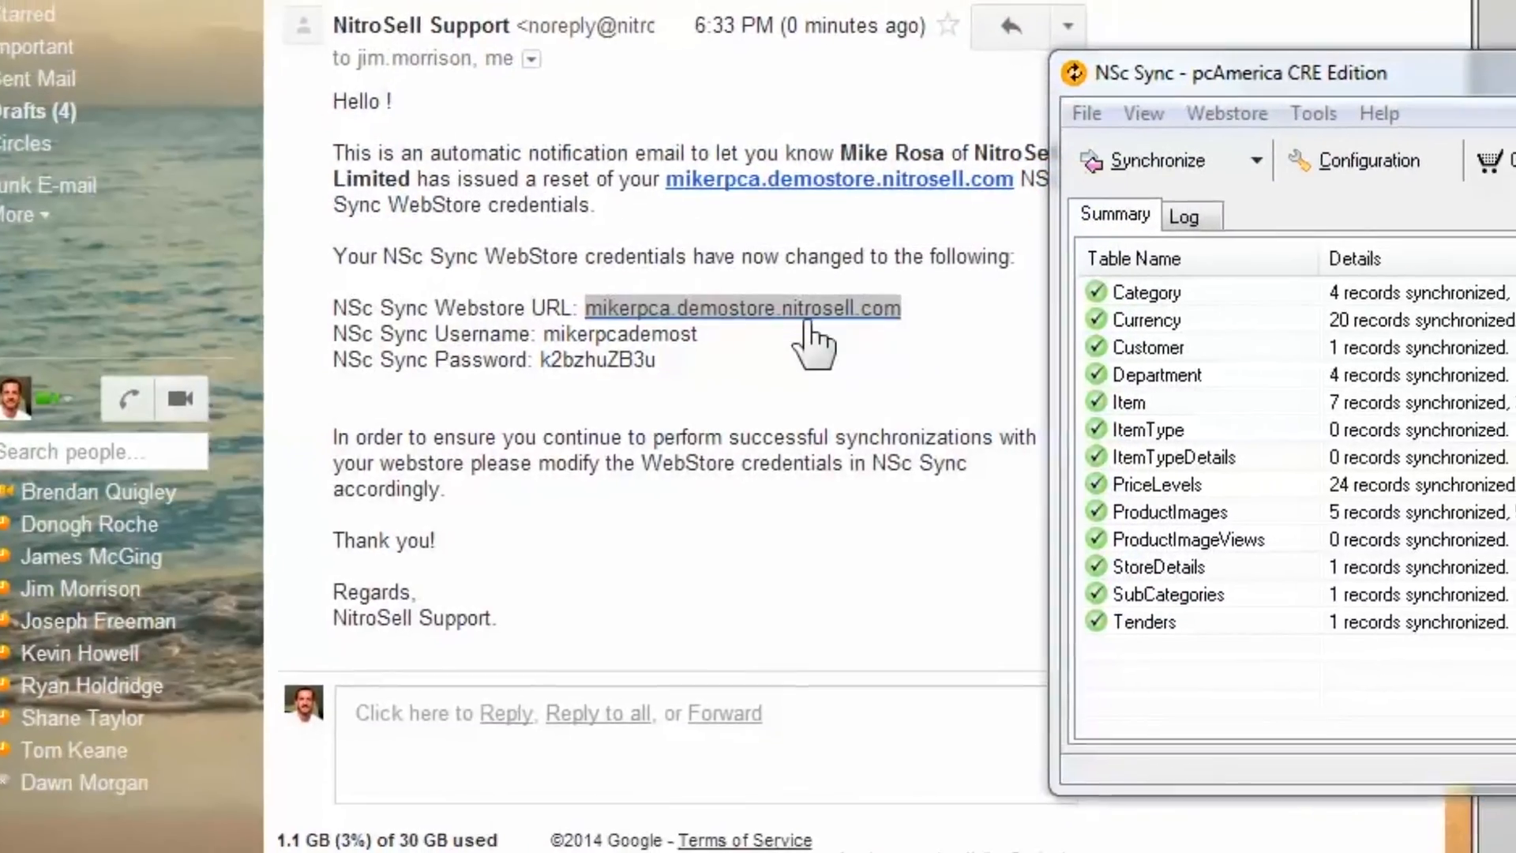
Paste the reset email's WebStore username and password into the sync configuration and save it
click(1365, 161)
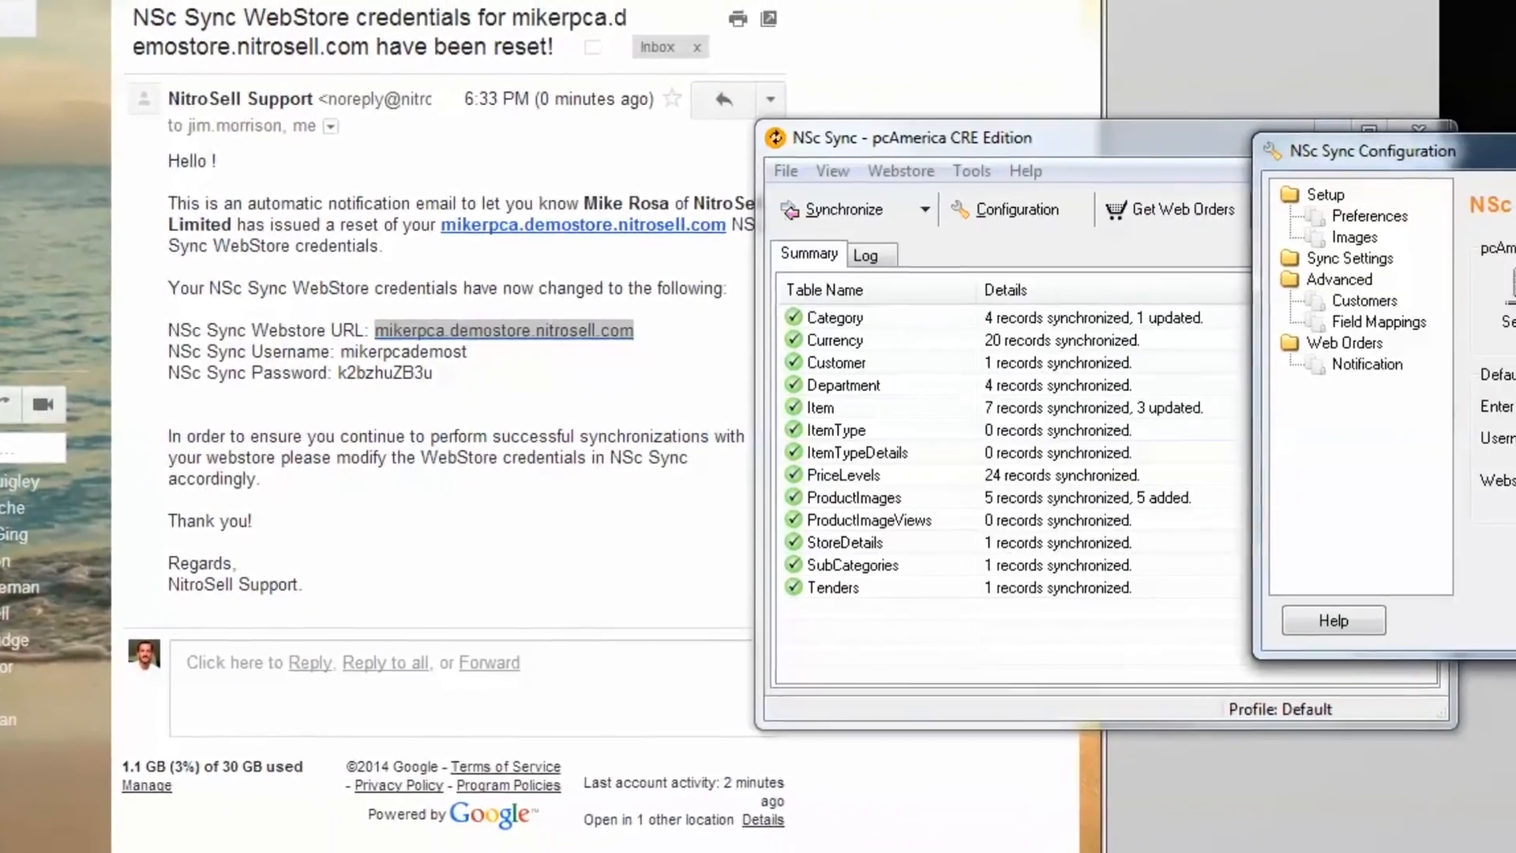
right_click(208, 371)
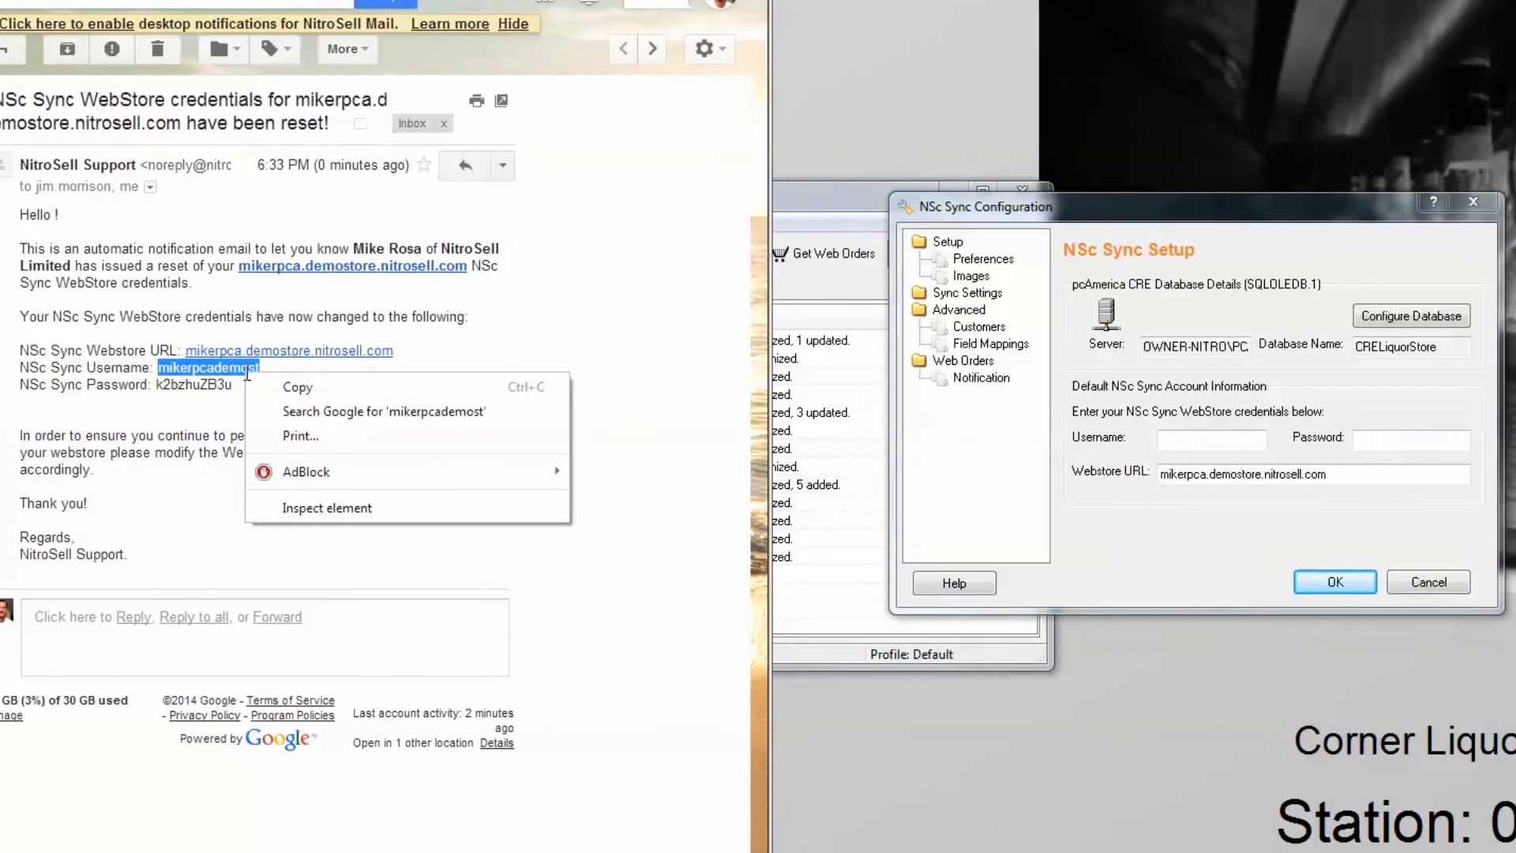
right_click(1211, 438)
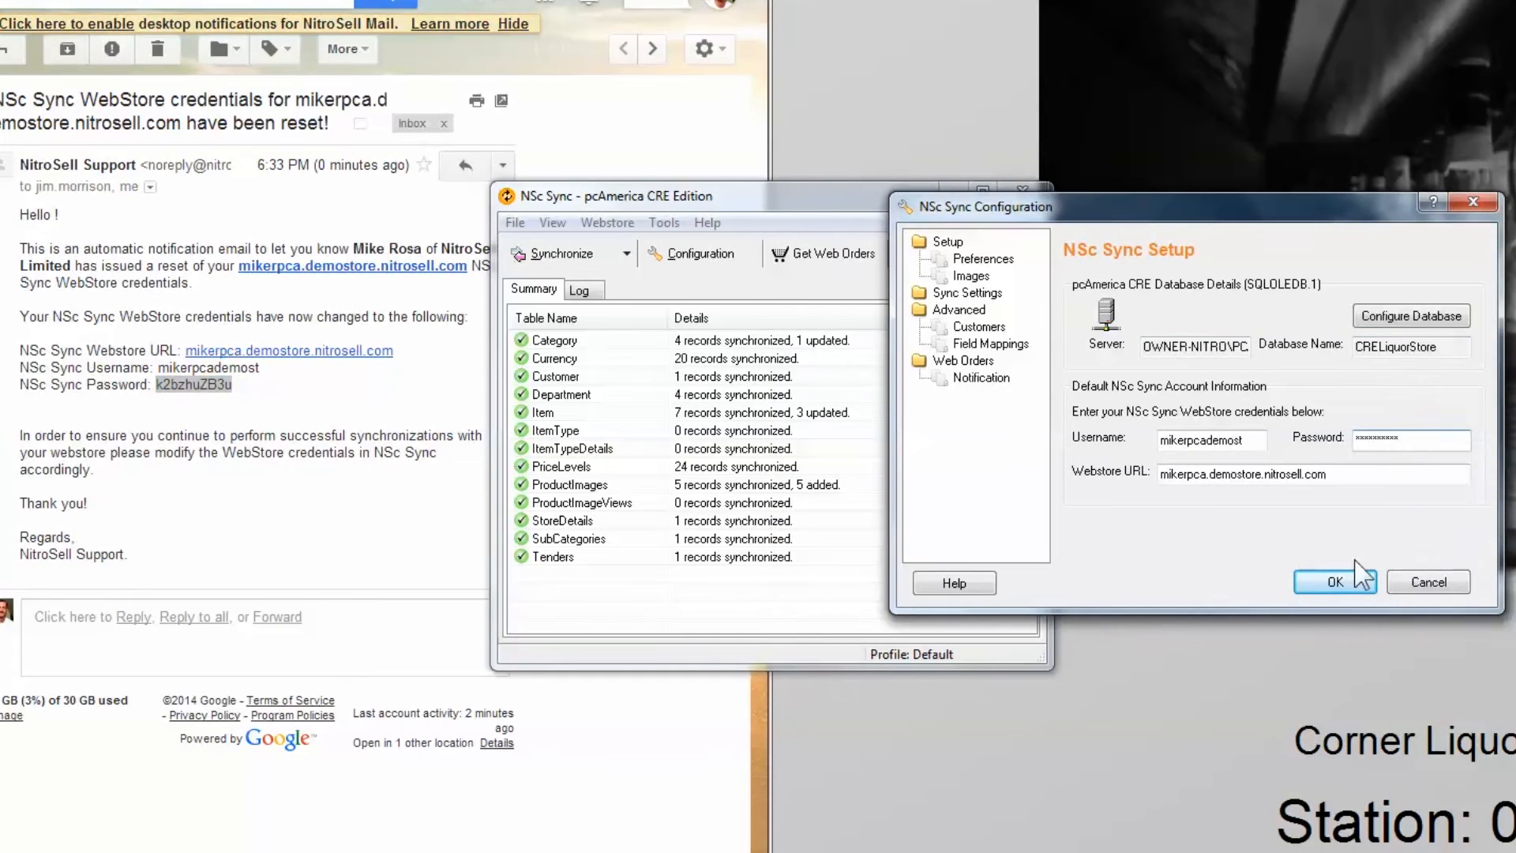
click(1334, 582)
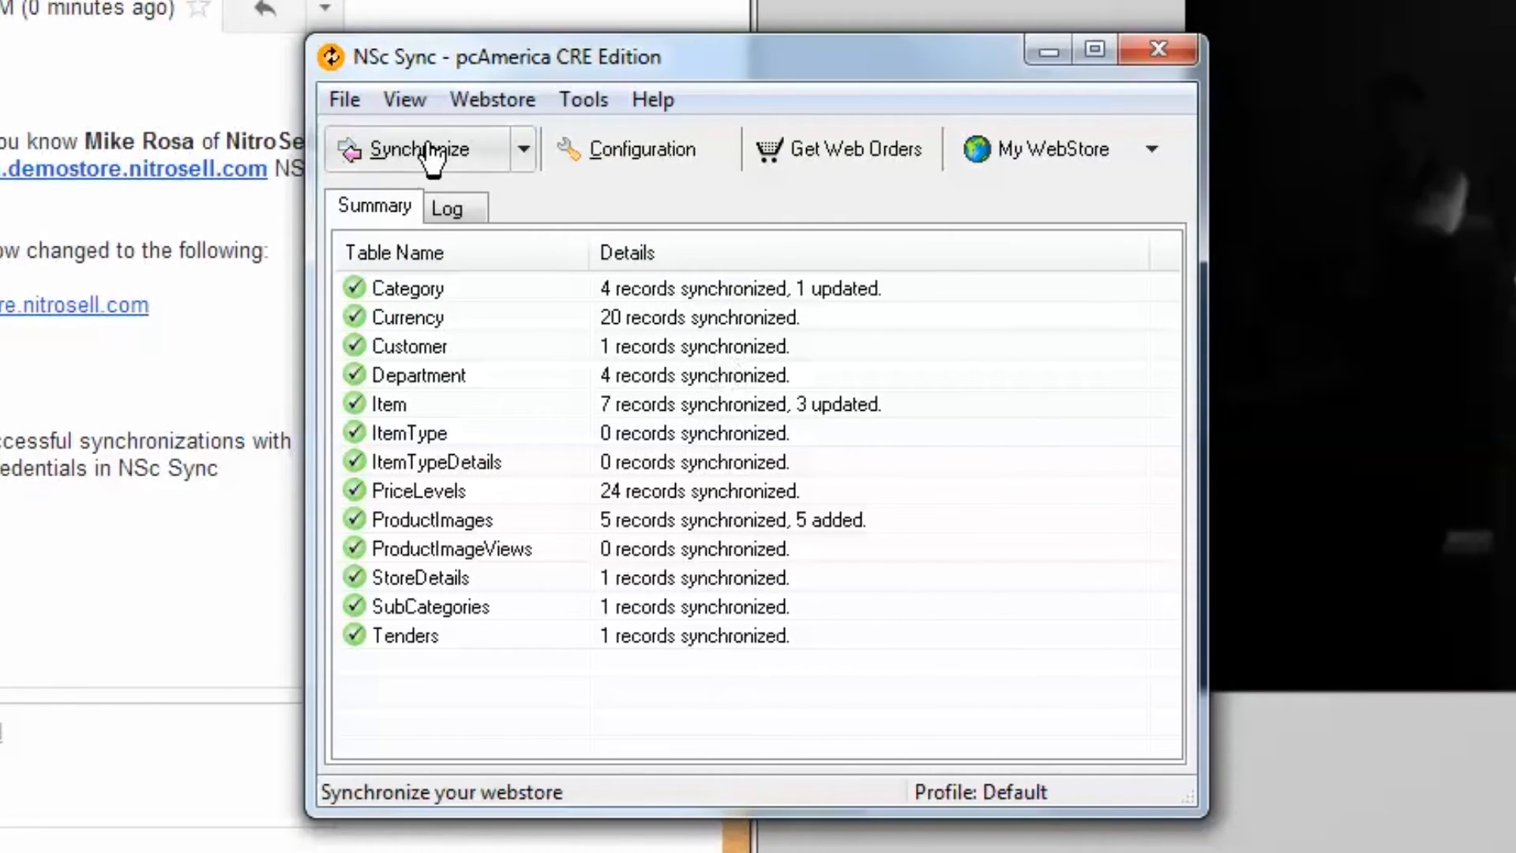
Run the webstore synchronization to completion without errors and review the Customer and other table results
click(415, 149)
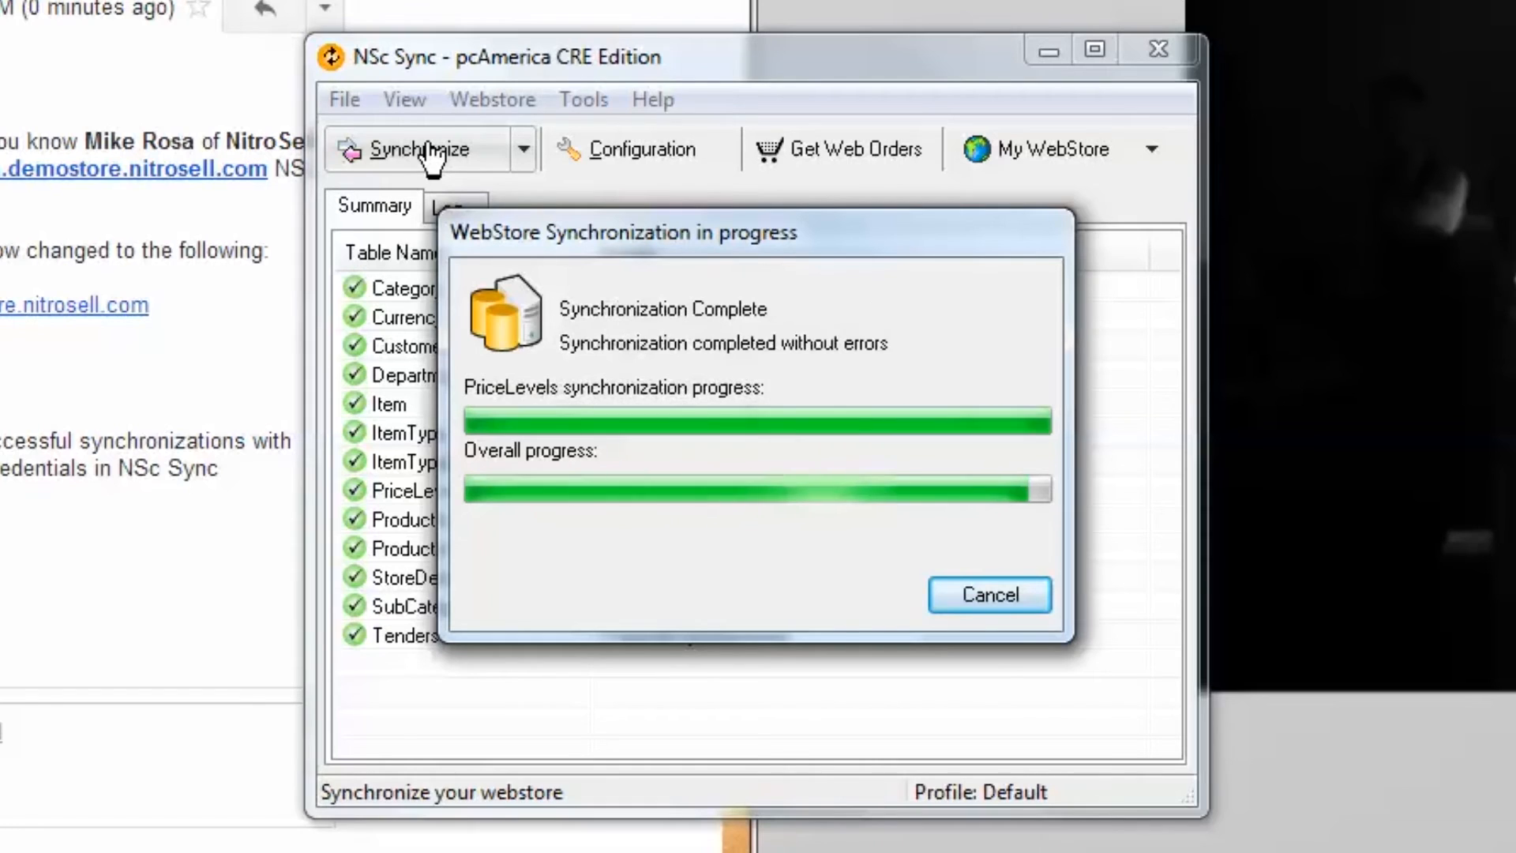
click(989, 595)
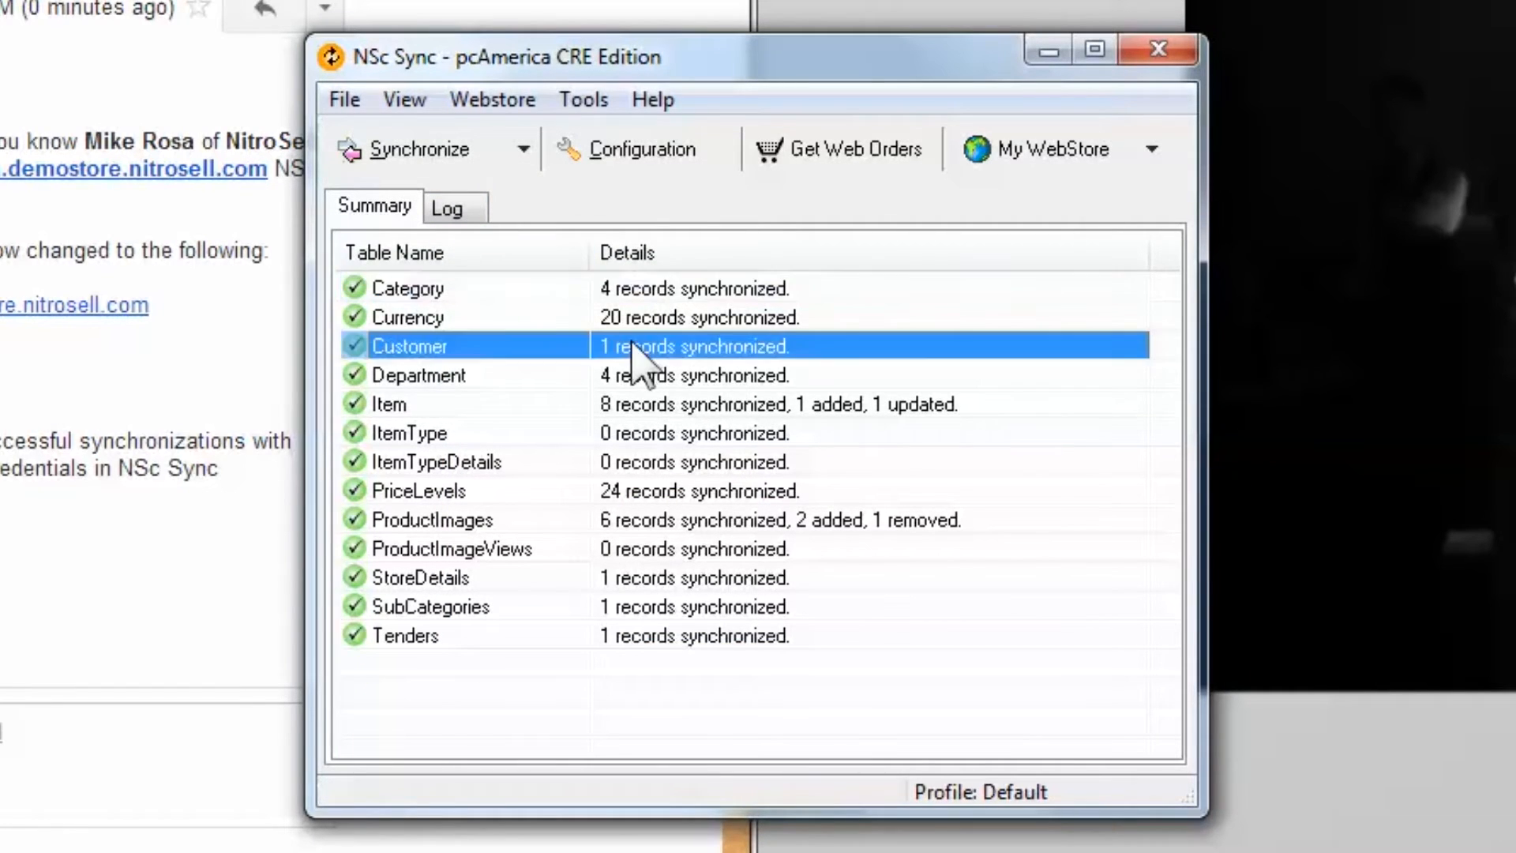
click(433, 519)
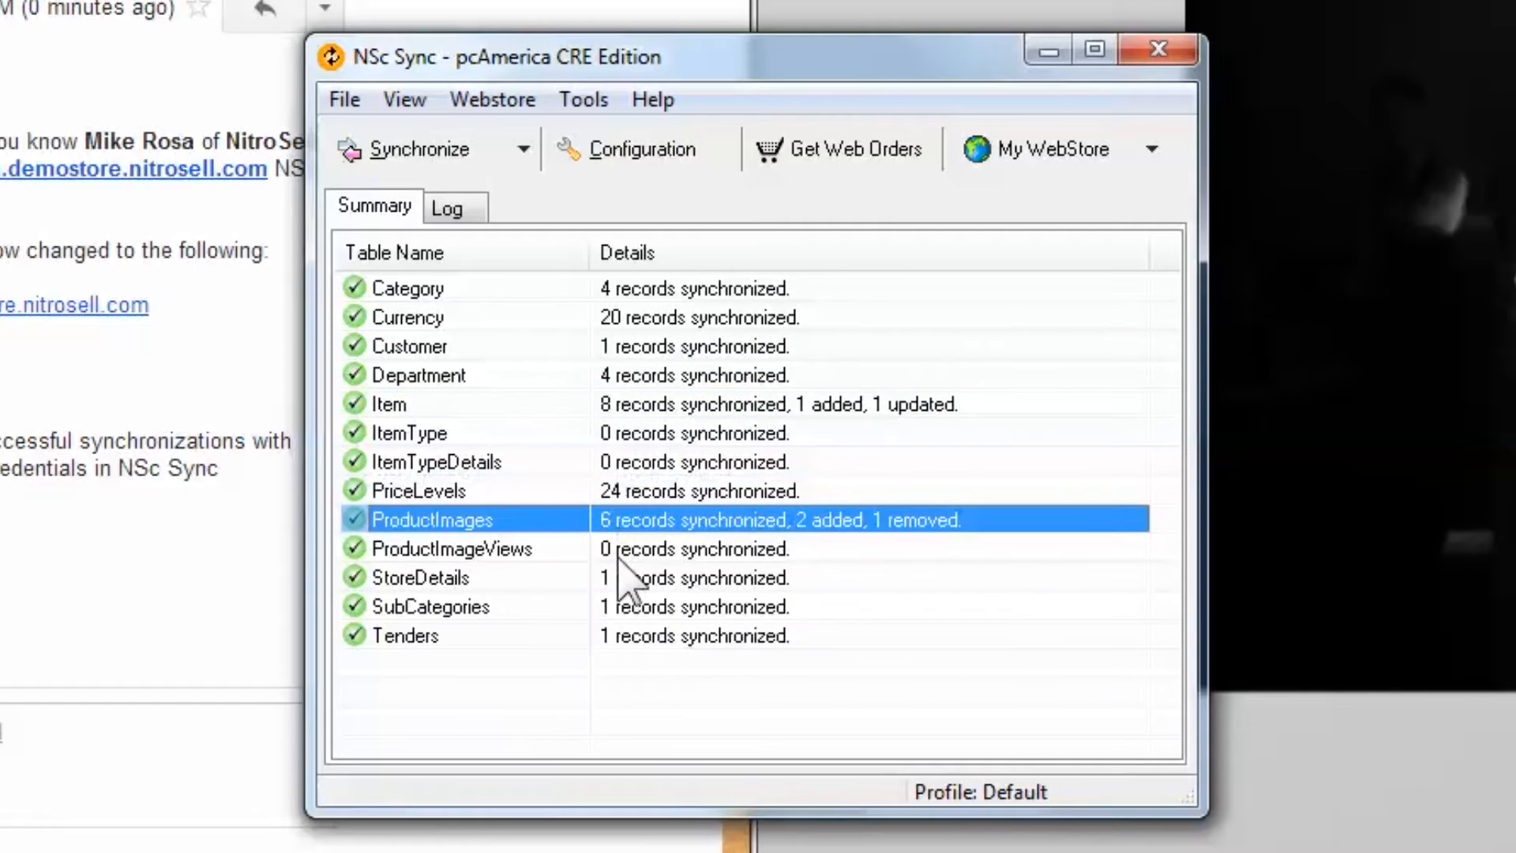
click(420, 578)
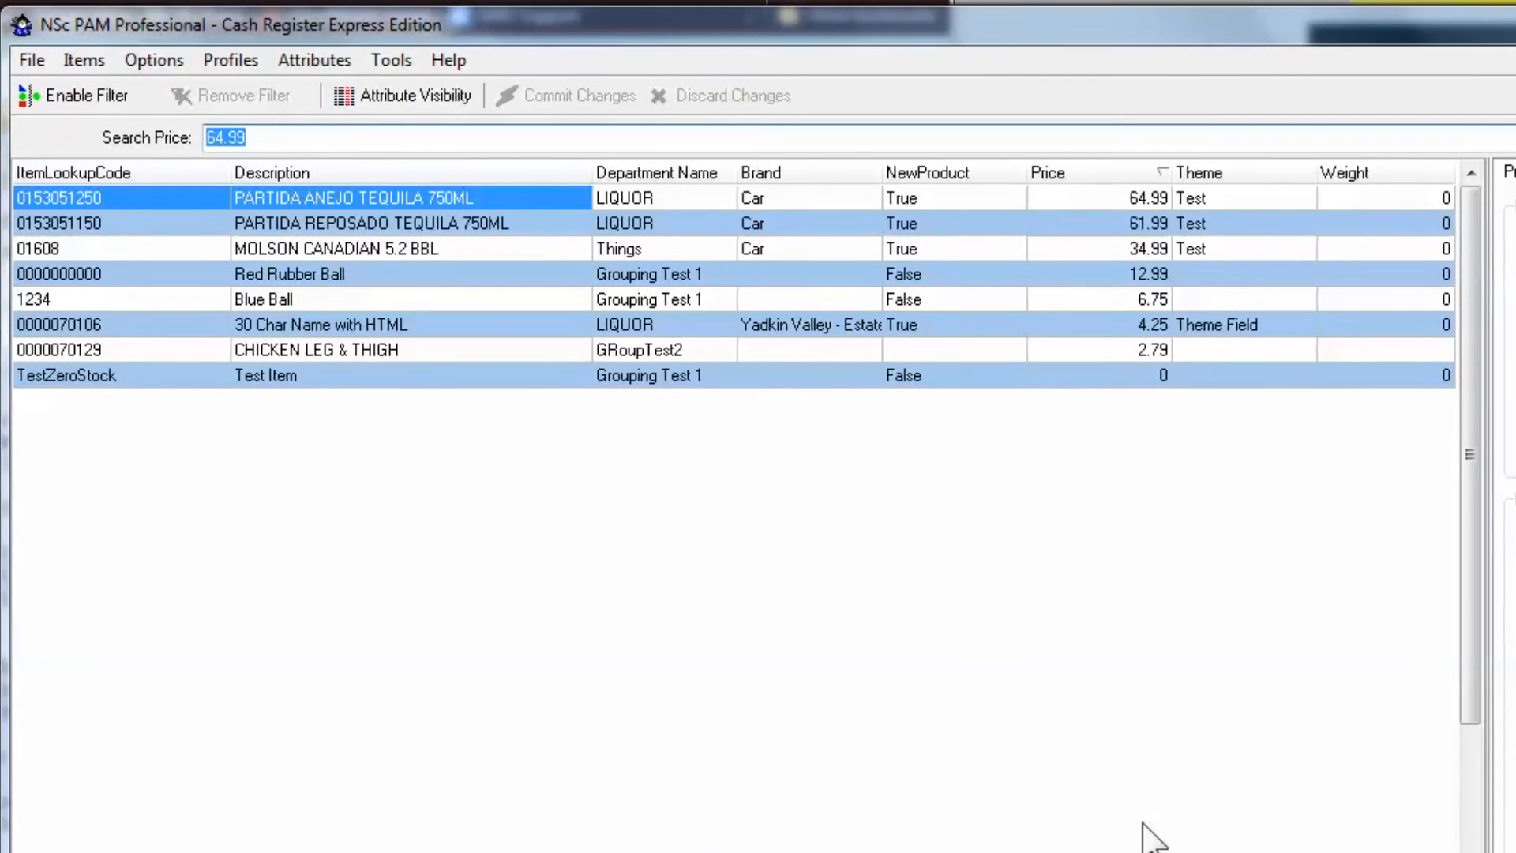
mouse_move(473, 261)
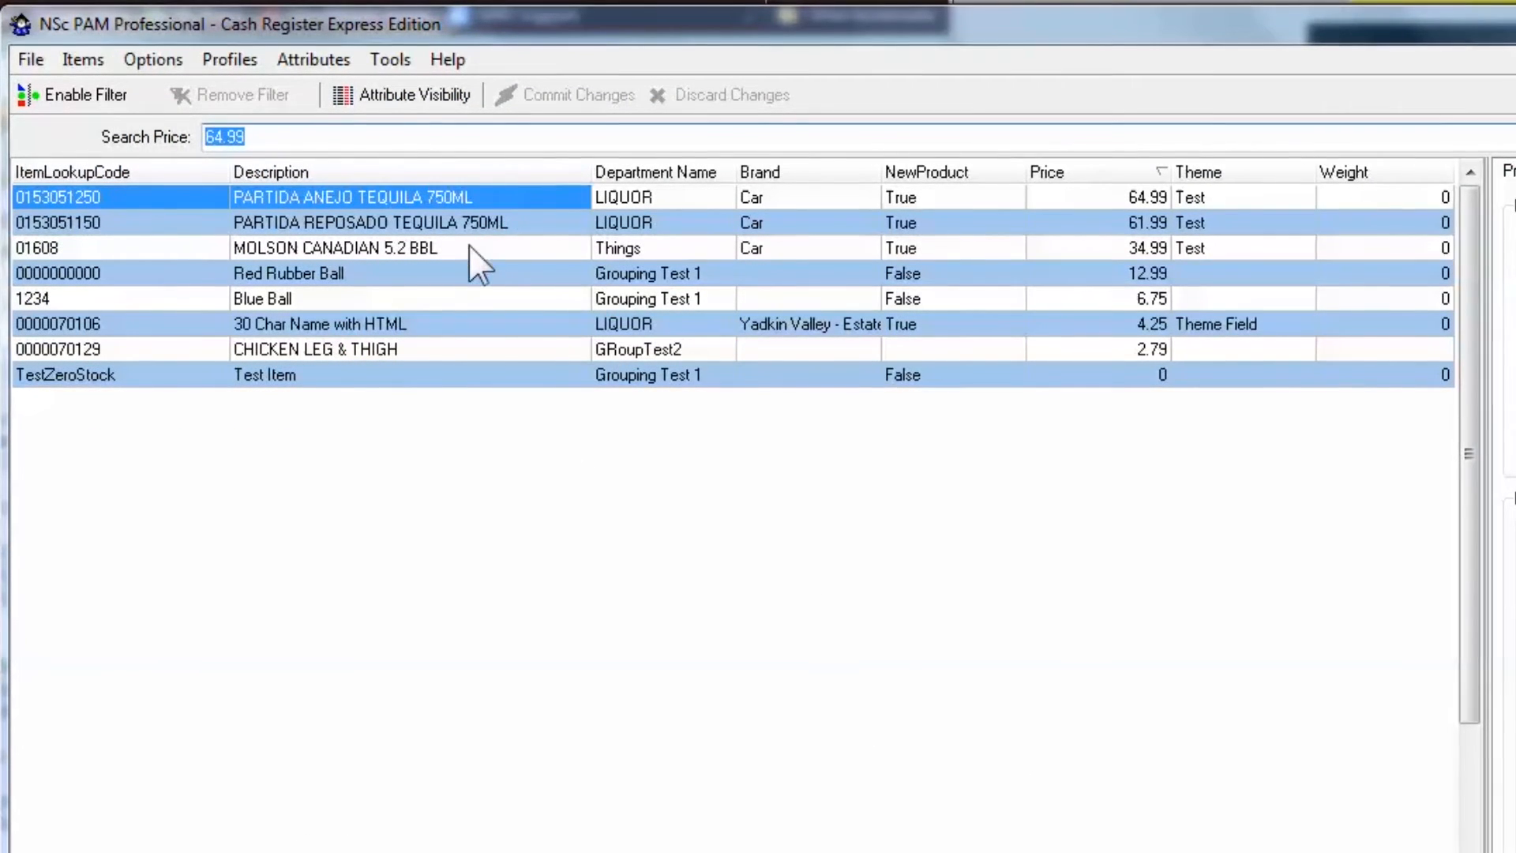
click(288, 273)
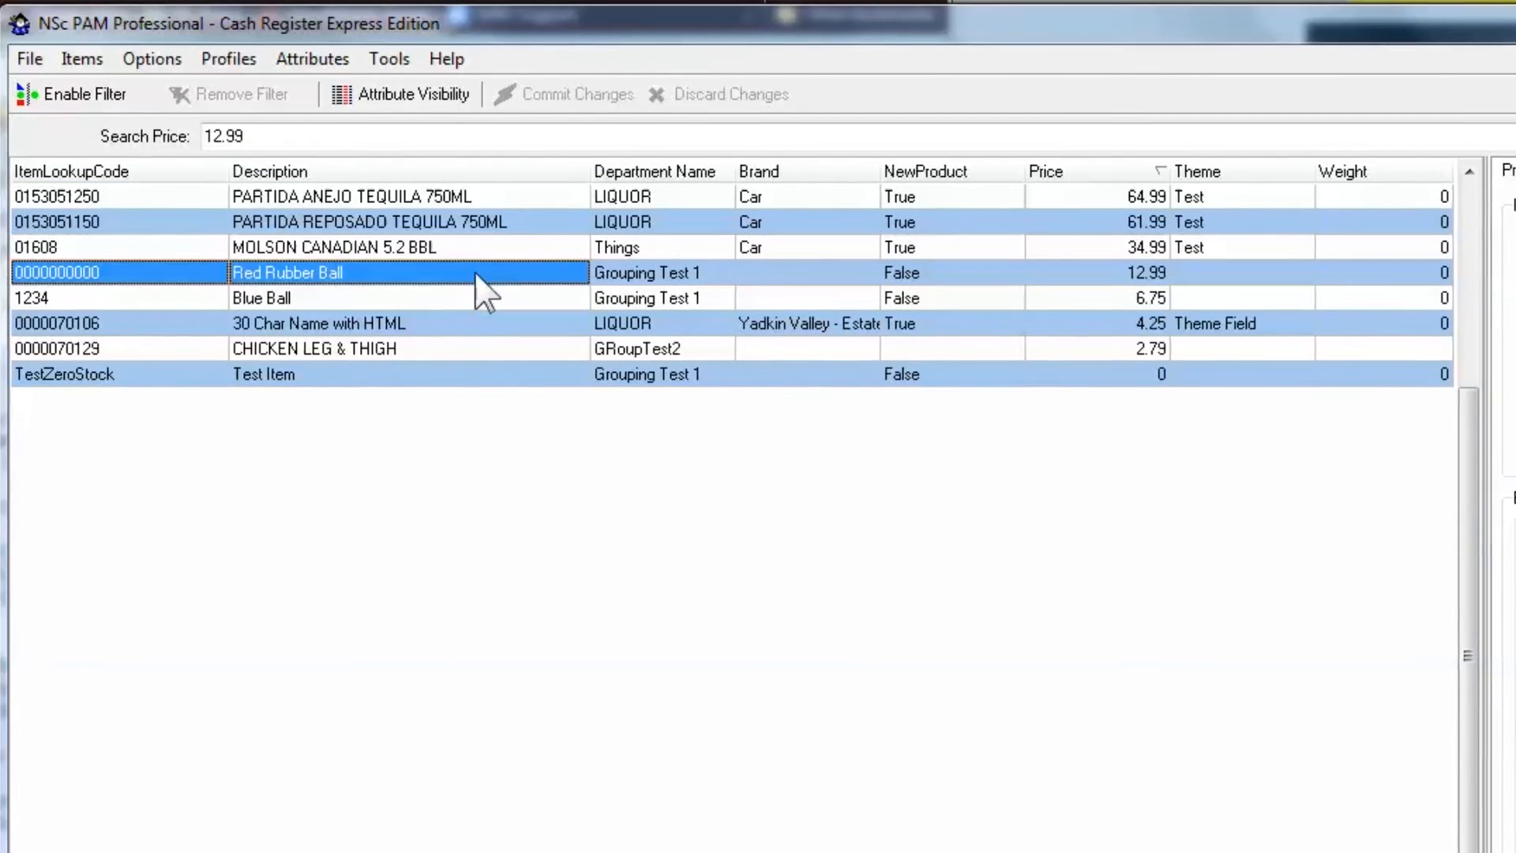
click(291, 322)
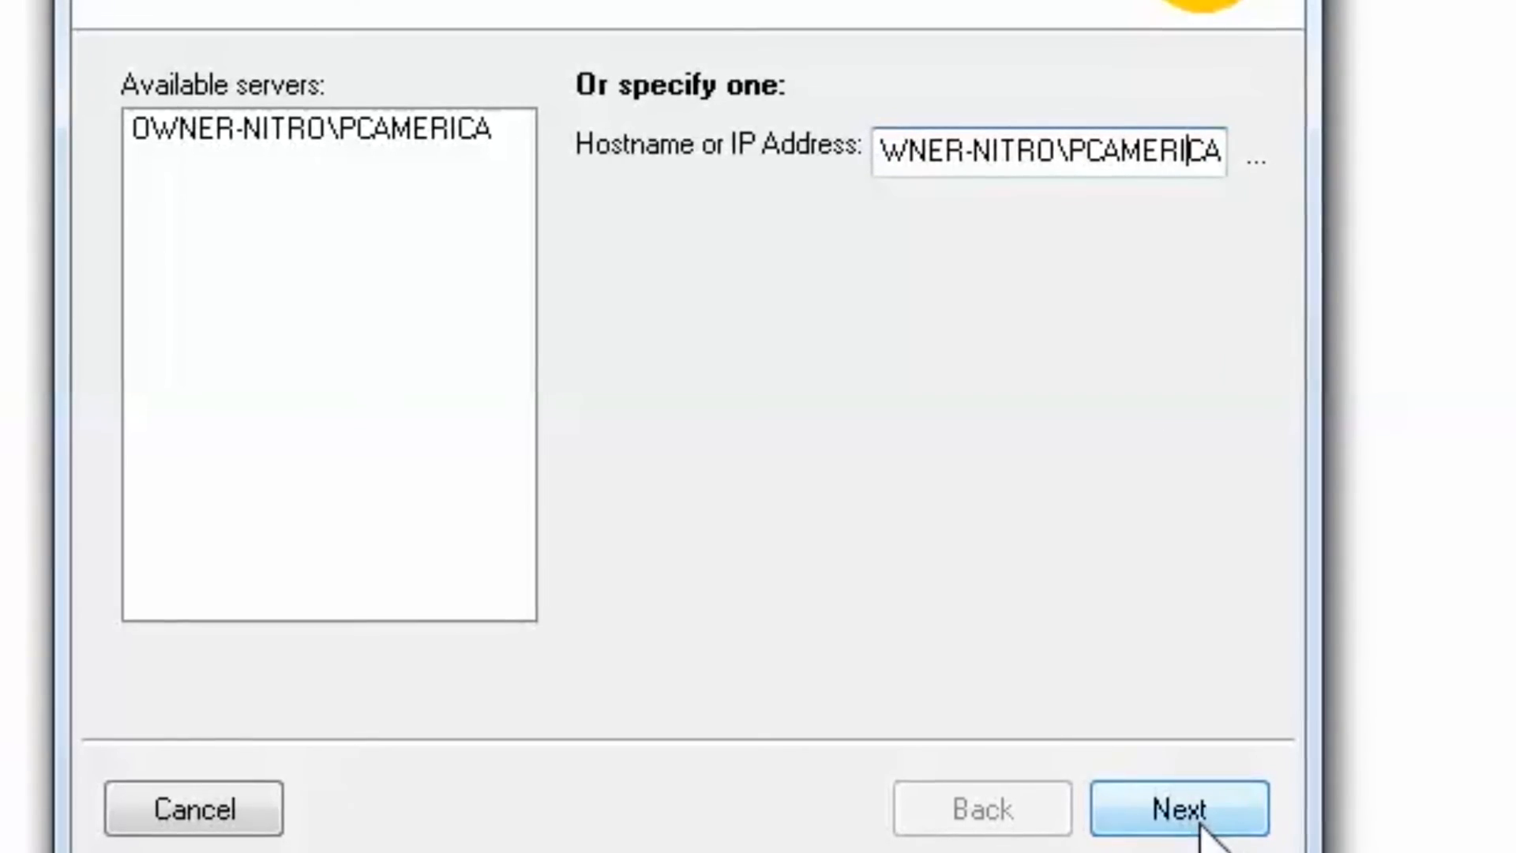
Accept OWNER-NITRO\PCAMERICA and log in with SQL Server authentication as sa with its password
click(1177, 809)
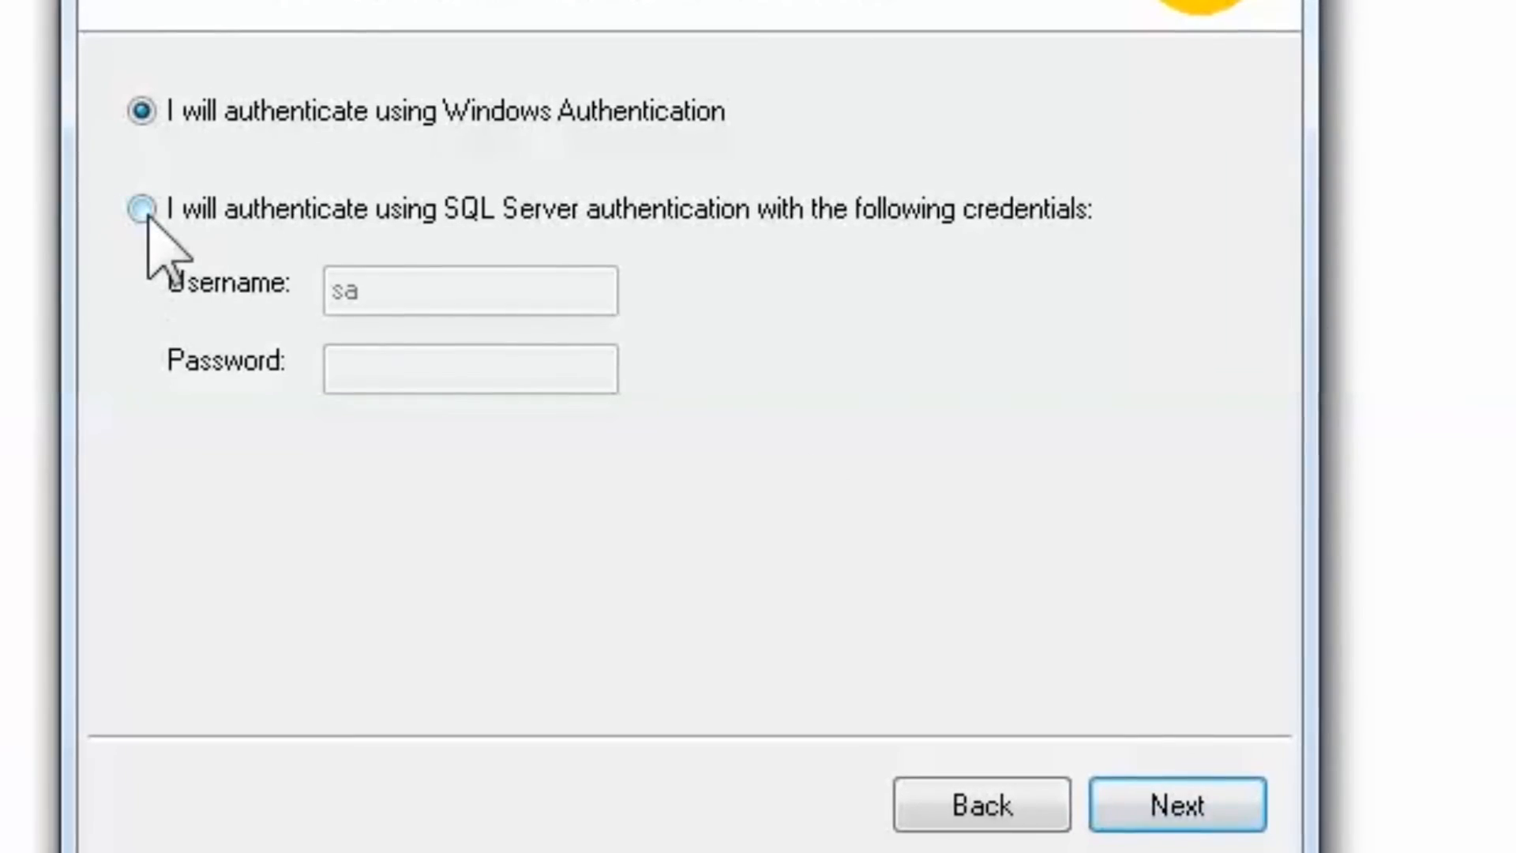
click(145, 210)
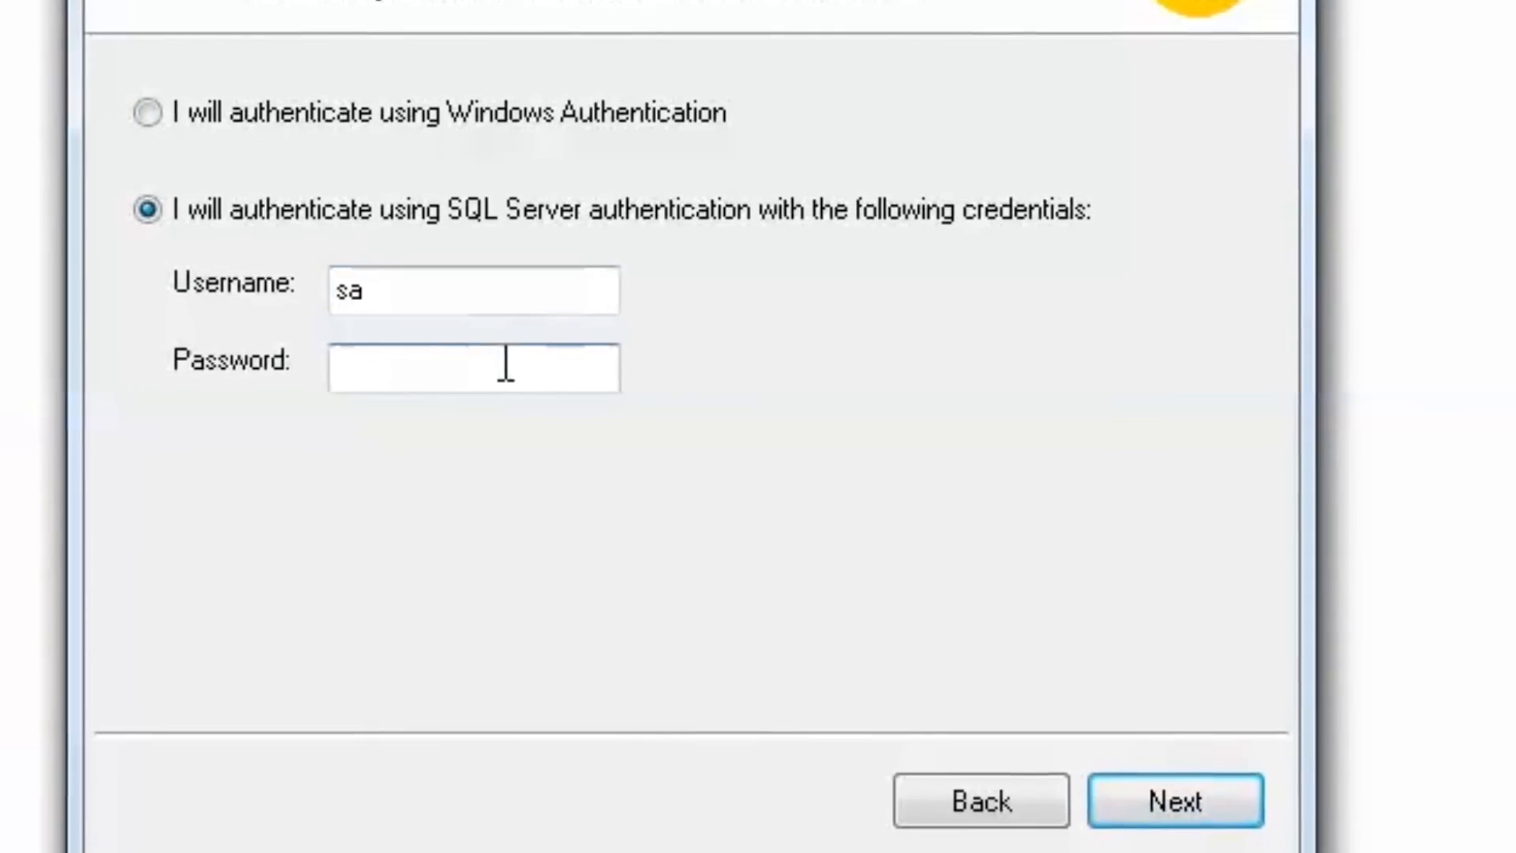
click(474, 368)
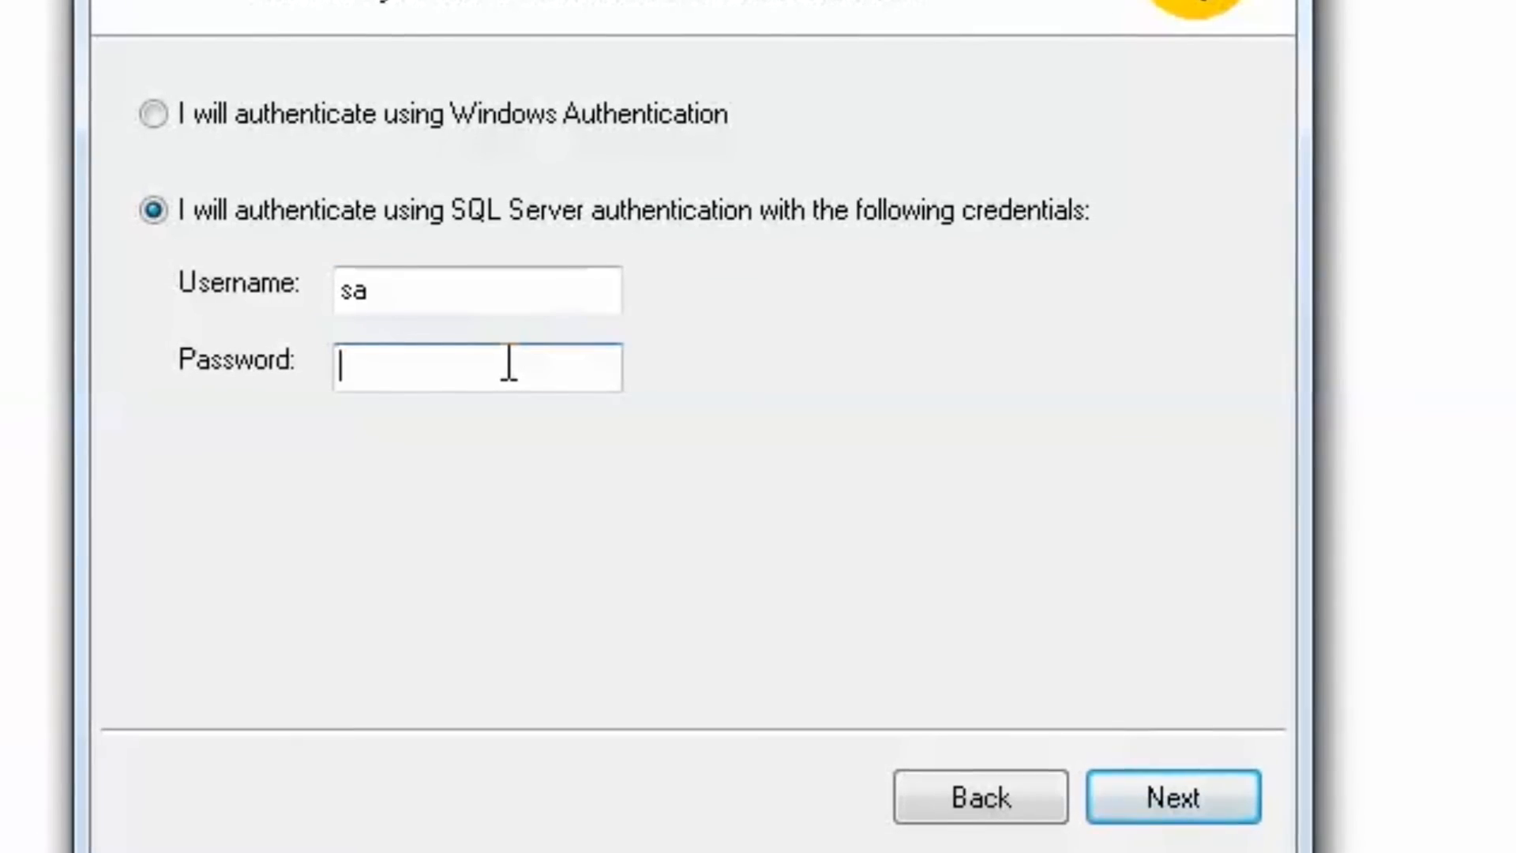
text(*)
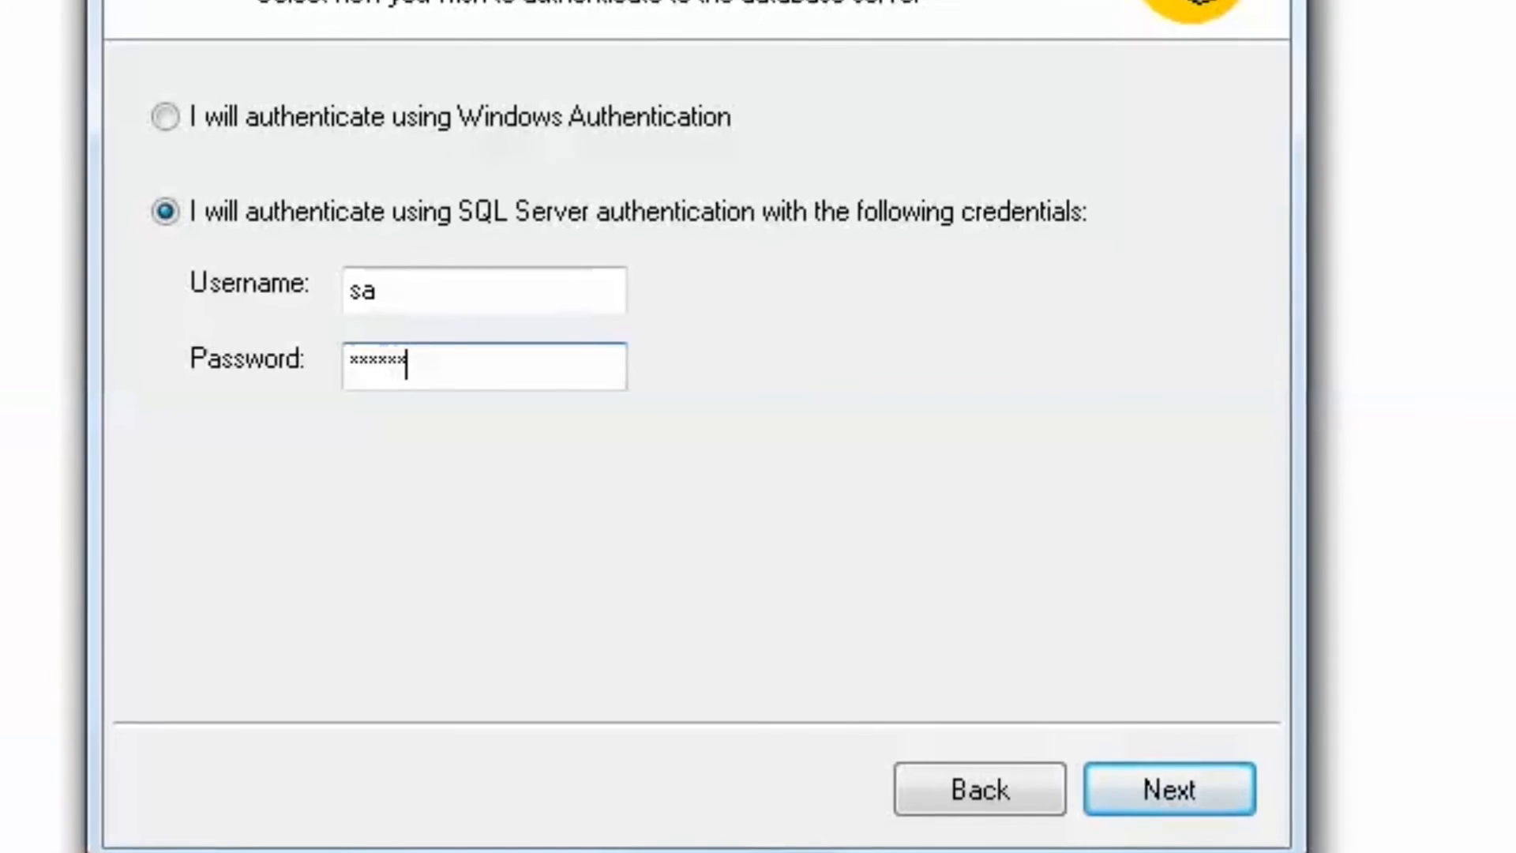
text(*)
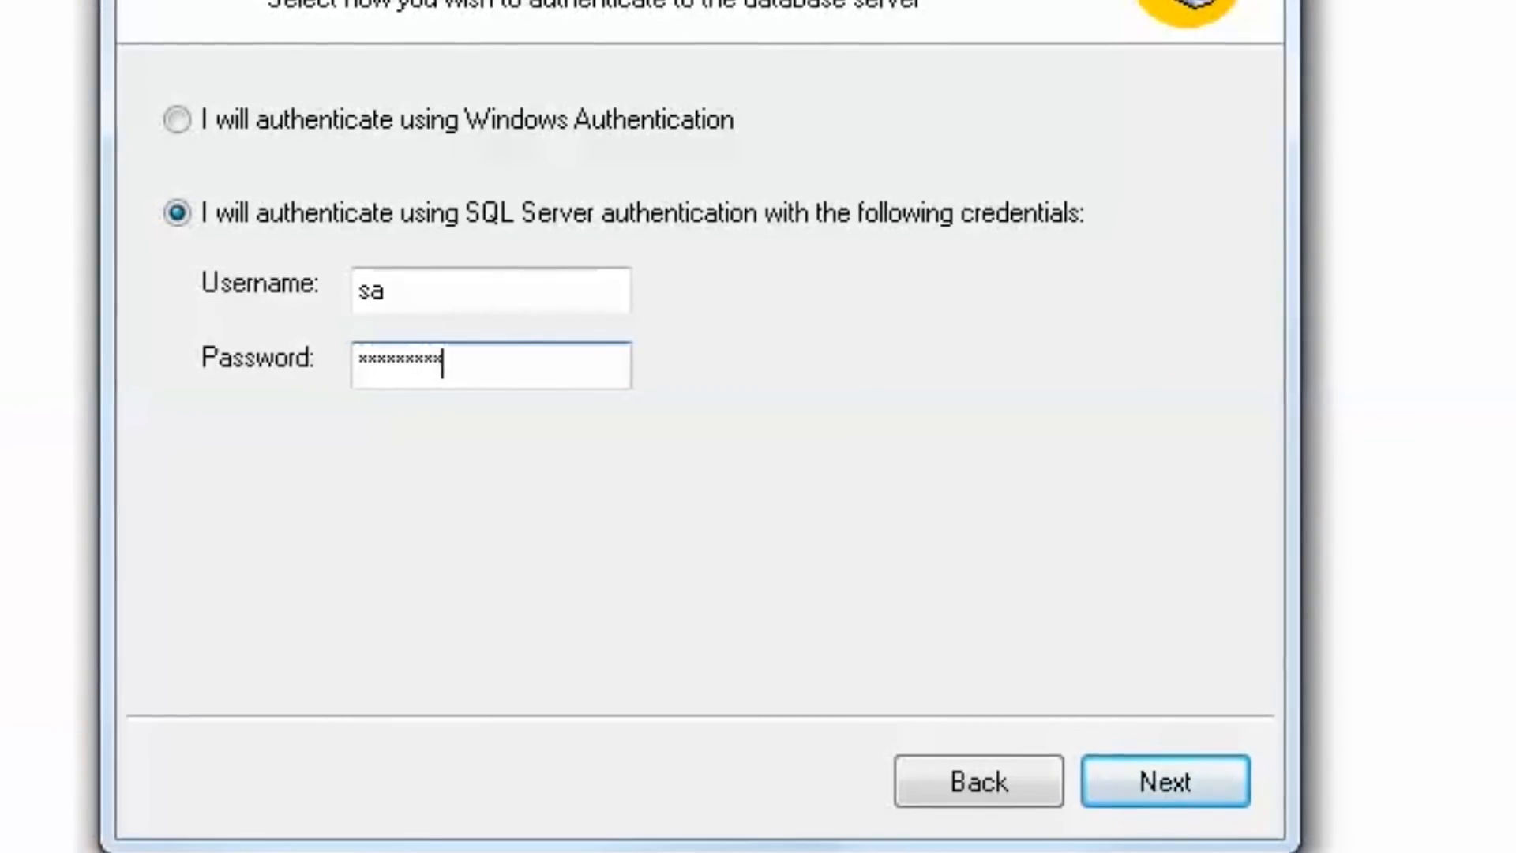
click(1164, 782)
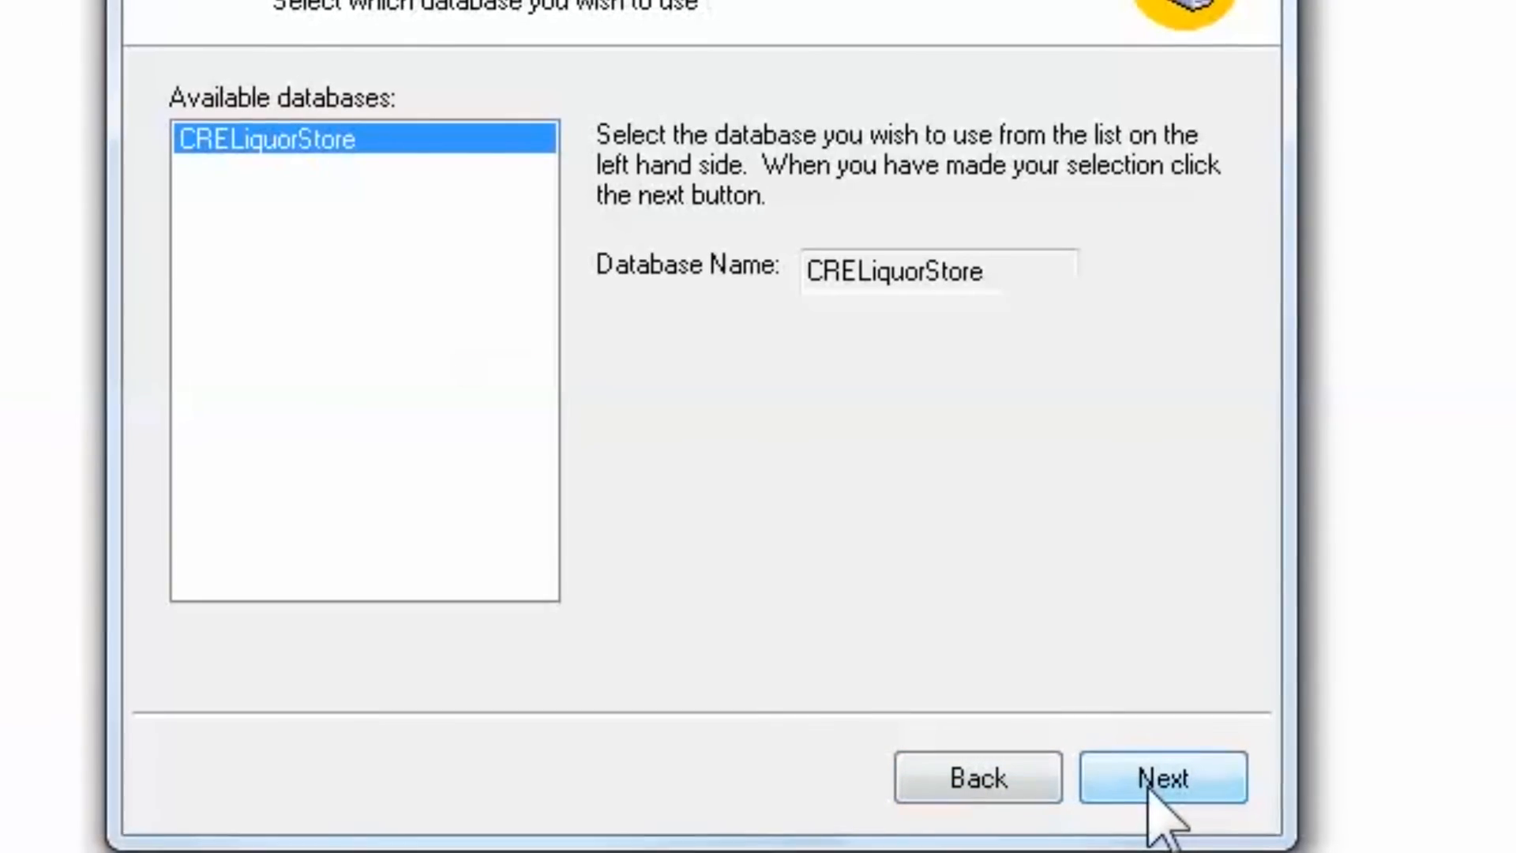
Choose the CRELiquorStore database, finish the wizard and close its summary
click(1161, 777)
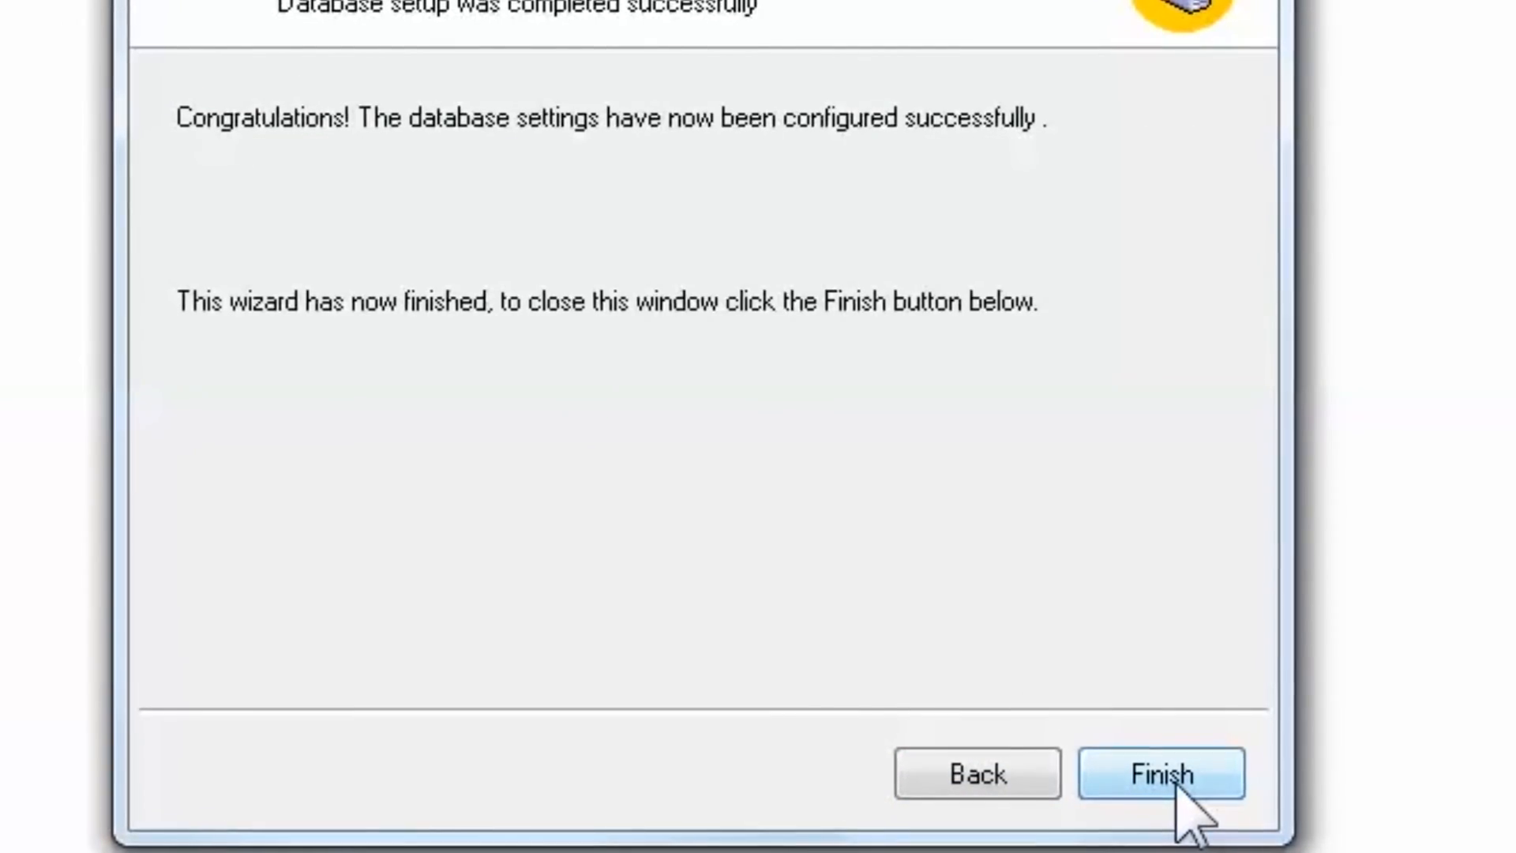
click(1160, 772)
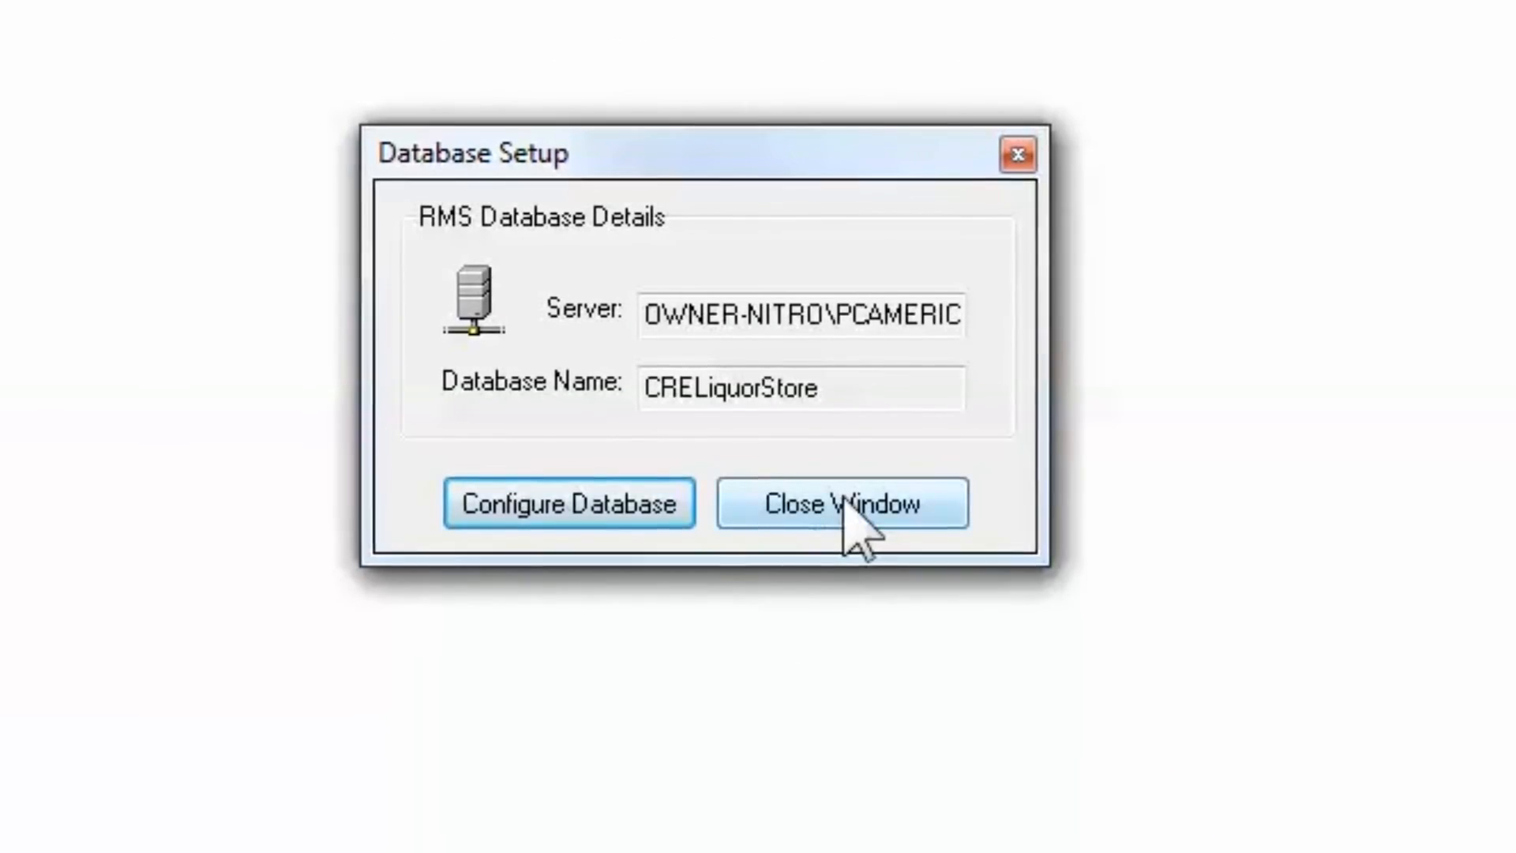
click(842, 502)
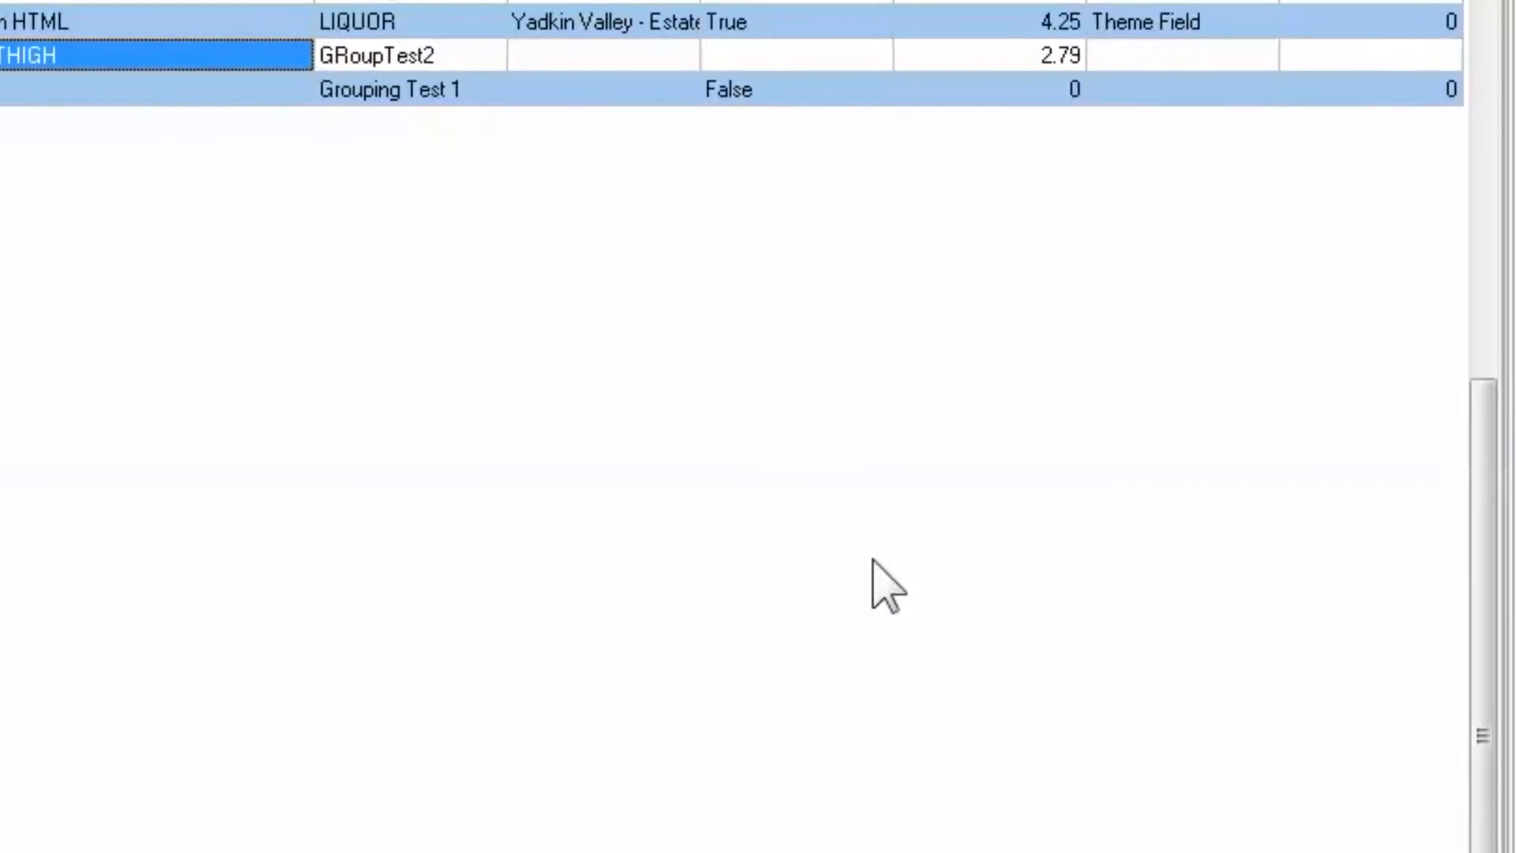
scroll(up, 3)
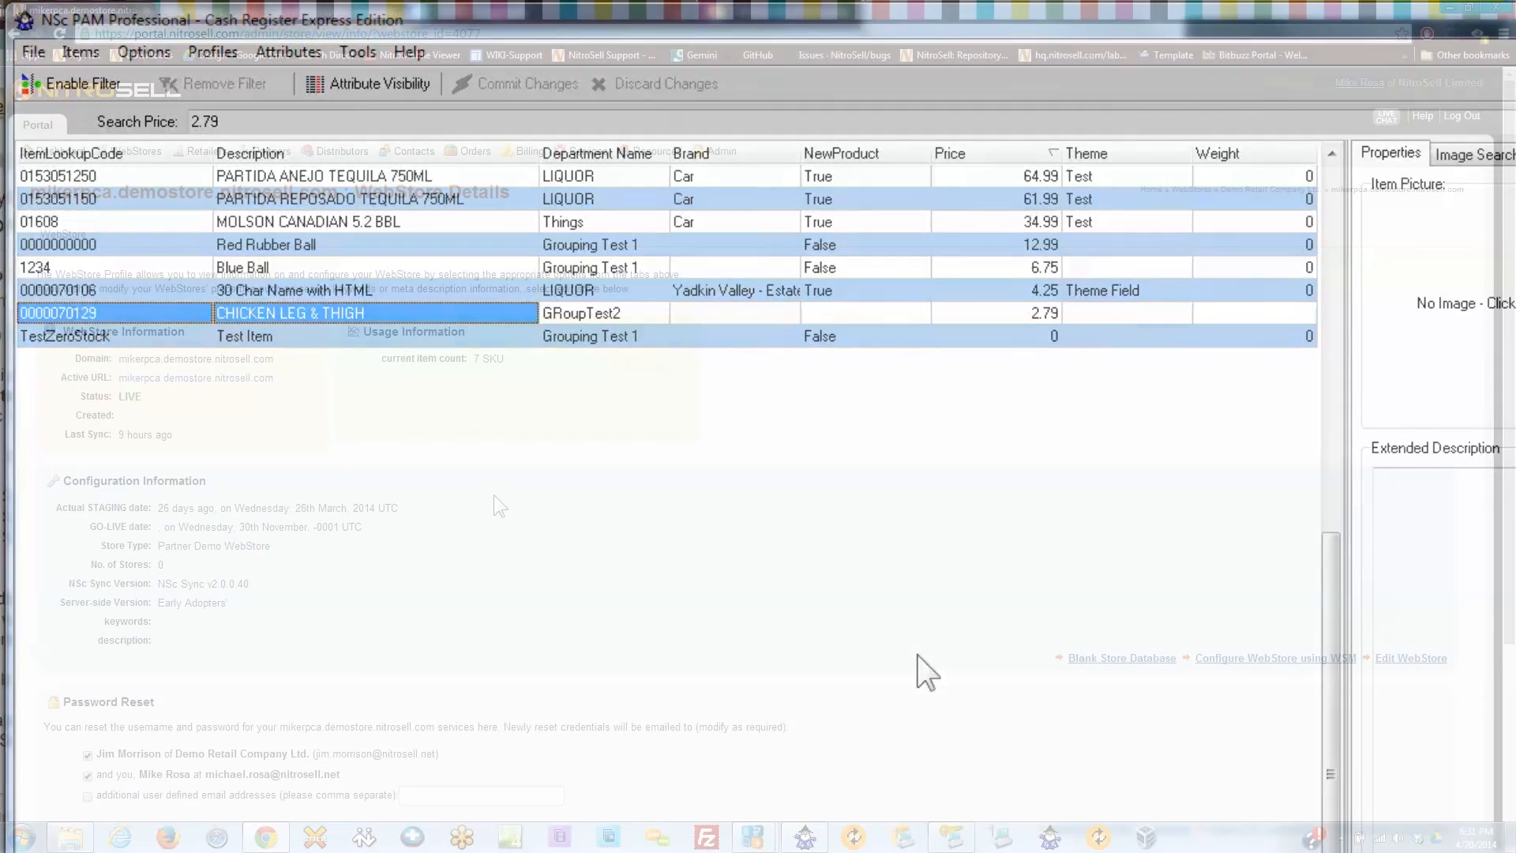
Switch to the NitroSell Portal and go to its Software Downloads page
click(657, 151)
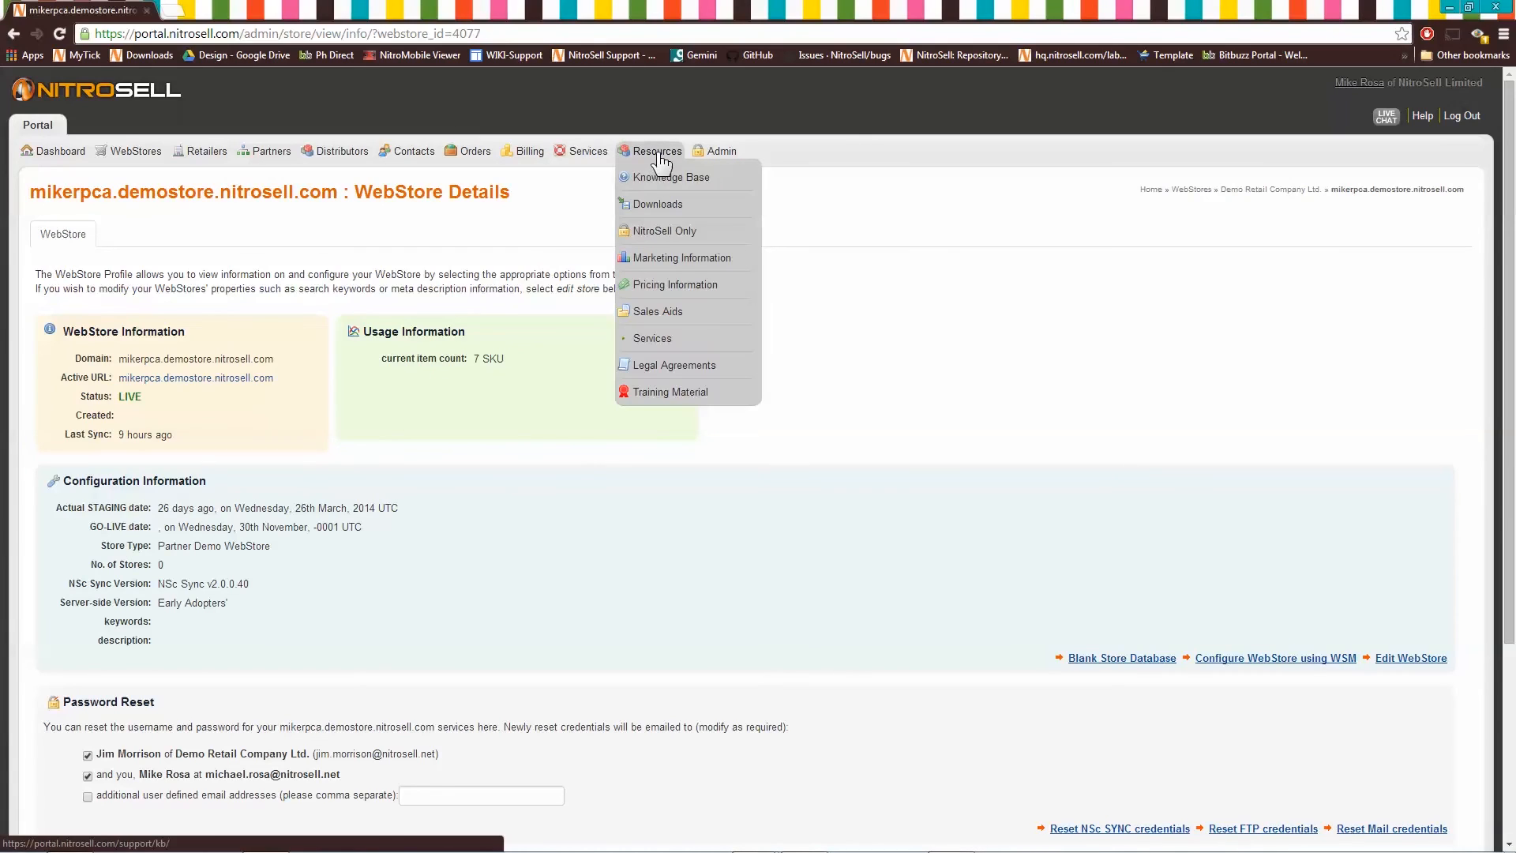
click(657, 204)
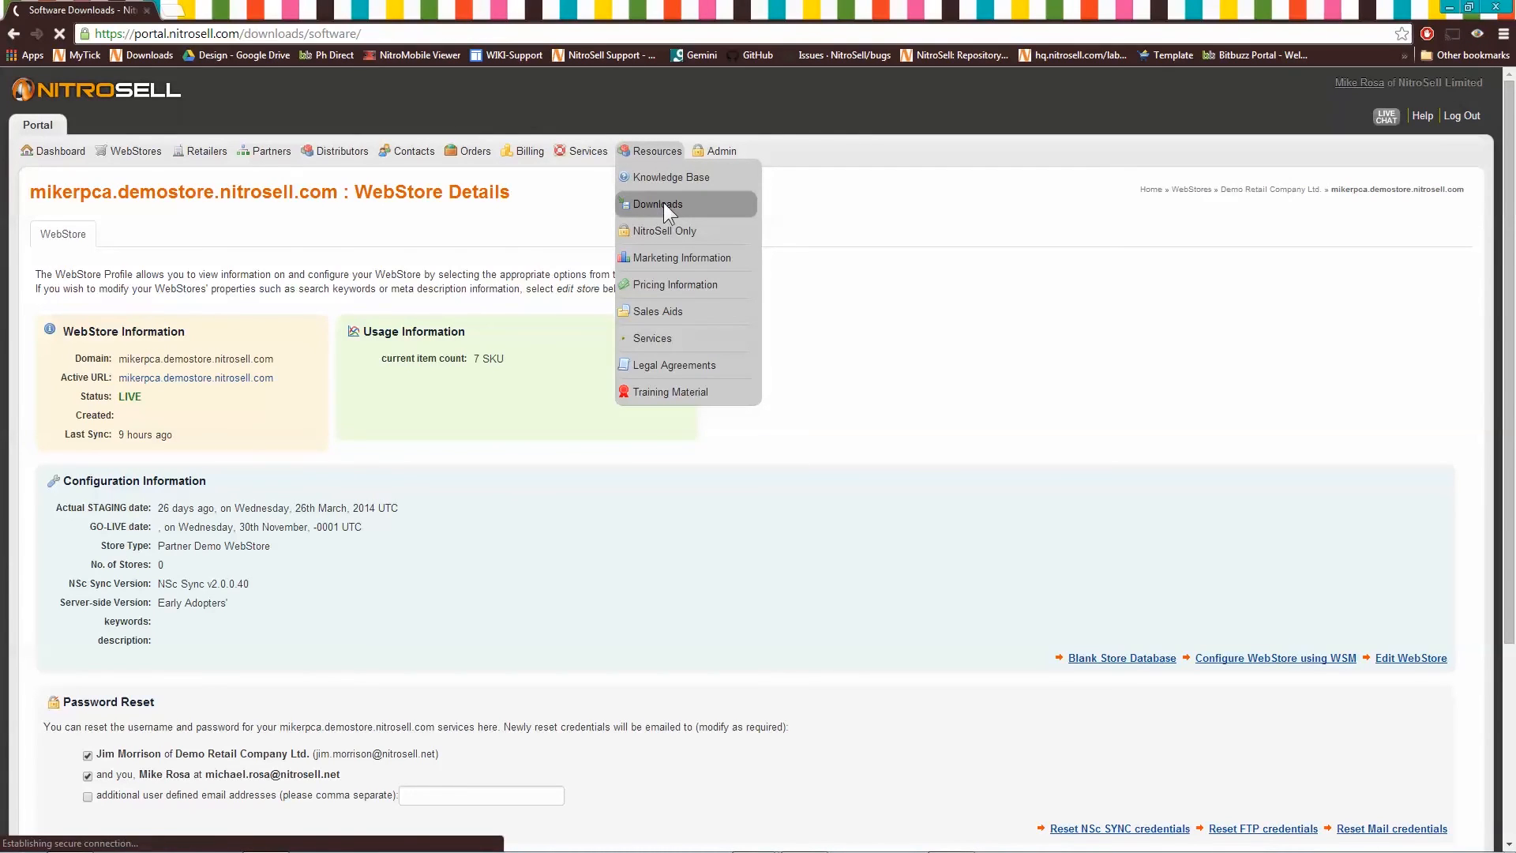
click(657, 204)
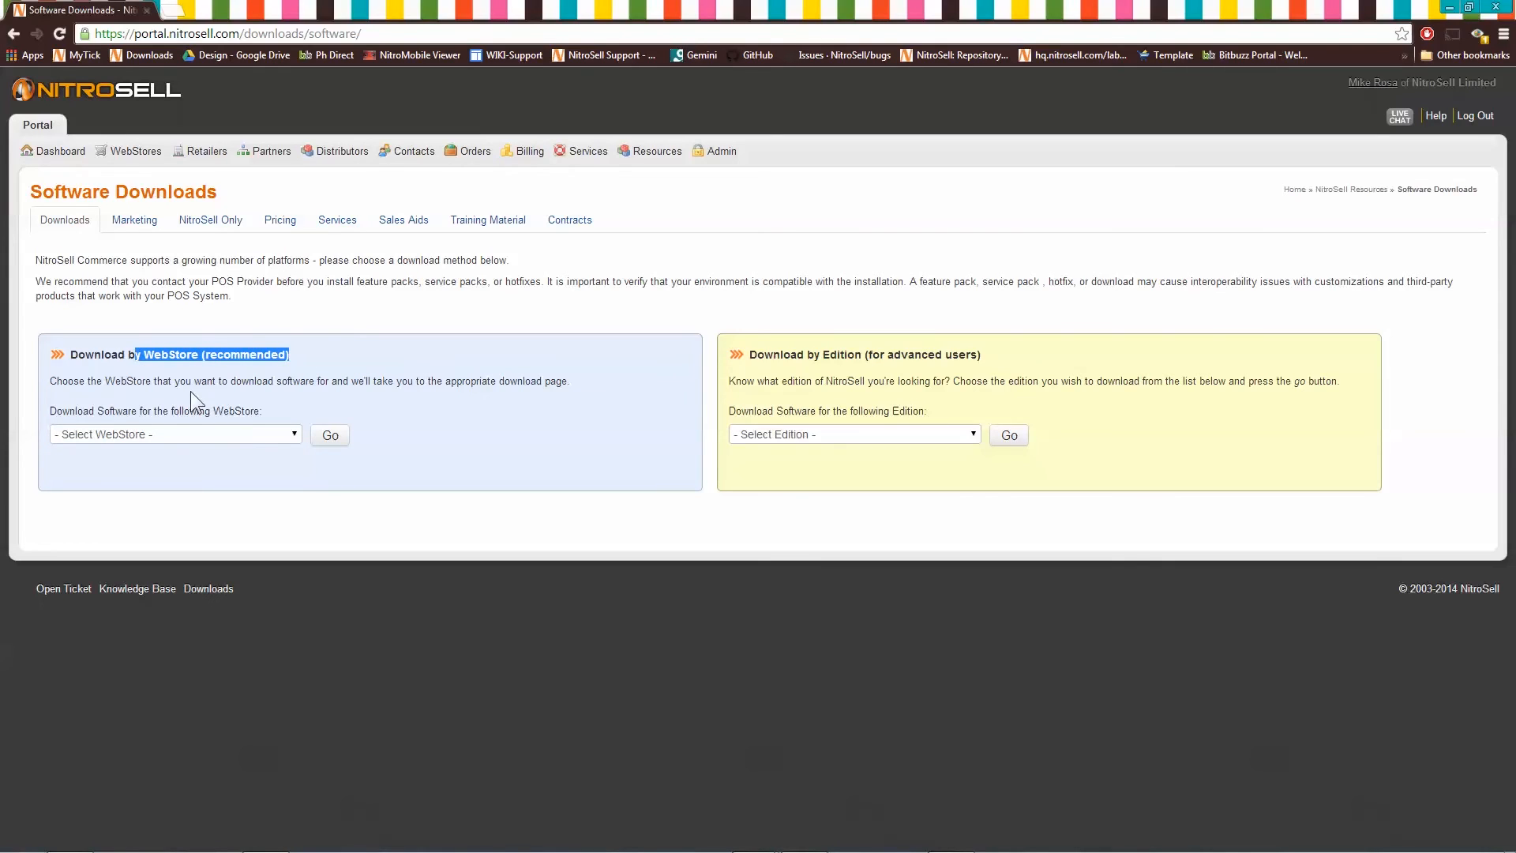
mouse_move(261, 447)
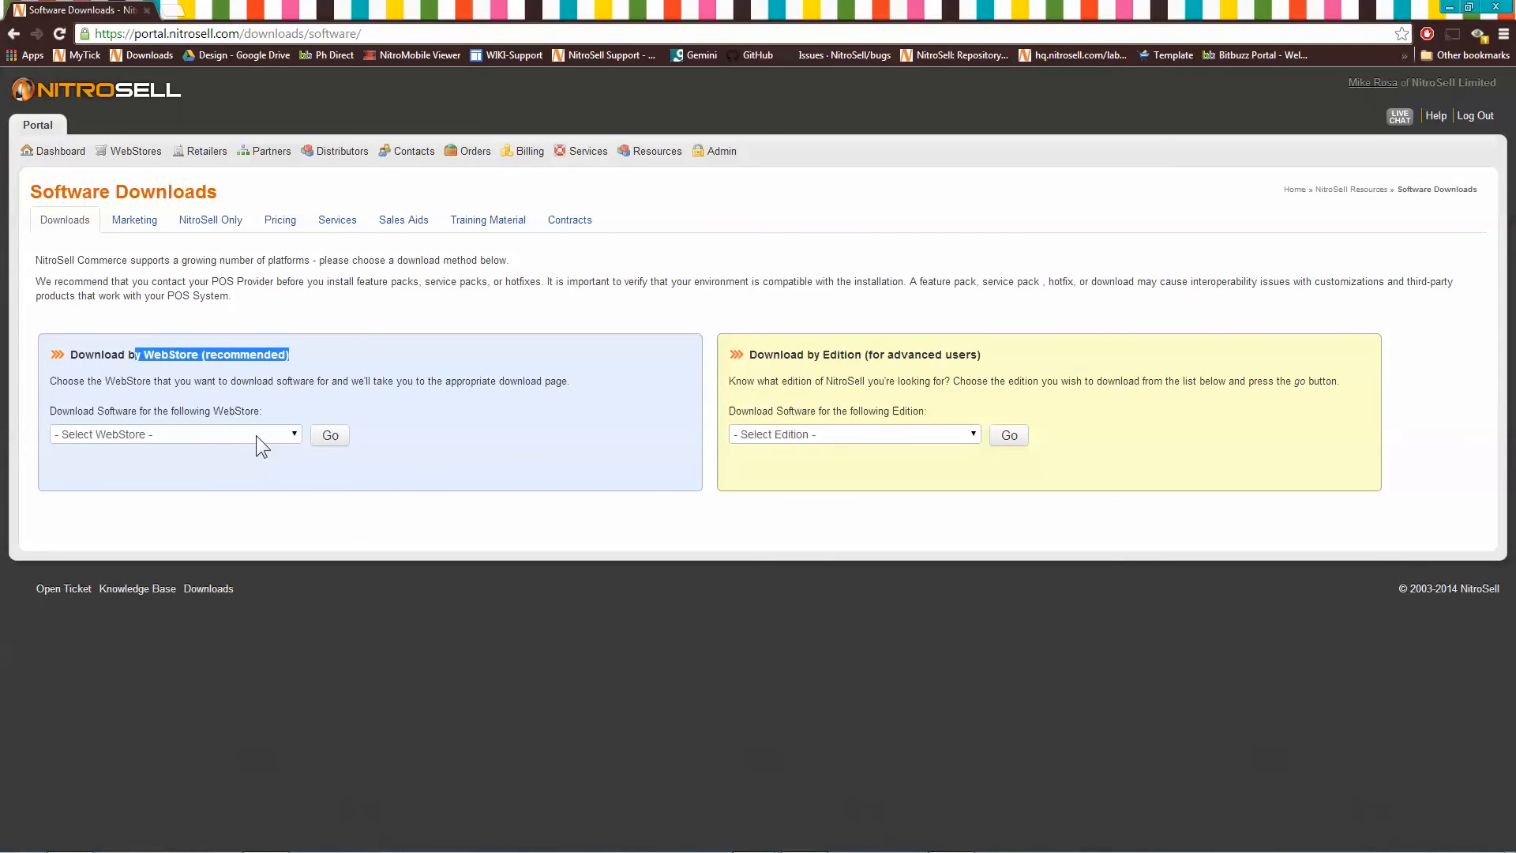
Choose the mikerpca.demostore.nitrosell.com webstore and load its downloads
click(173, 433)
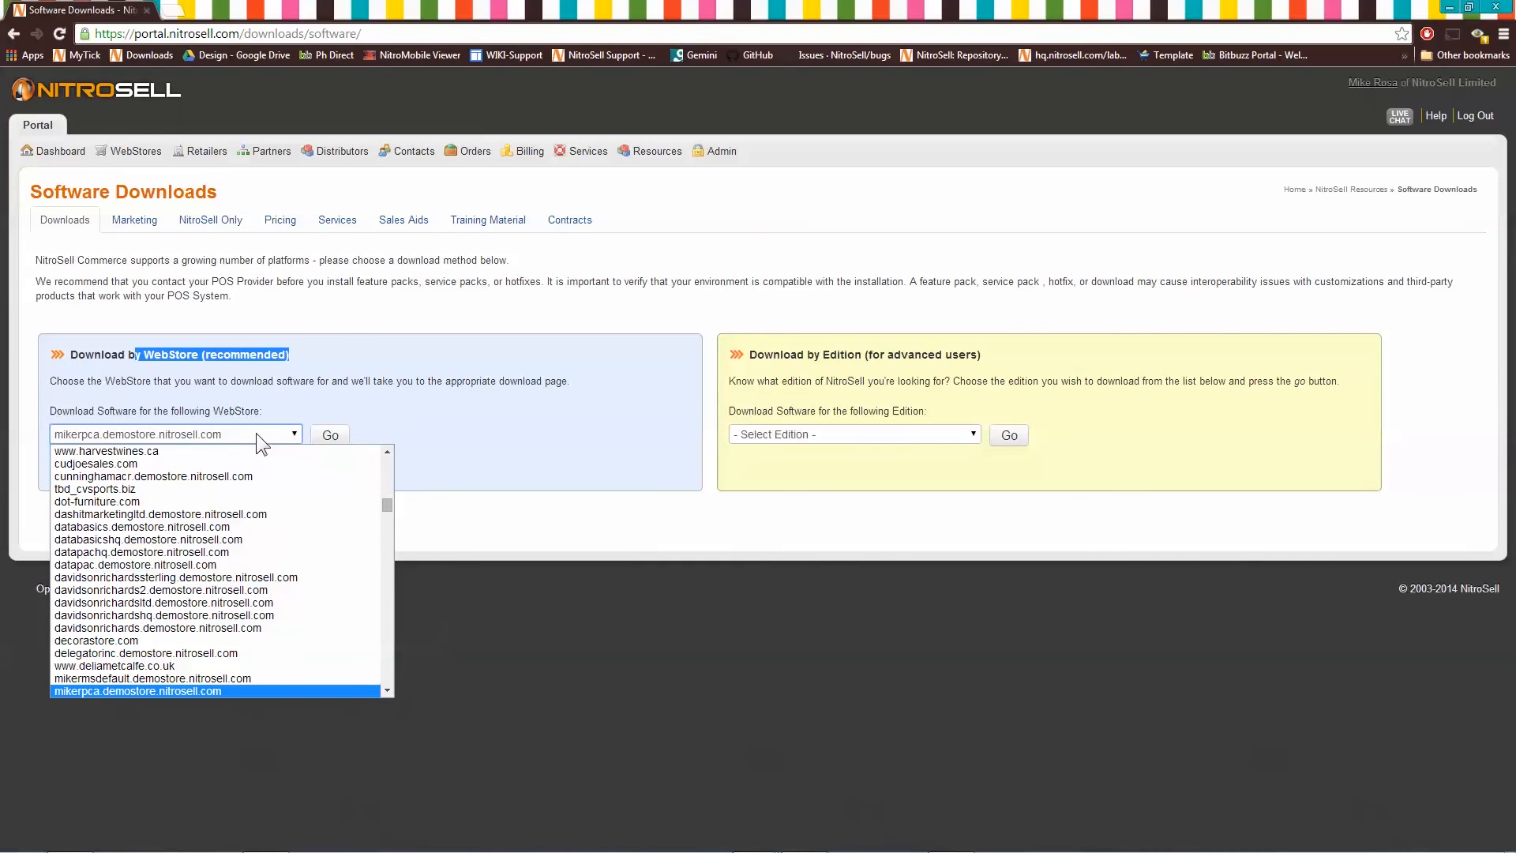
click(136, 690)
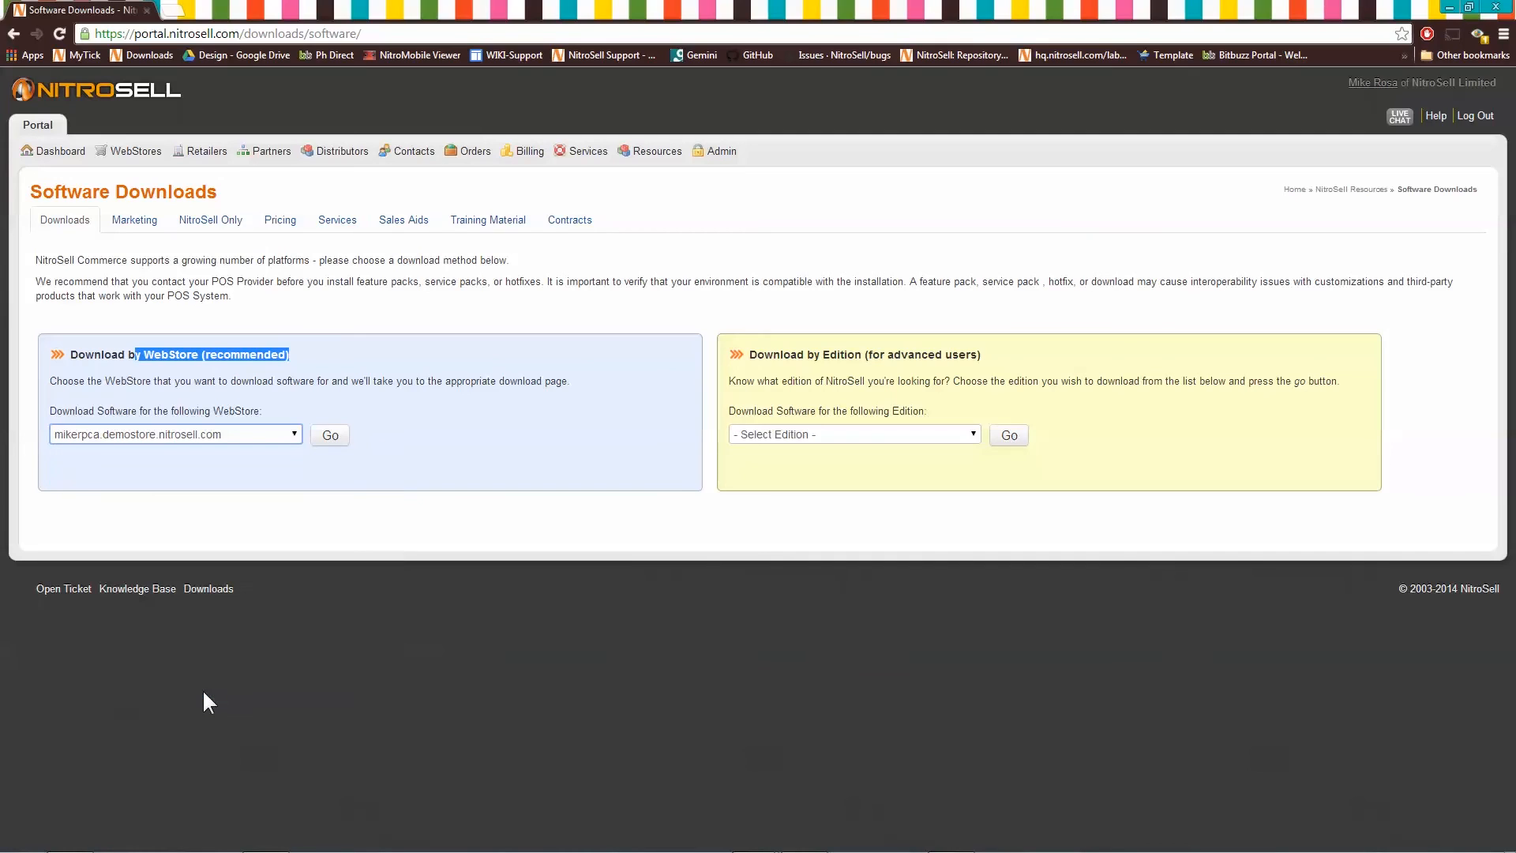
mouse_move(387, 460)
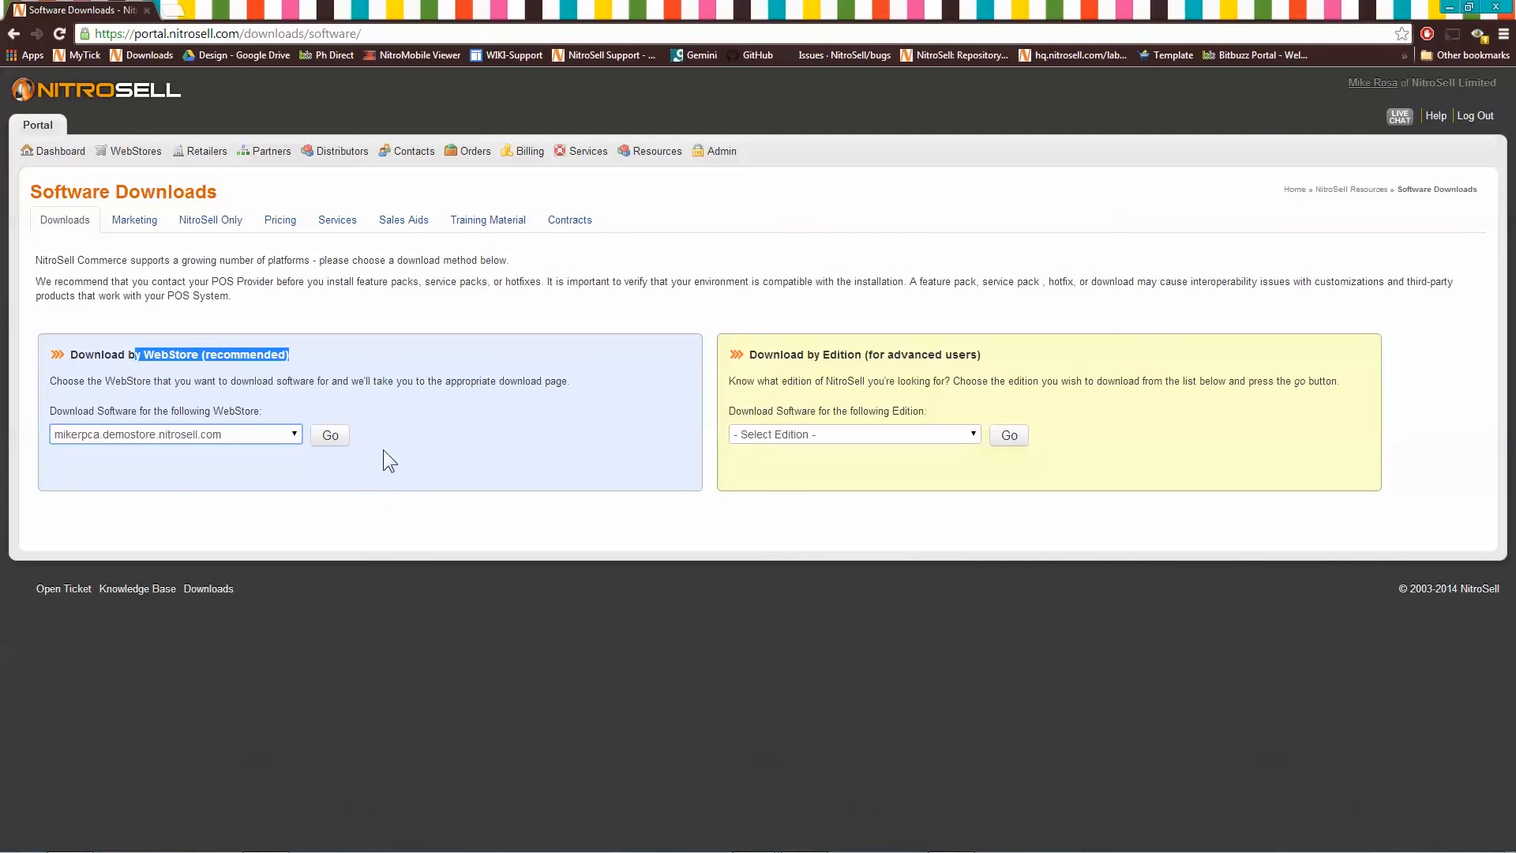
click(330, 434)
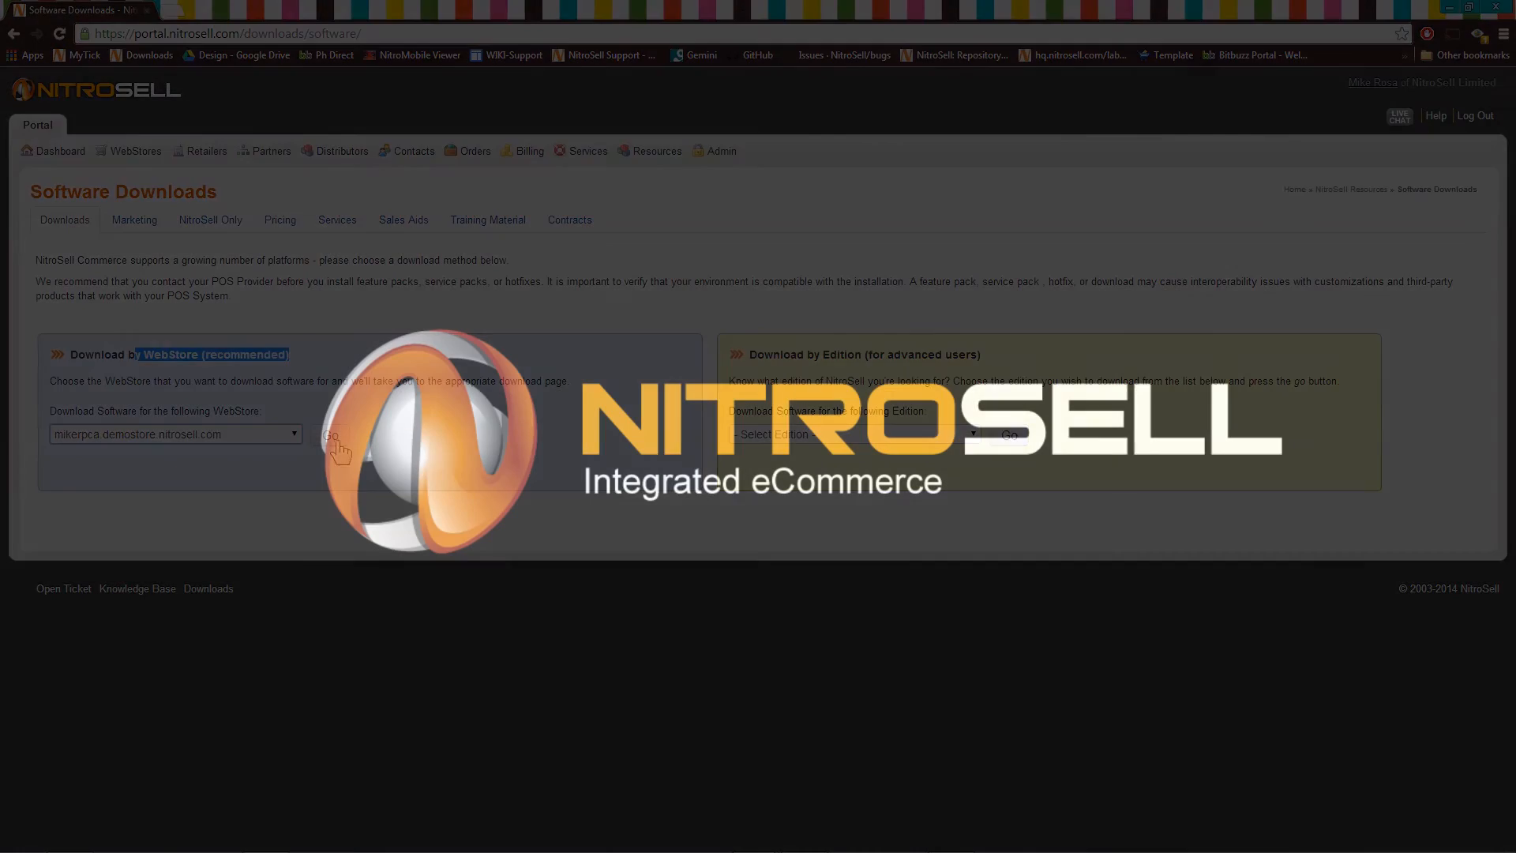